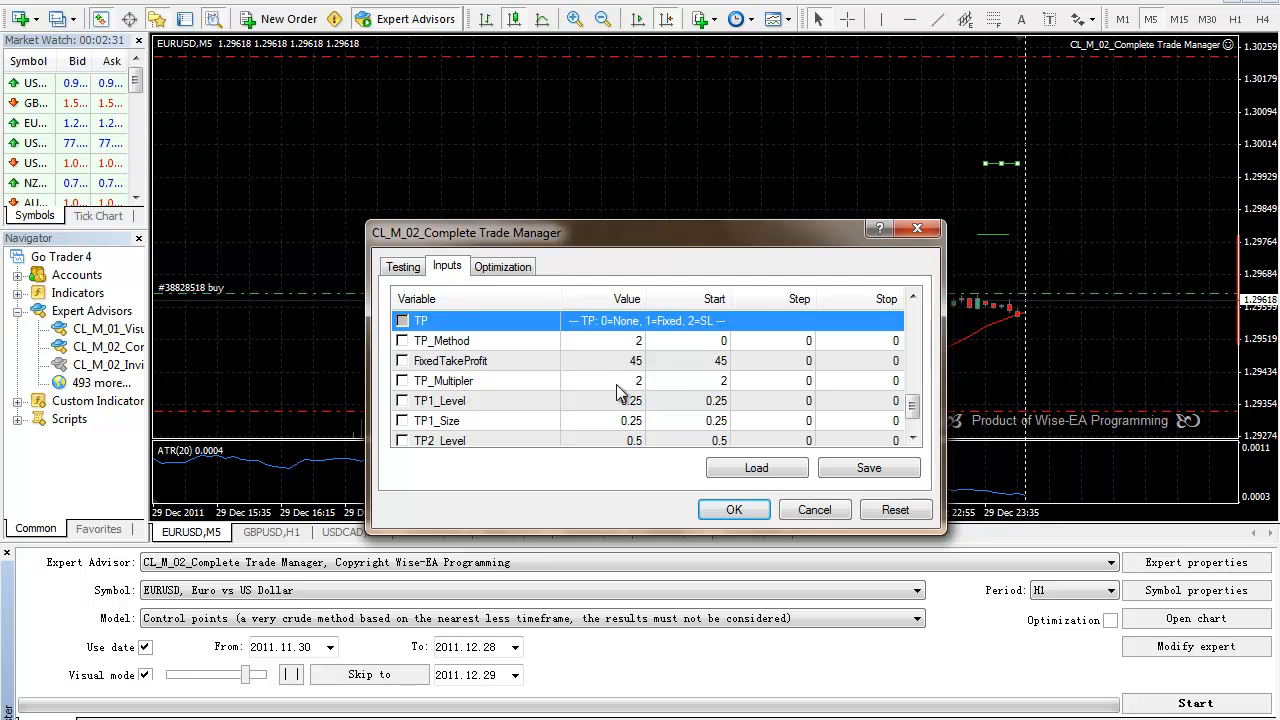
Set the FixedTakeProfit input to 50 in the Expert Advisor's Inputs
scroll("up", 3)
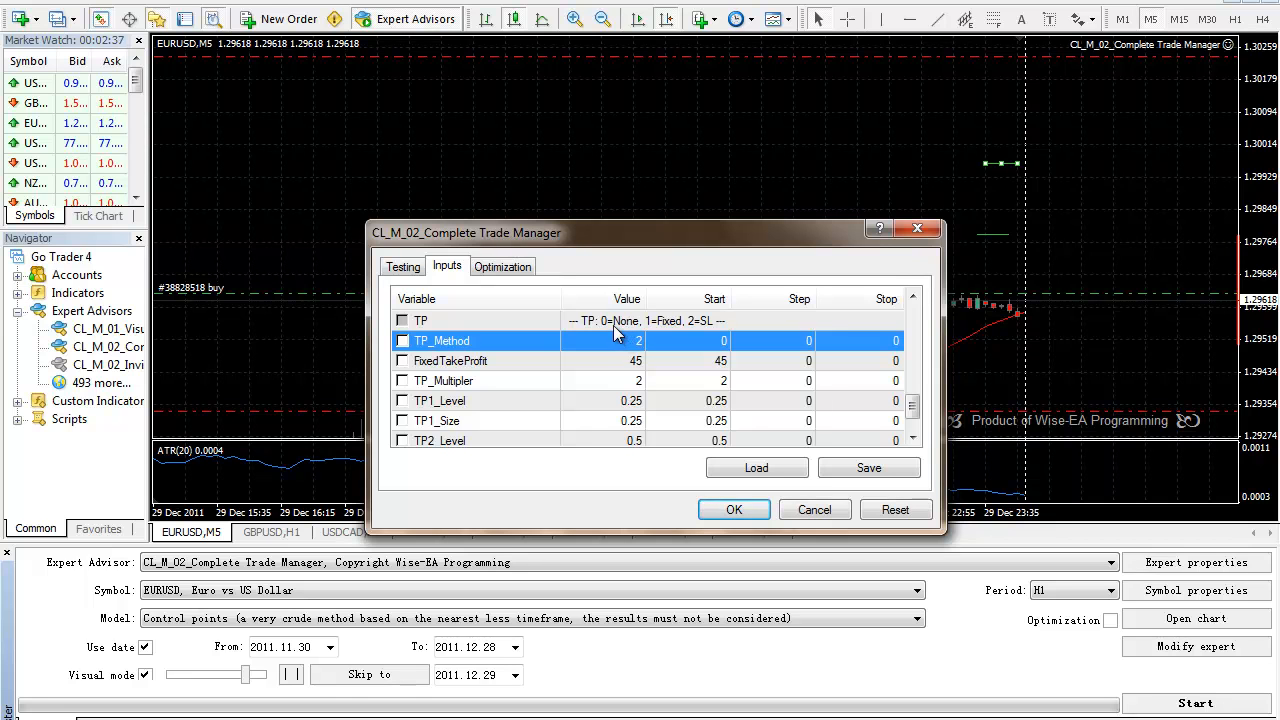
left_click(650, 320)
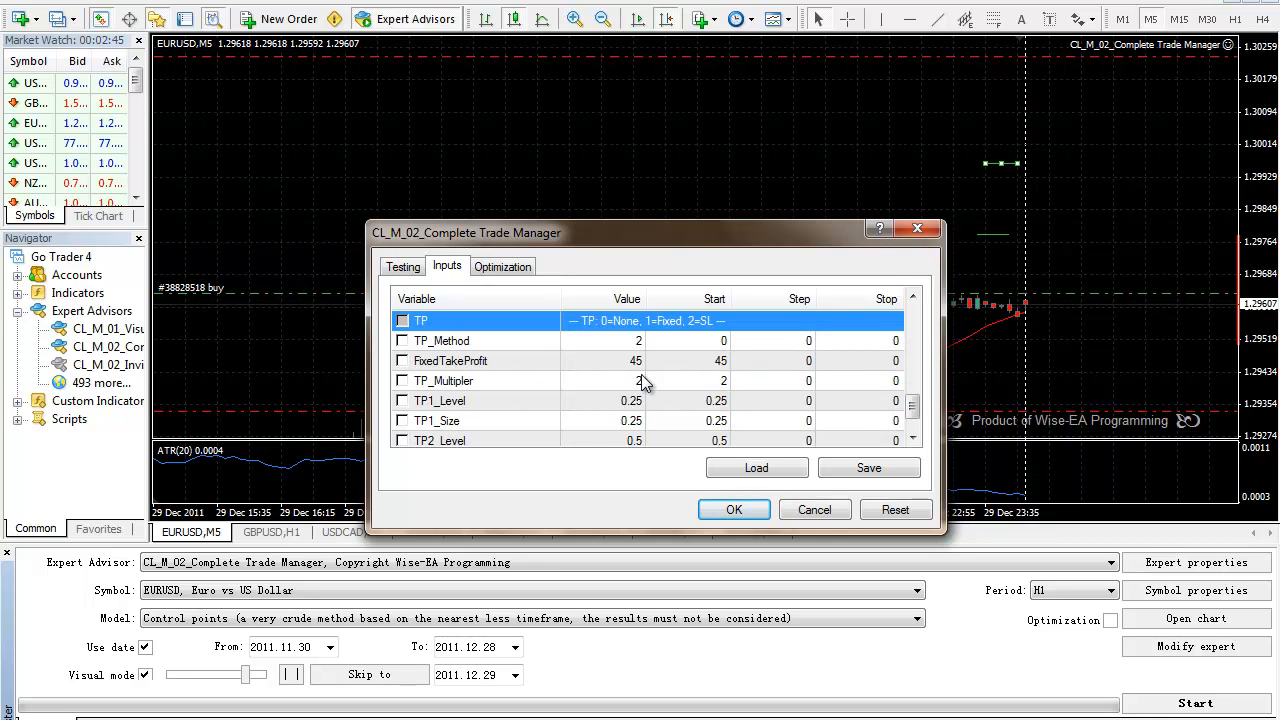
mouse_move(612, 332)
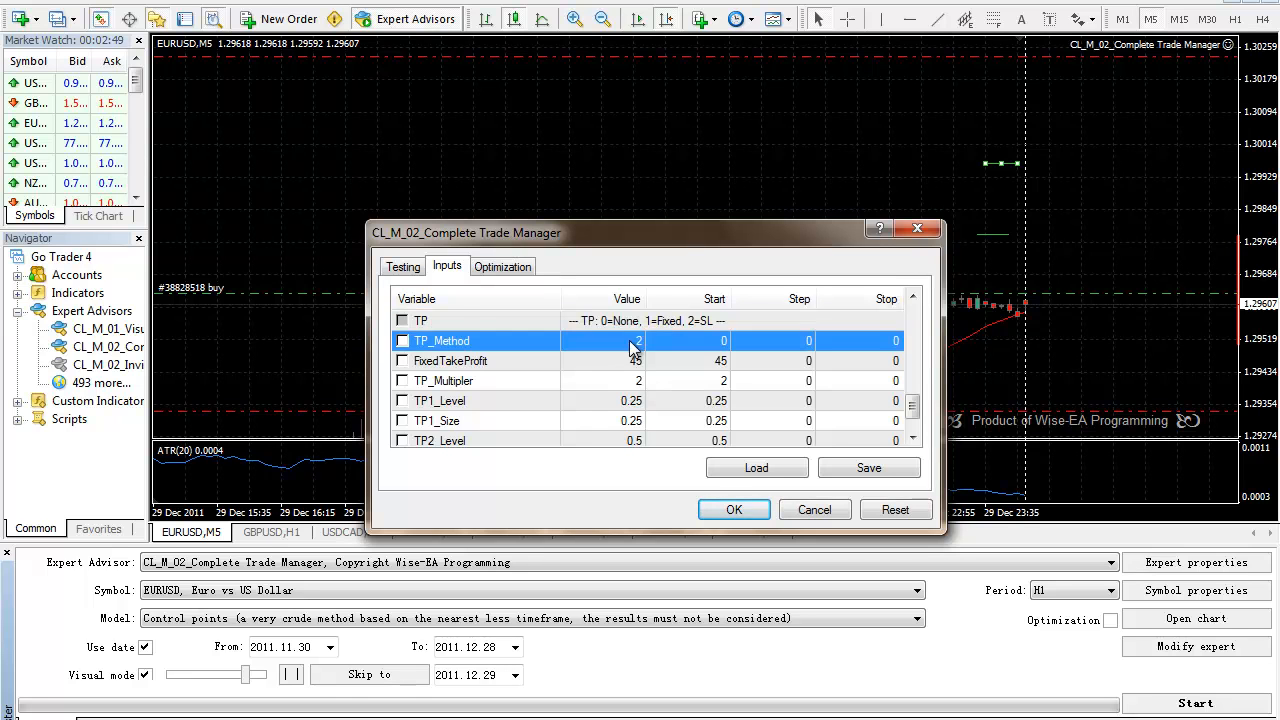
left_click(450, 360)
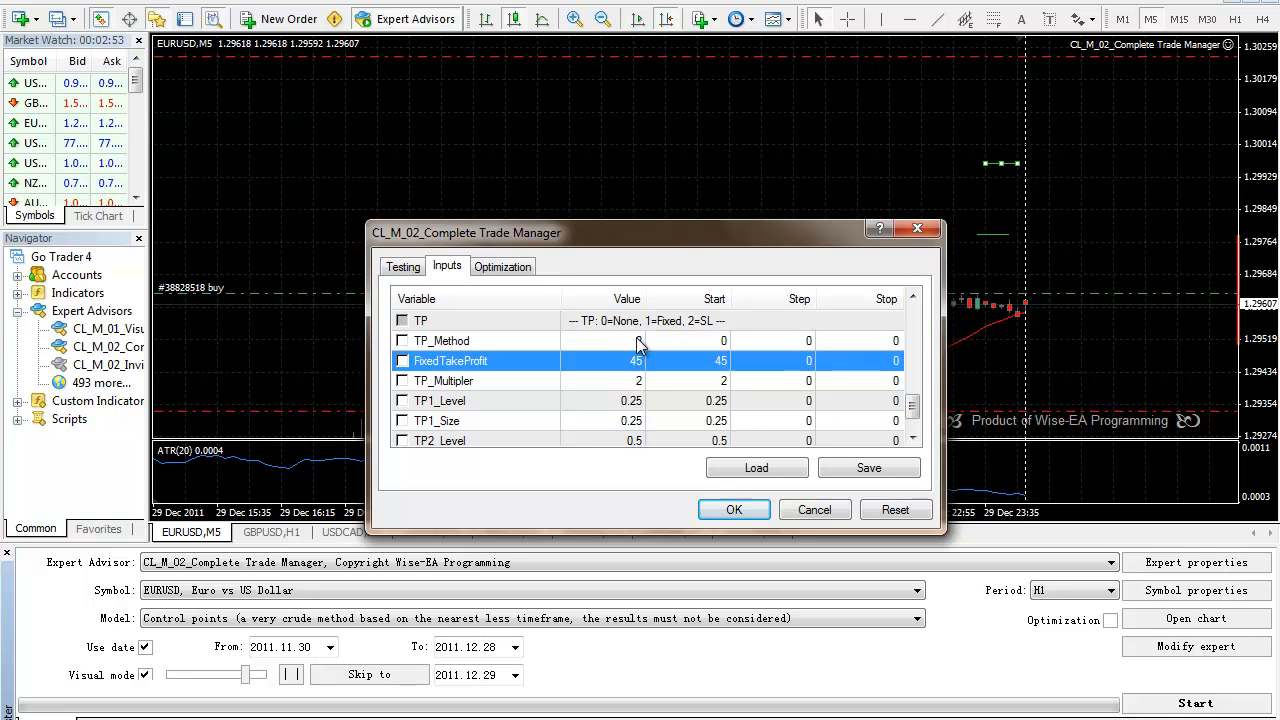
left_click(442, 340)
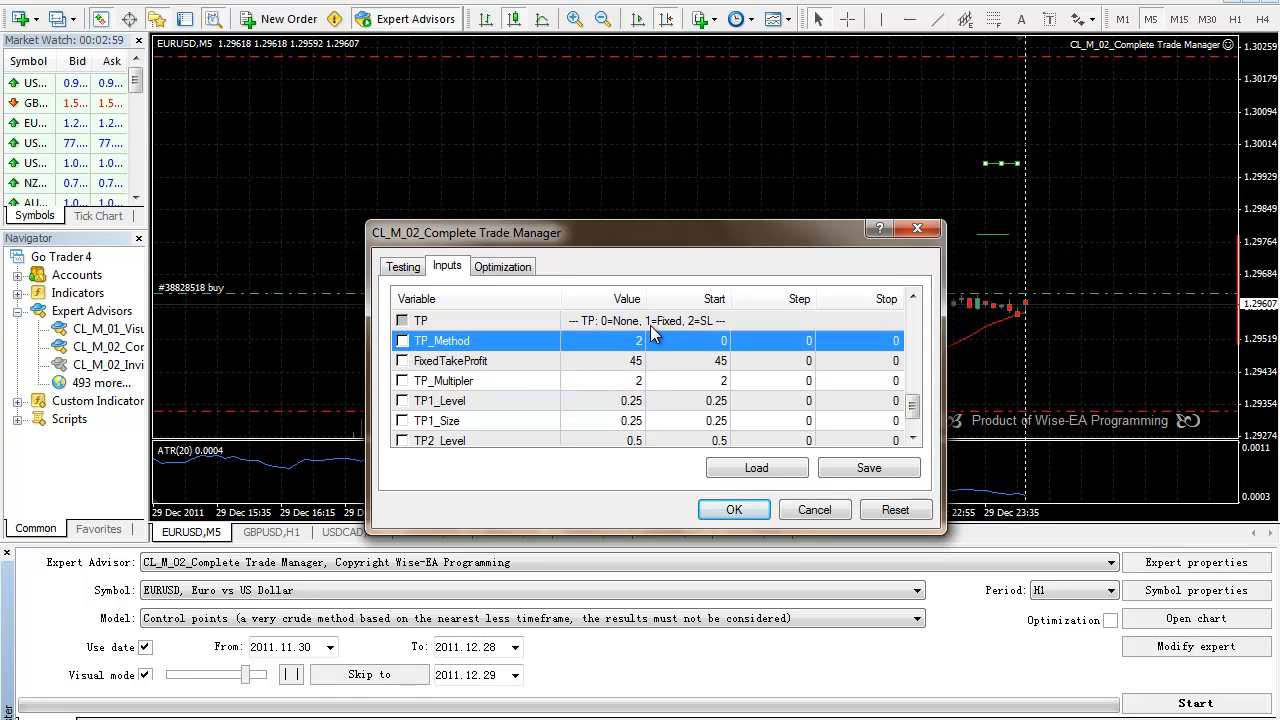
left_click(450, 360)
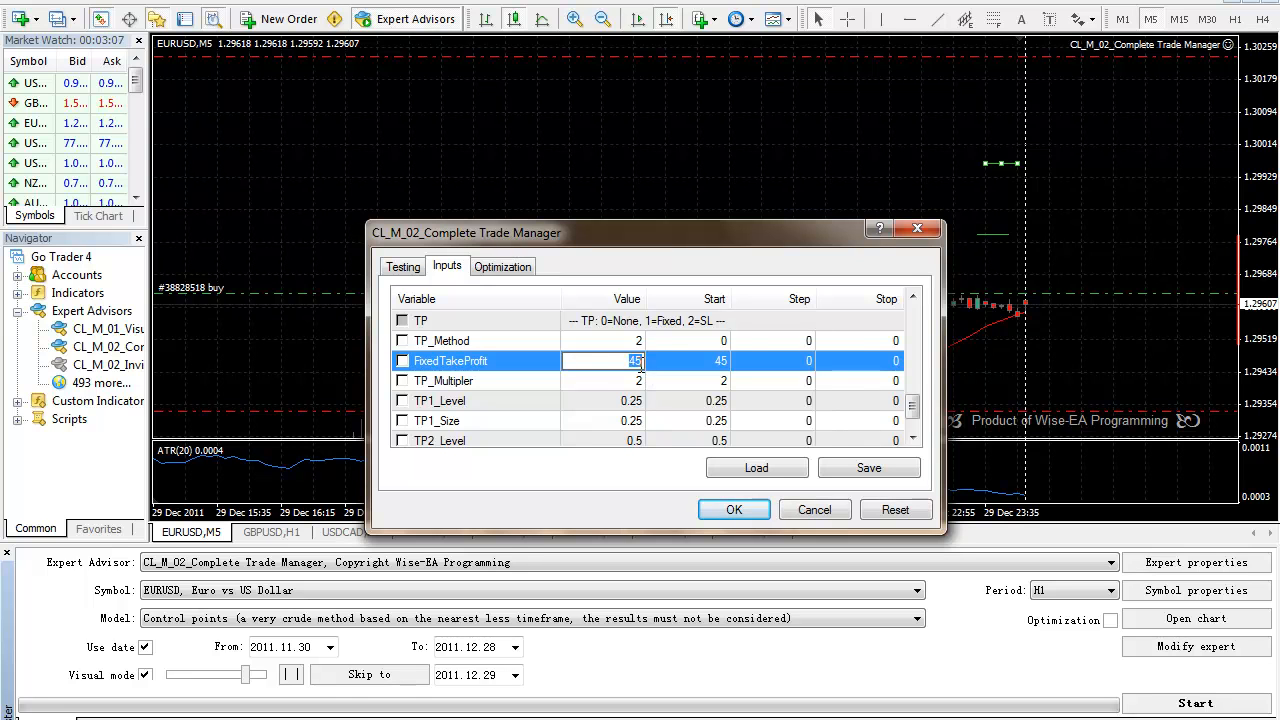
type("50")
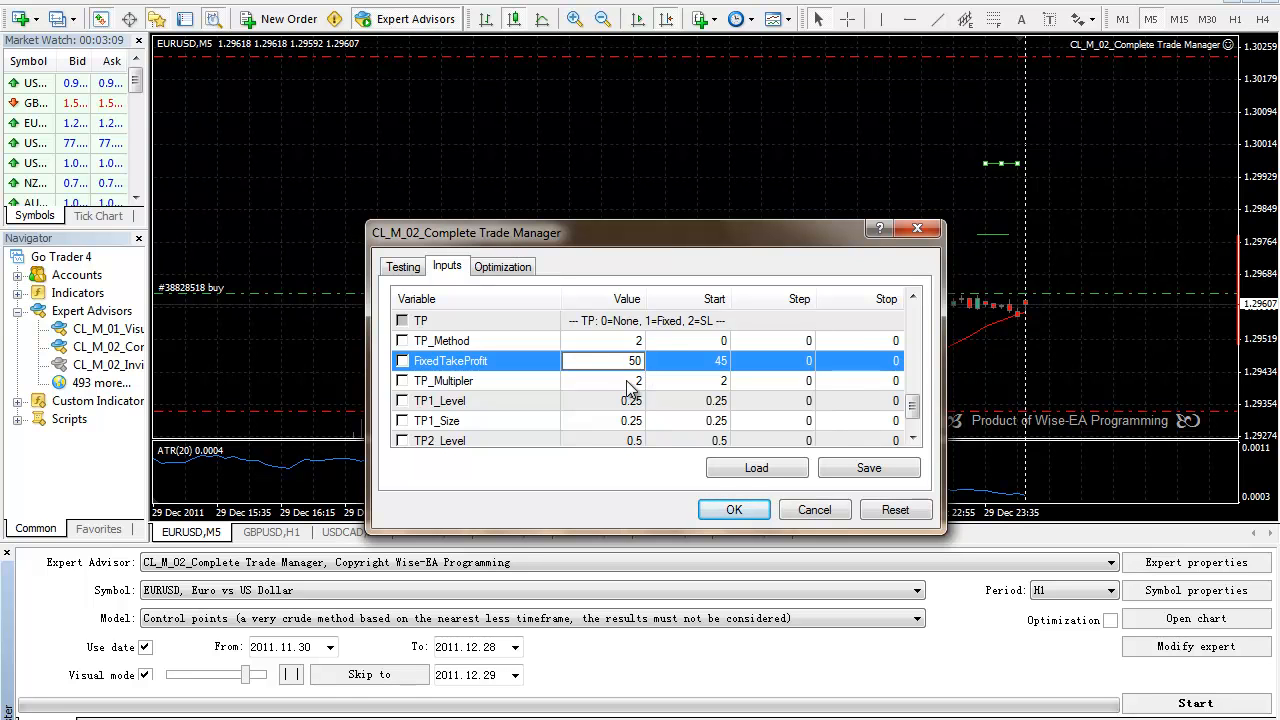
left_click(444, 380)
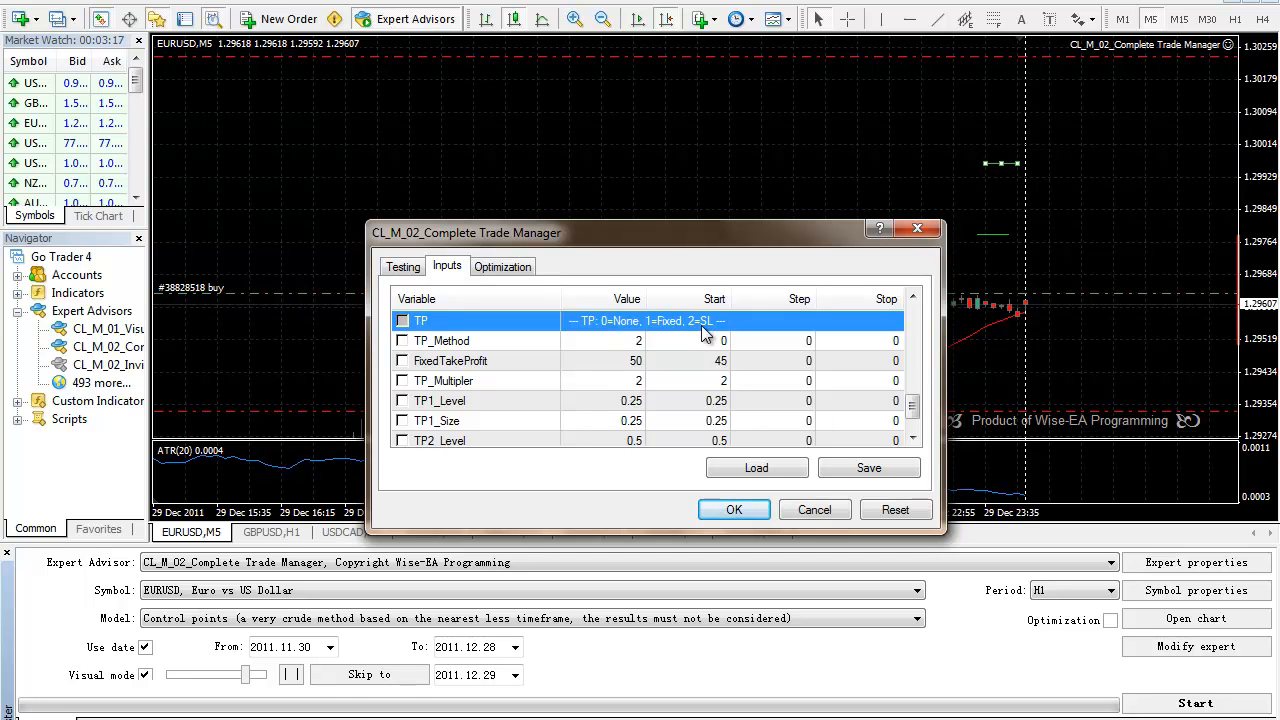
mouse_move(640, 348)
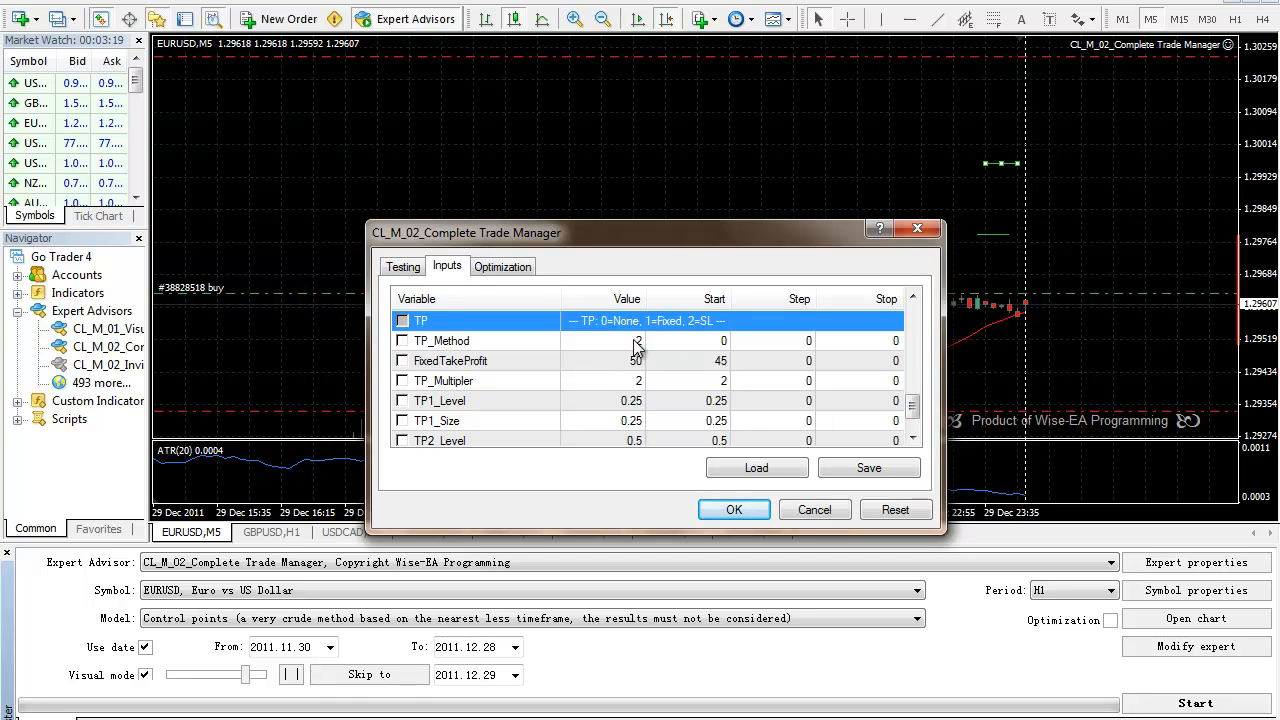
Review the TP_Method and TP_Multiplier inputs without changing them
left_click(440, 340)
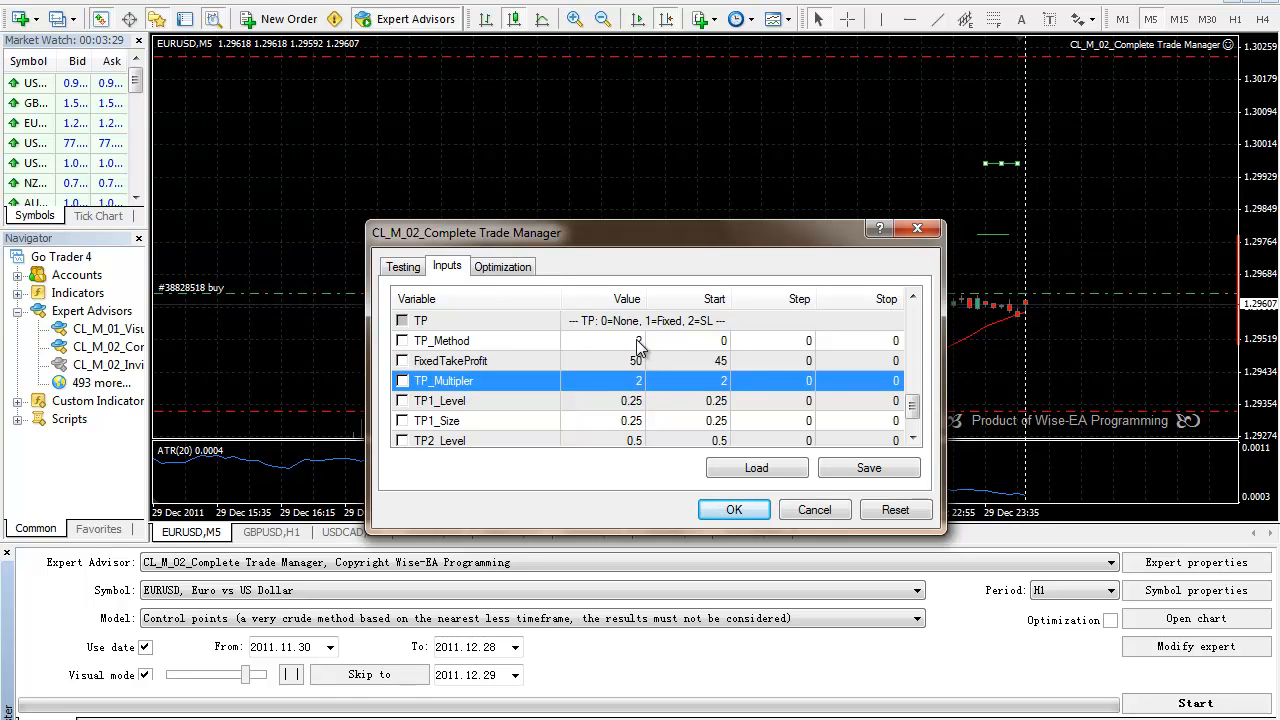
left_click(440, 340)
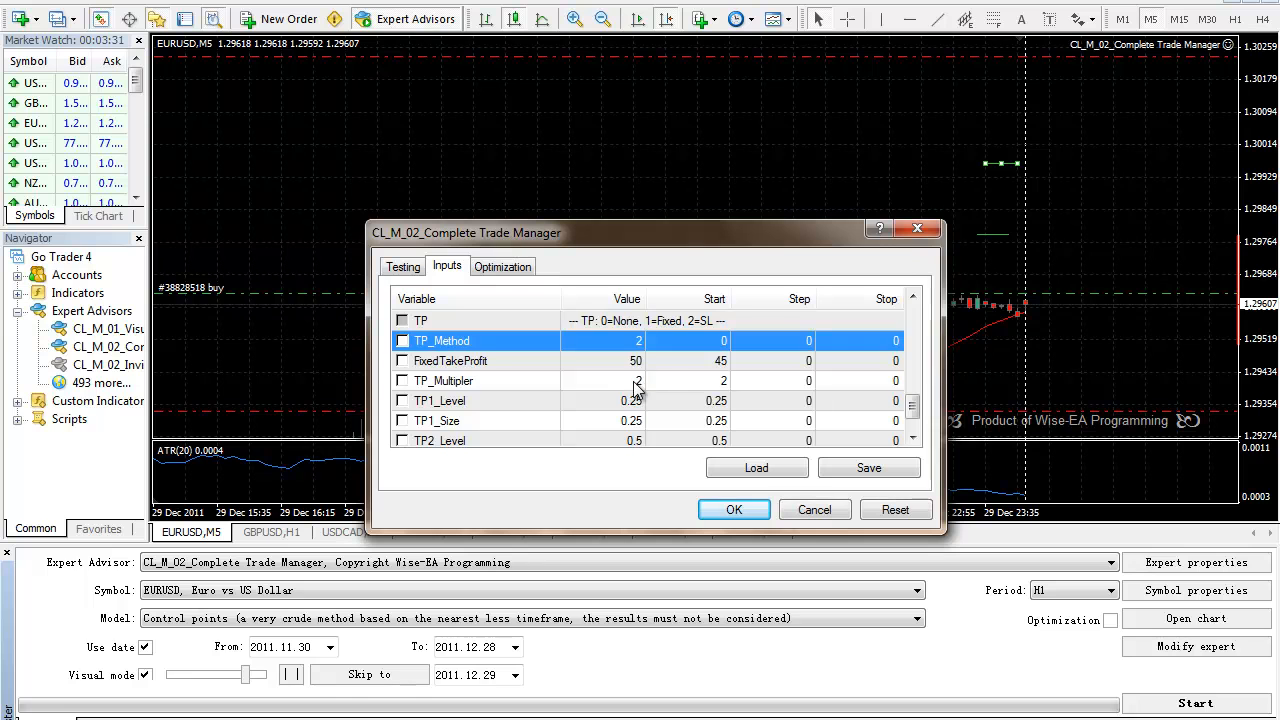
left_click(444, 380)
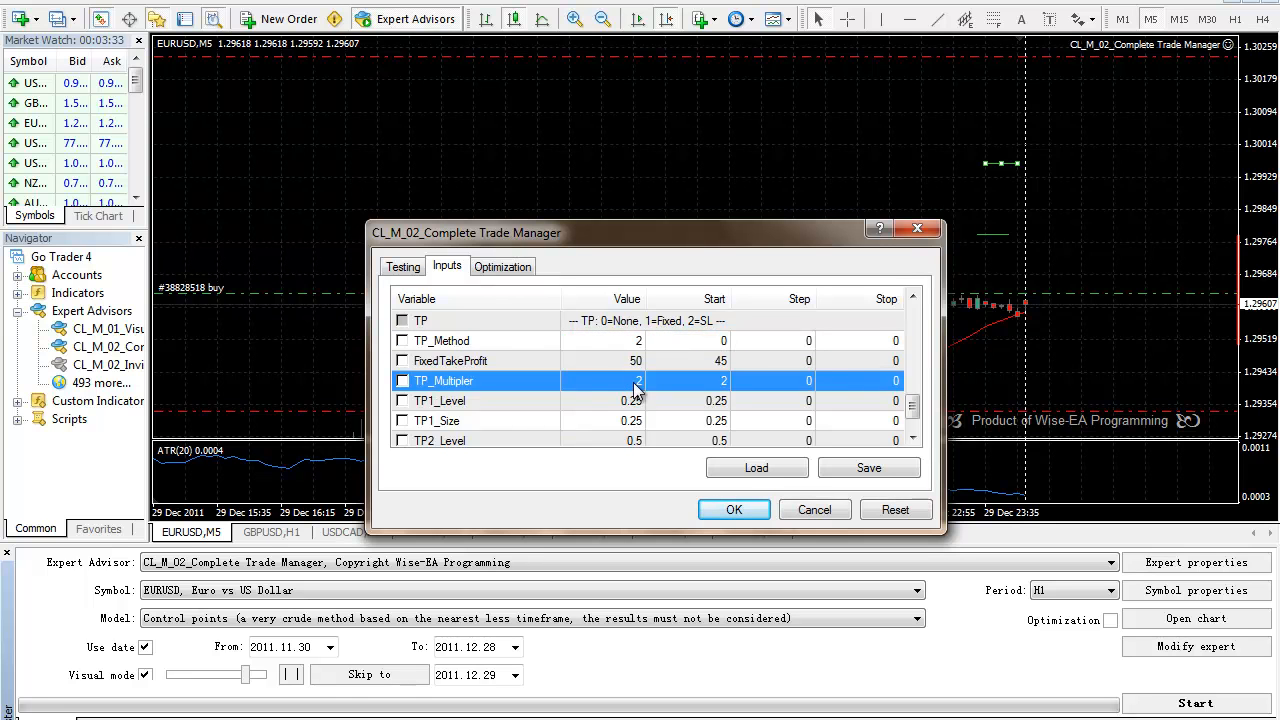
scroll("up", 3)
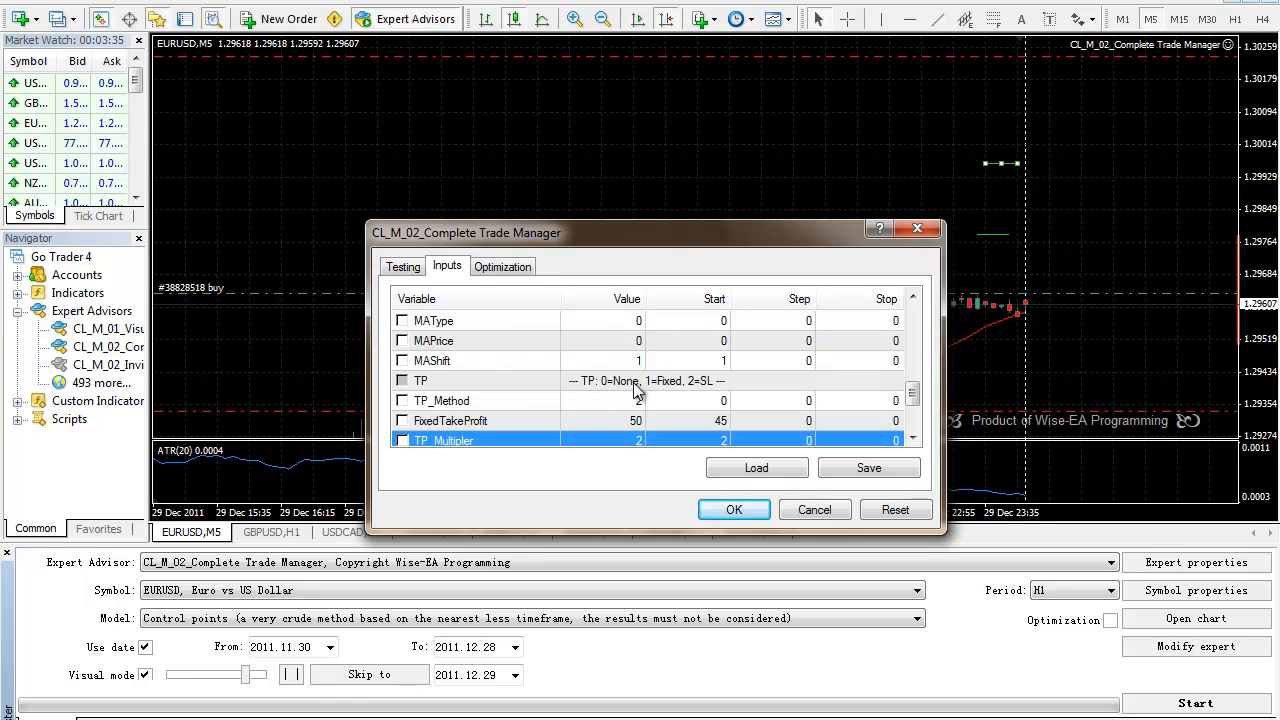
scroll("down", 3)
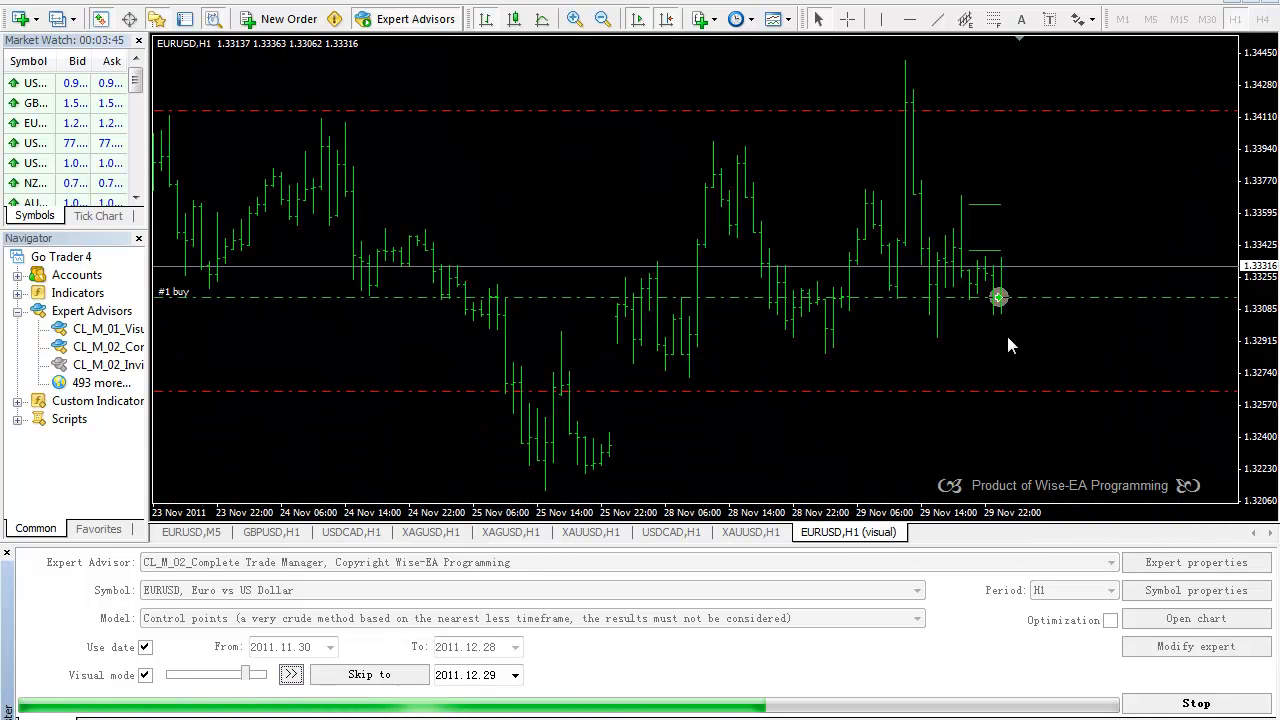
mouse_move(984, 302)
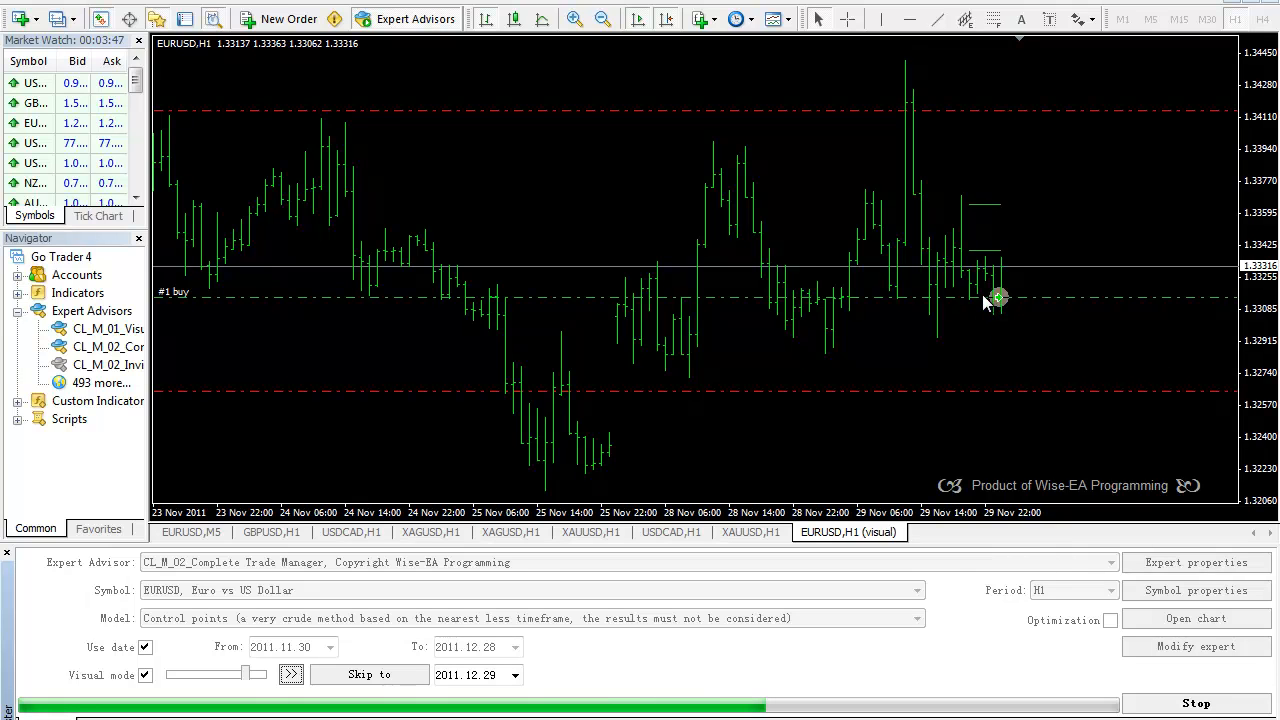
mouse_move(1004, 112)
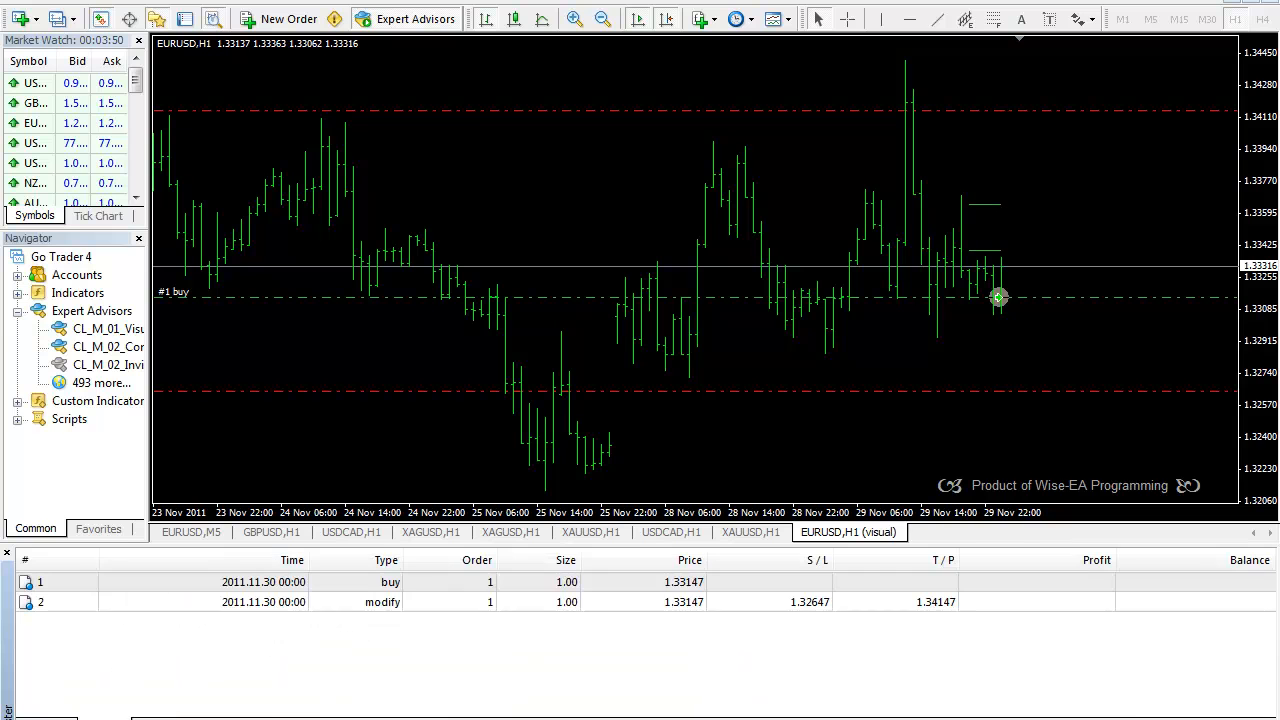
mouse_move(770, 550)
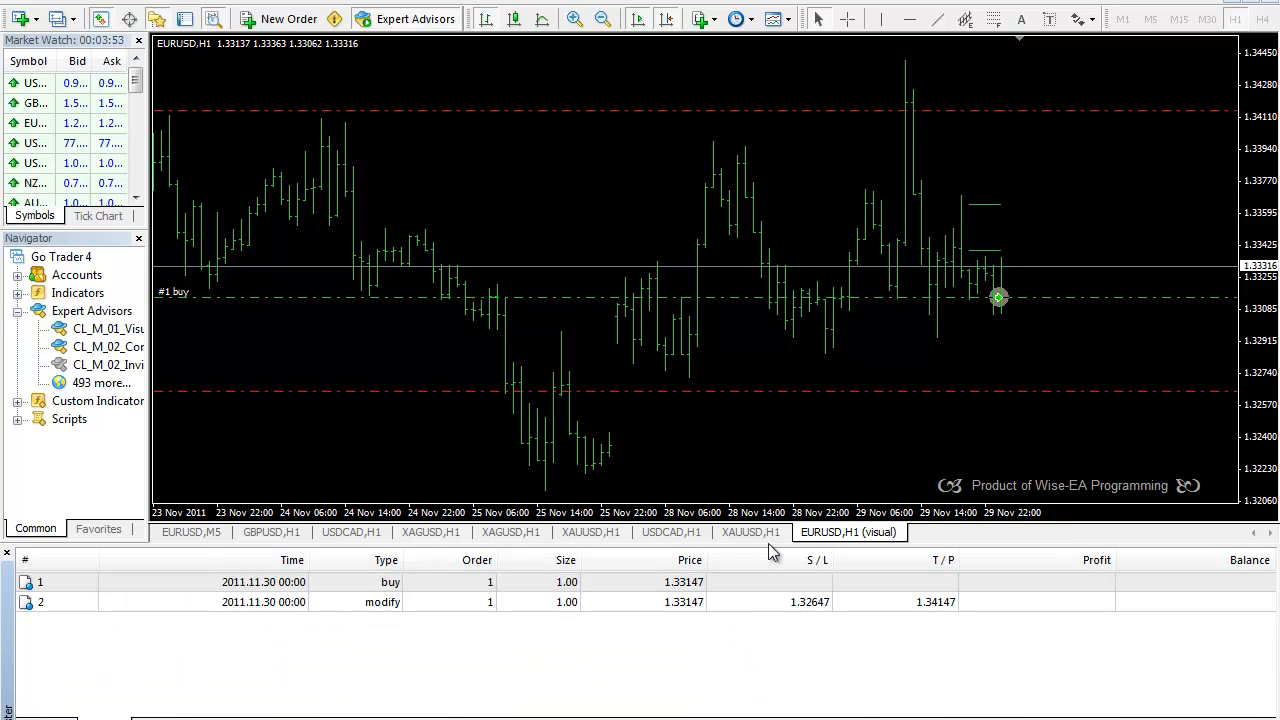
mouse_move(998, 296)
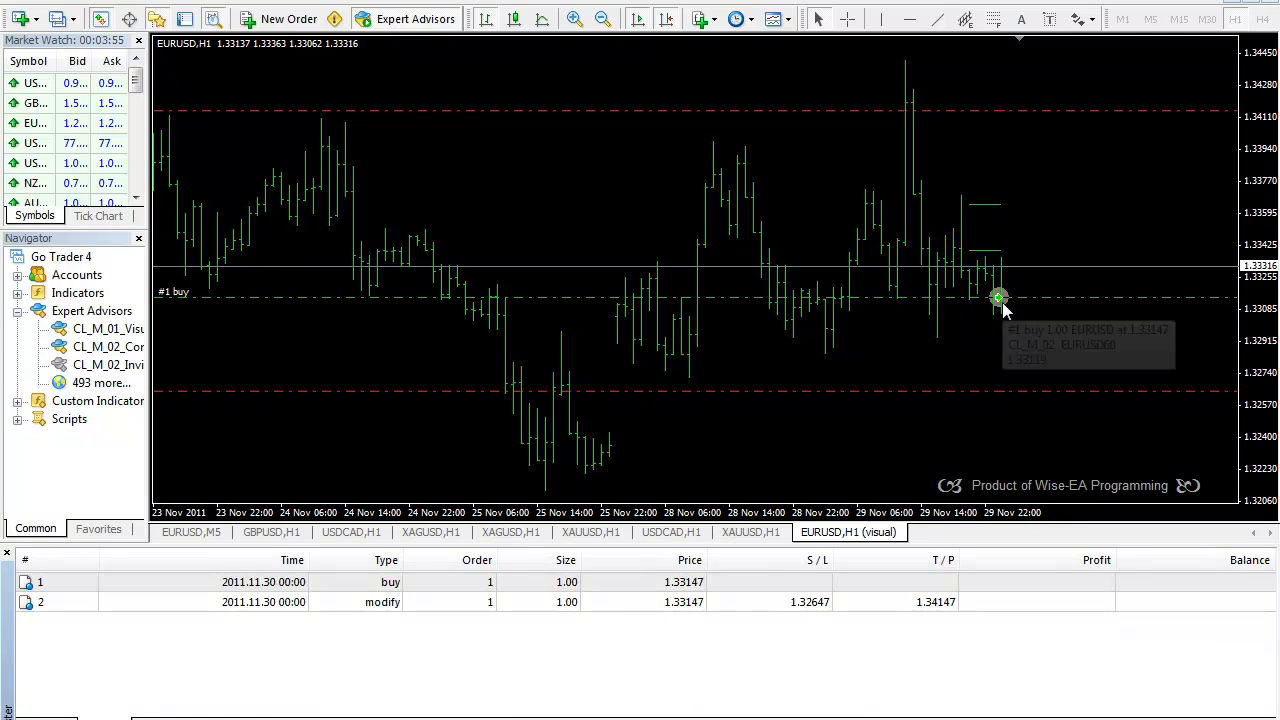
mouse_move(568, 610)
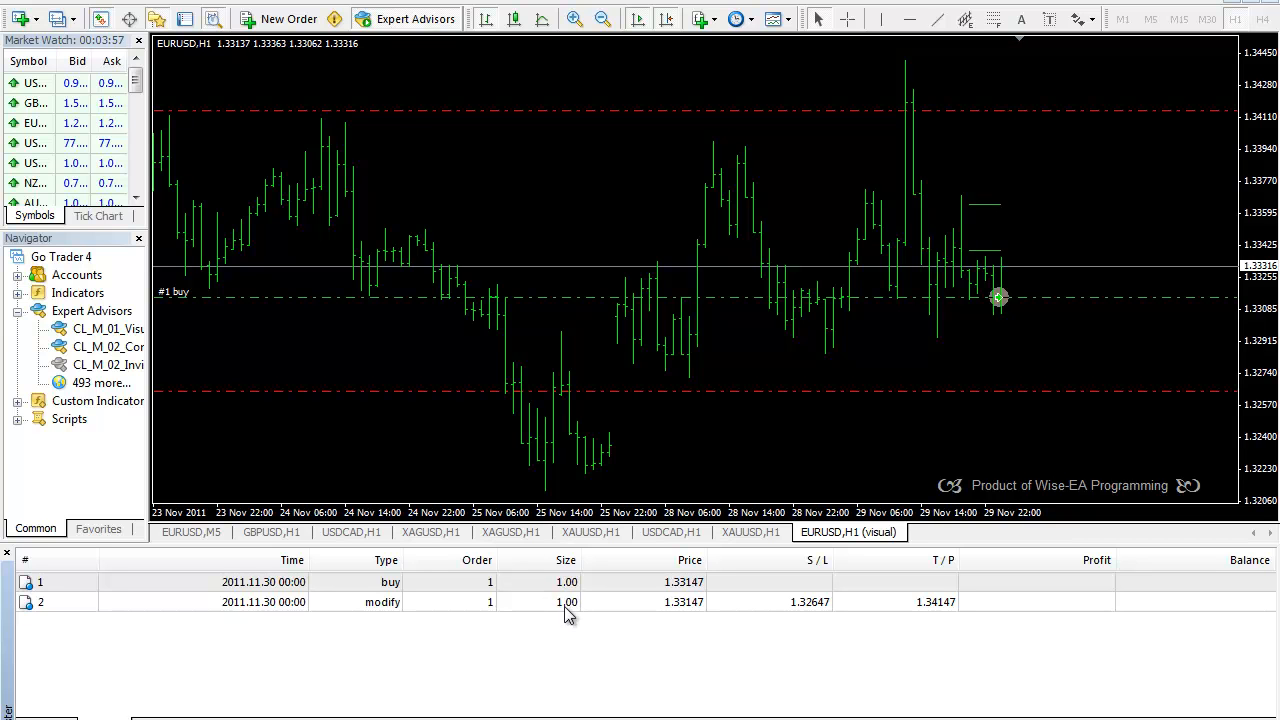
mouse_move(1008, 332)
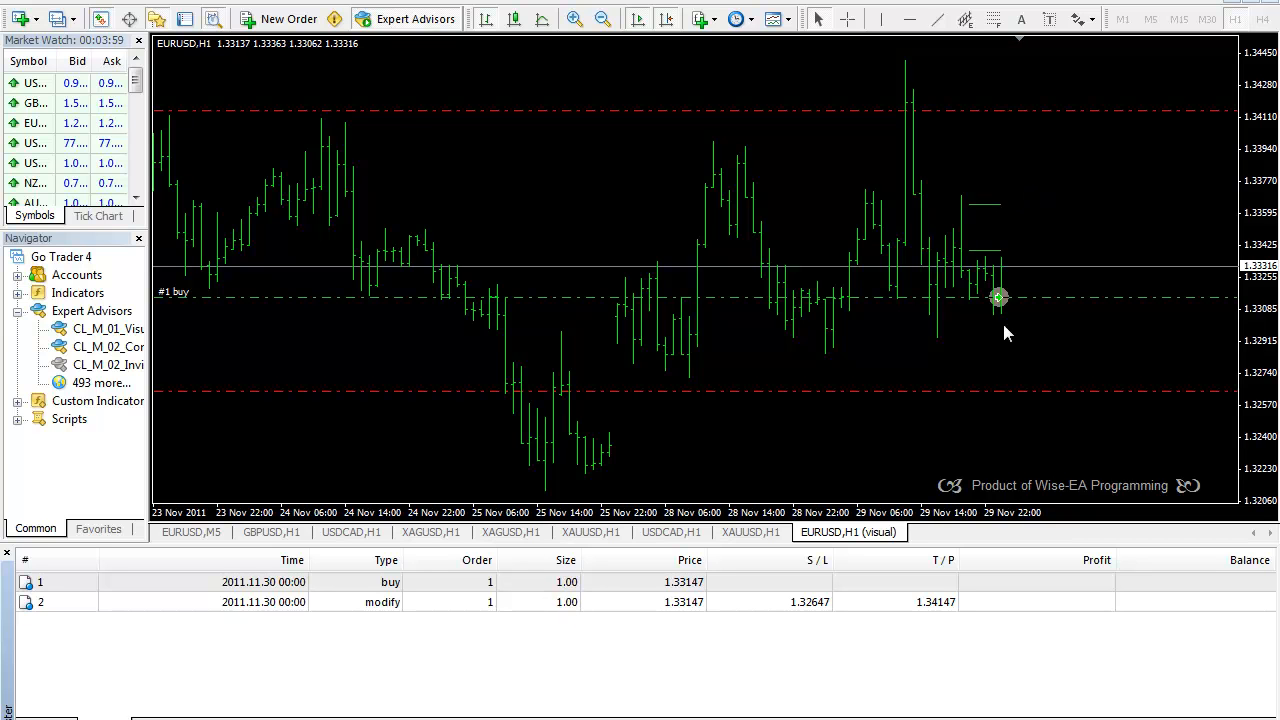
mouse_move(1032, 310)
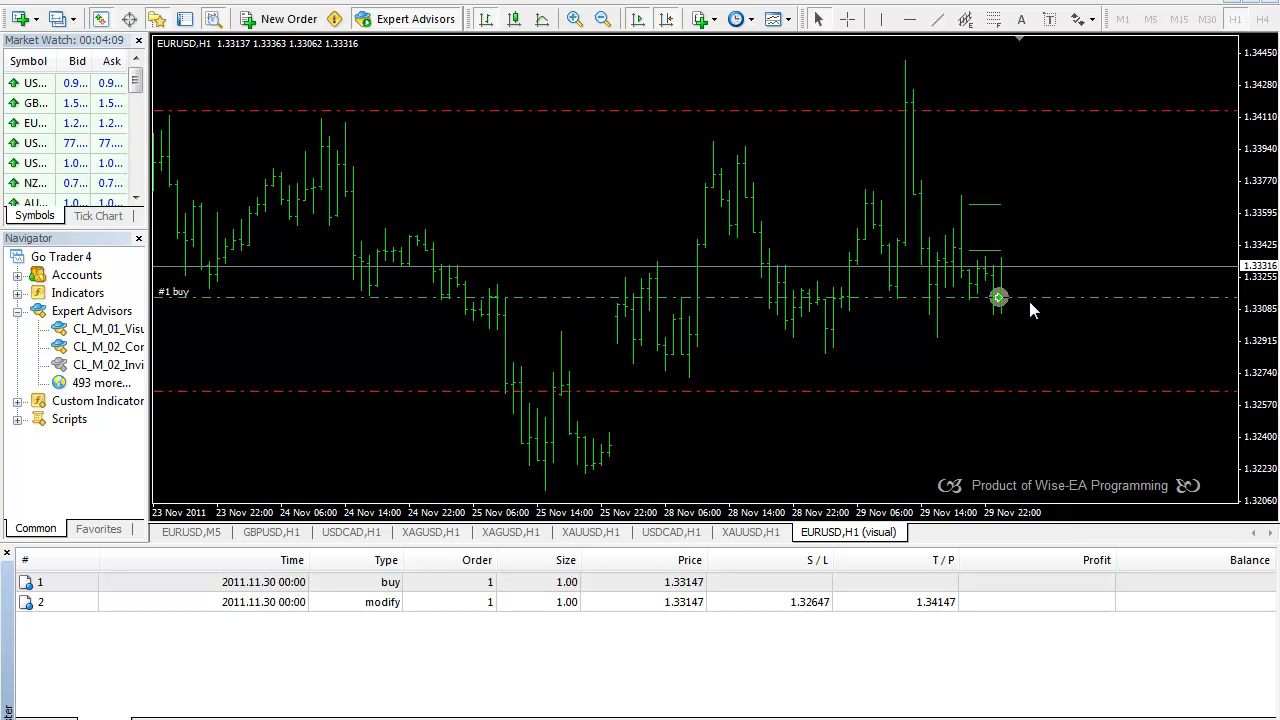
mouse_move(596, 558)
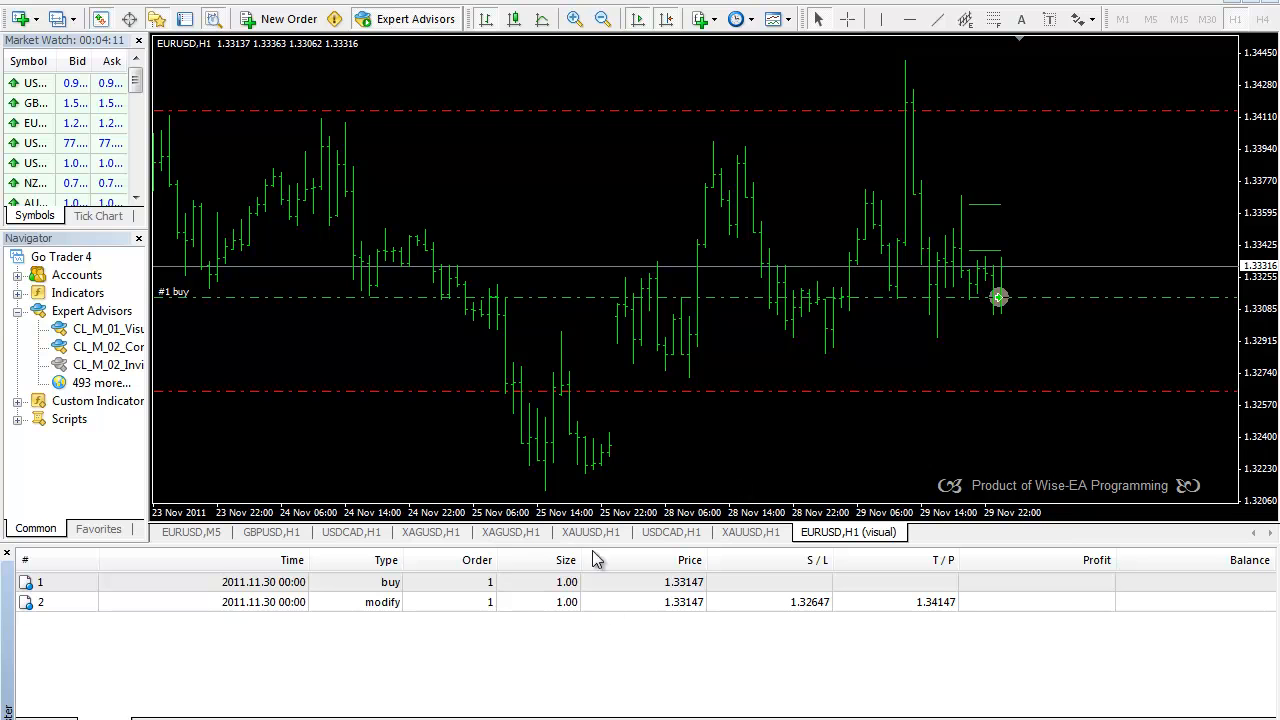
mouse_move(810, 612)
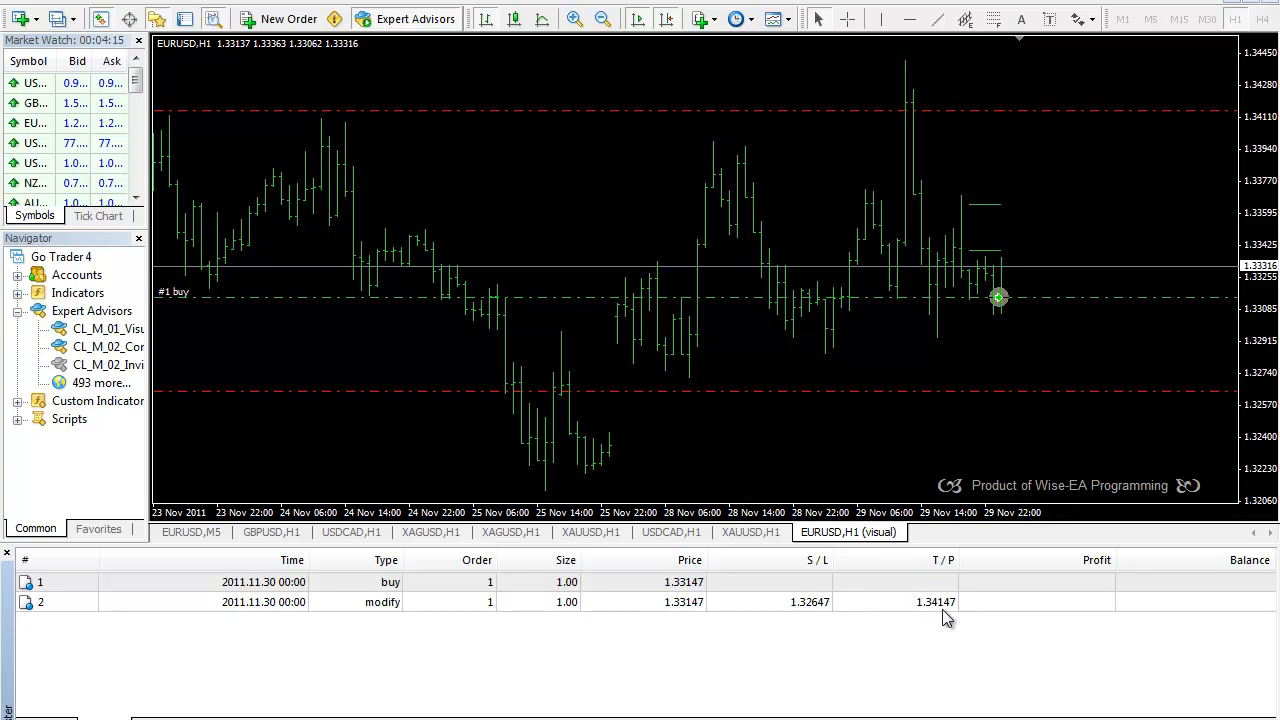
mouse_move(994, 418)
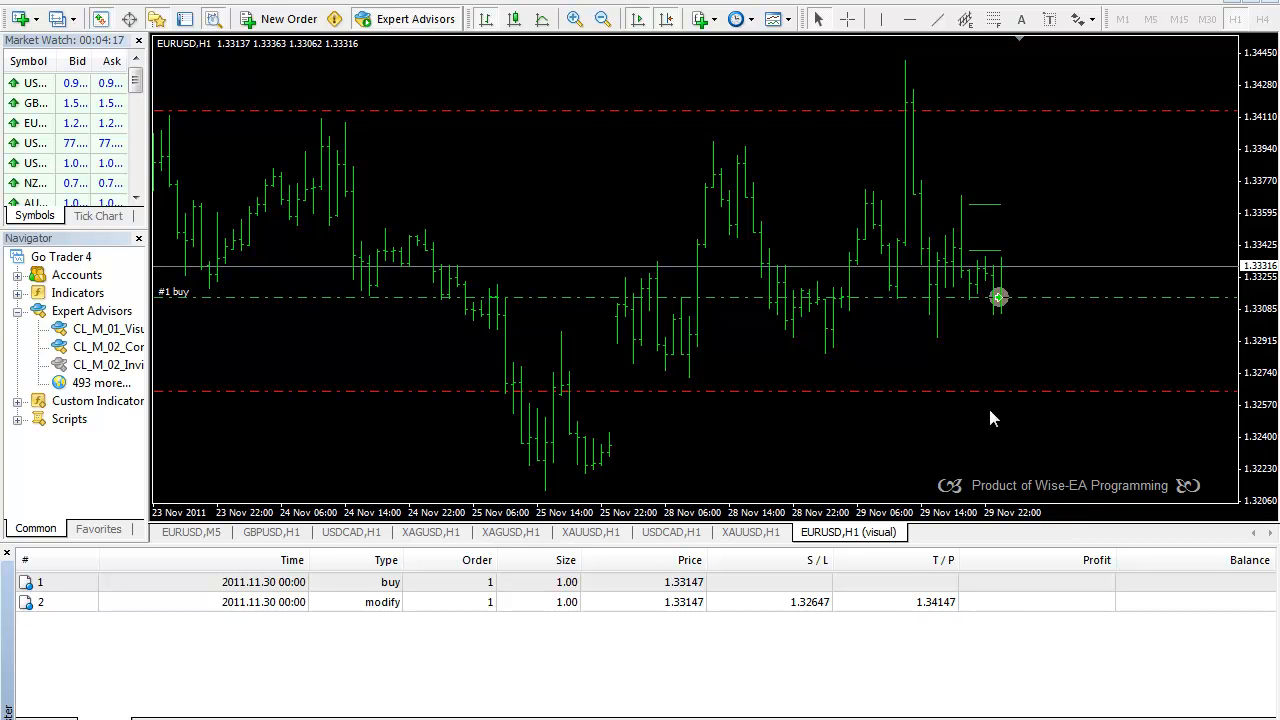
mouse_move(1028, 152)
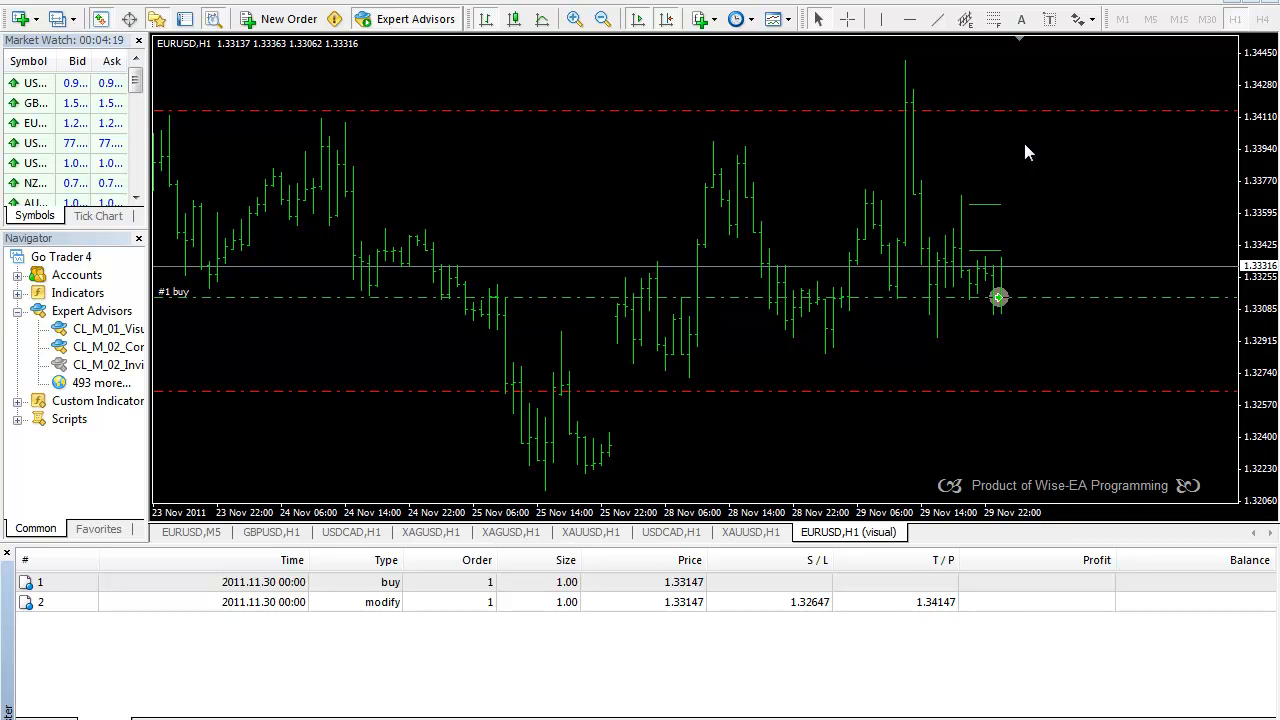
mouse_move(1040, 108)
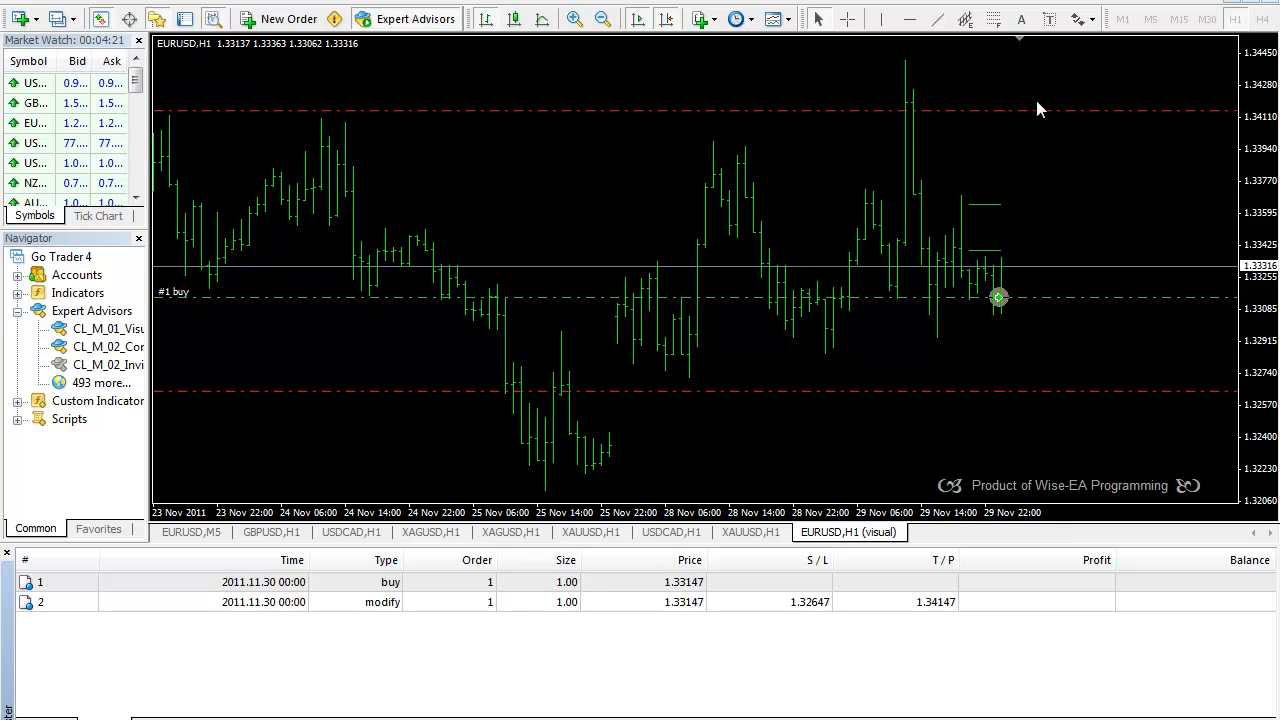
mouse_move(984, 312)
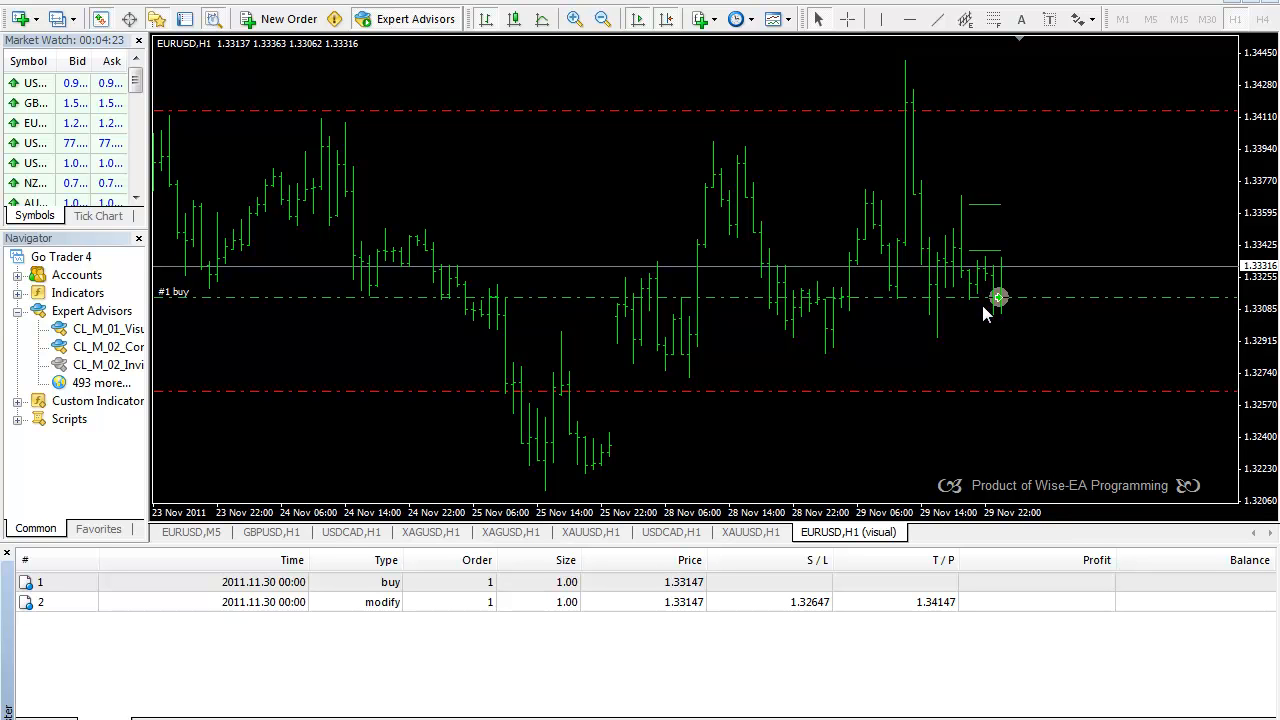
mouse_move(984, 316)
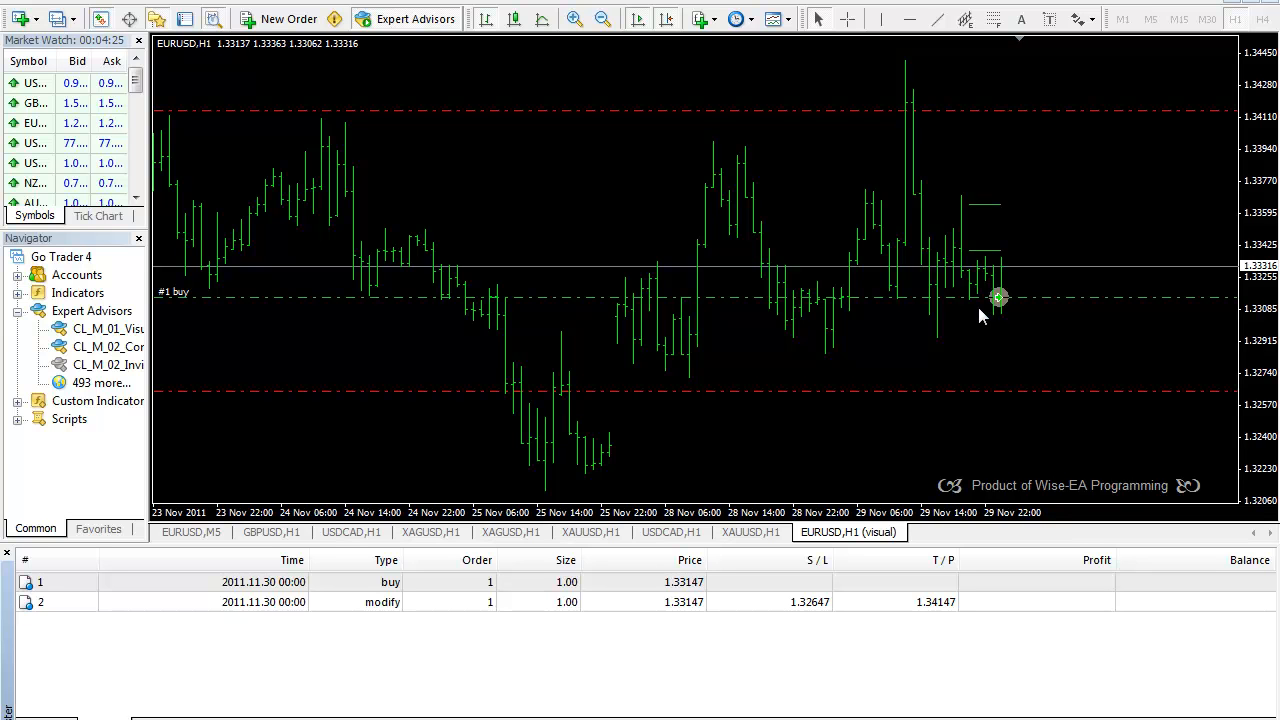
mouse_move(982, 258)
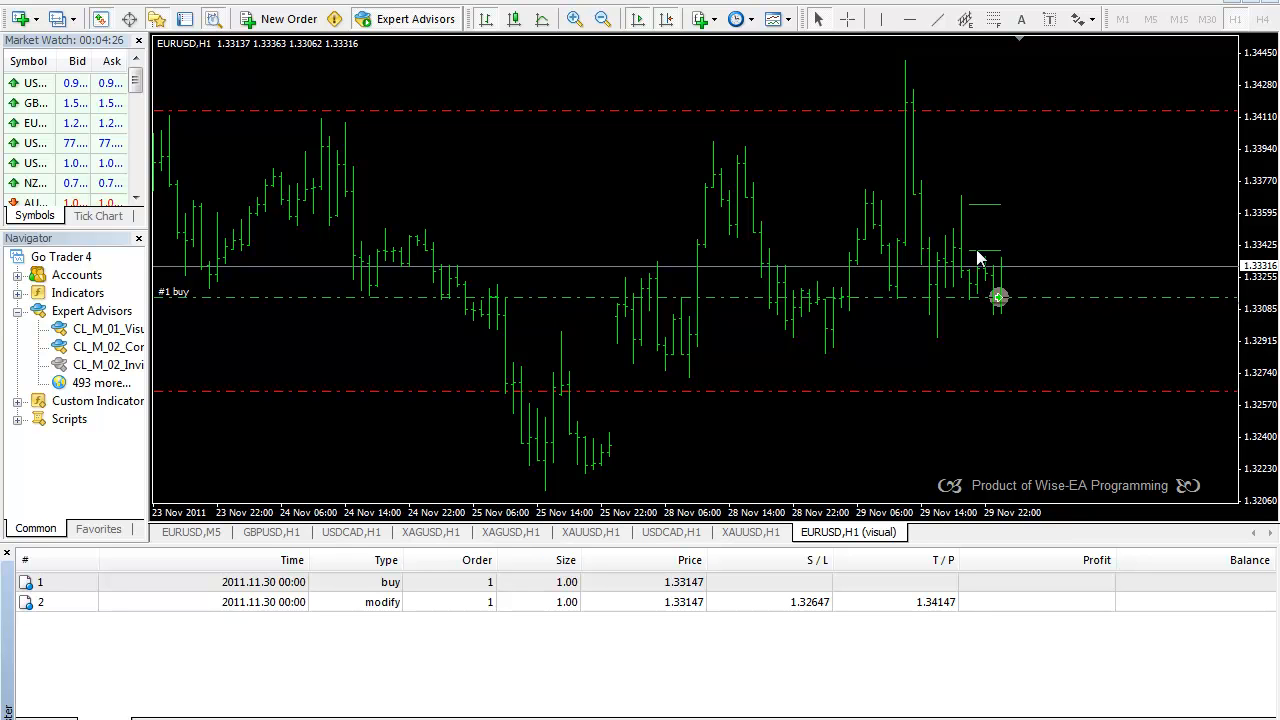
mouse_move(998, 296)
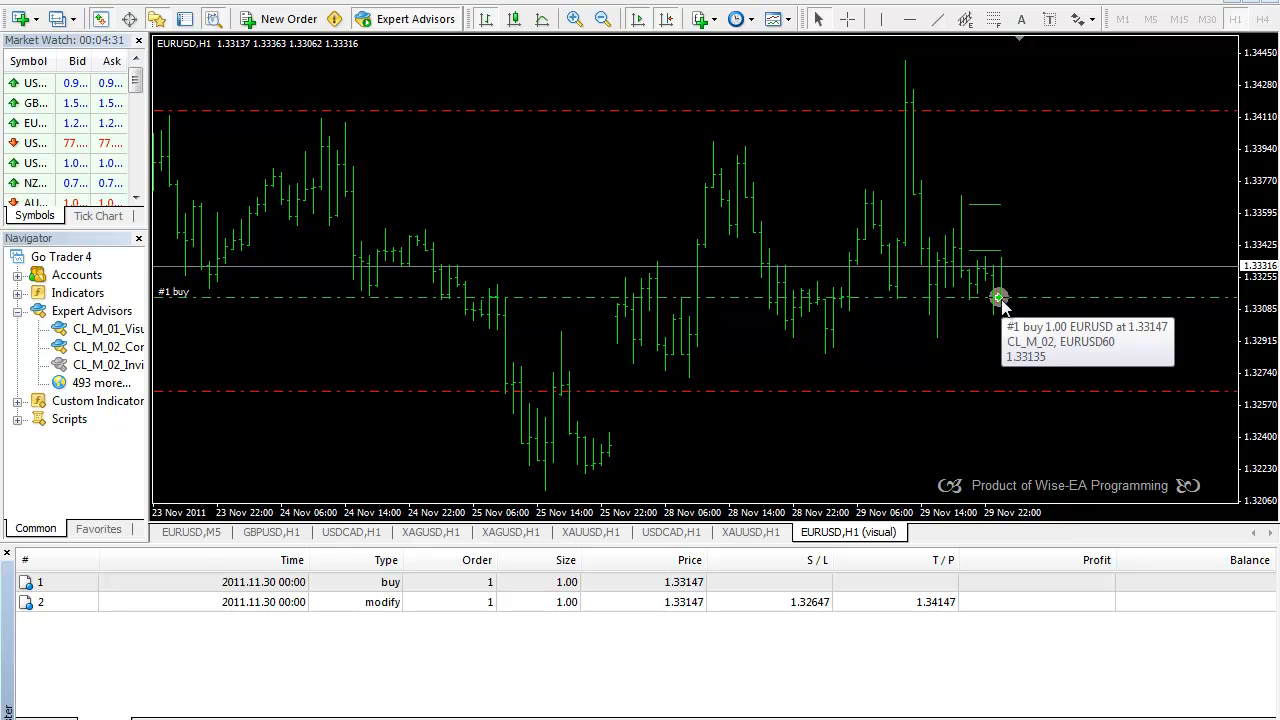
mouse_move(988, 258)
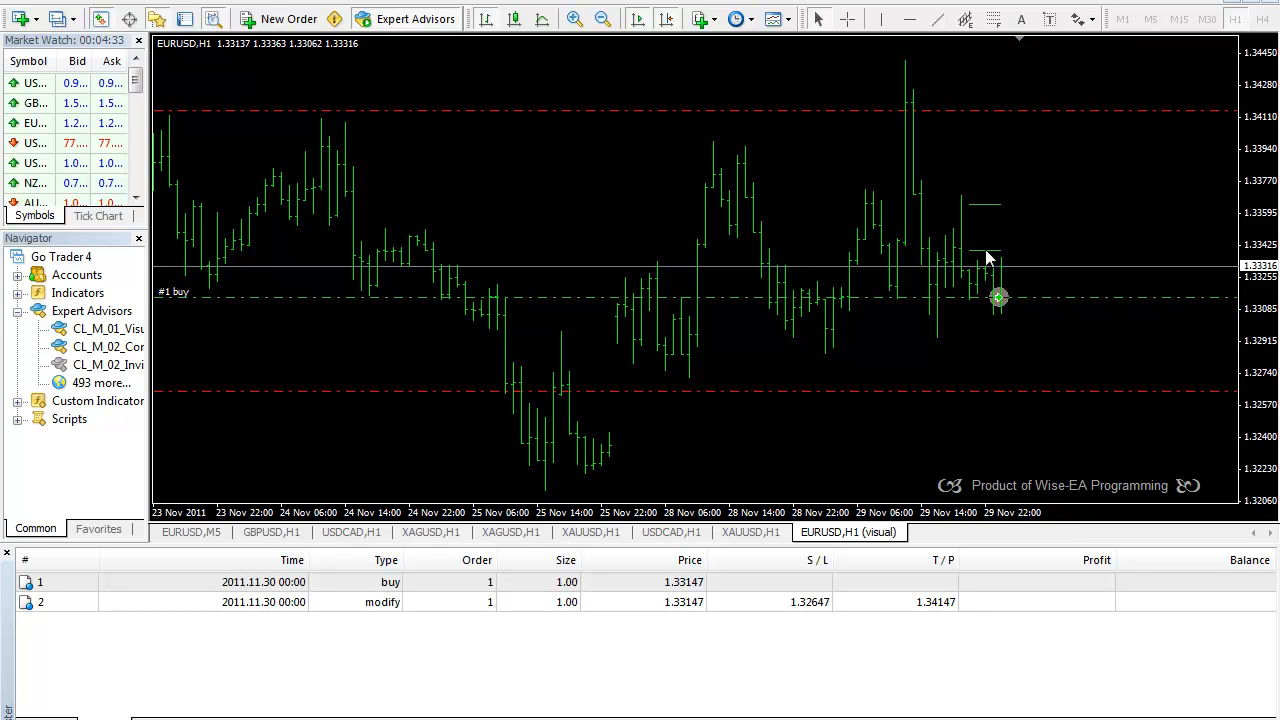
mouse_move(988, 212)
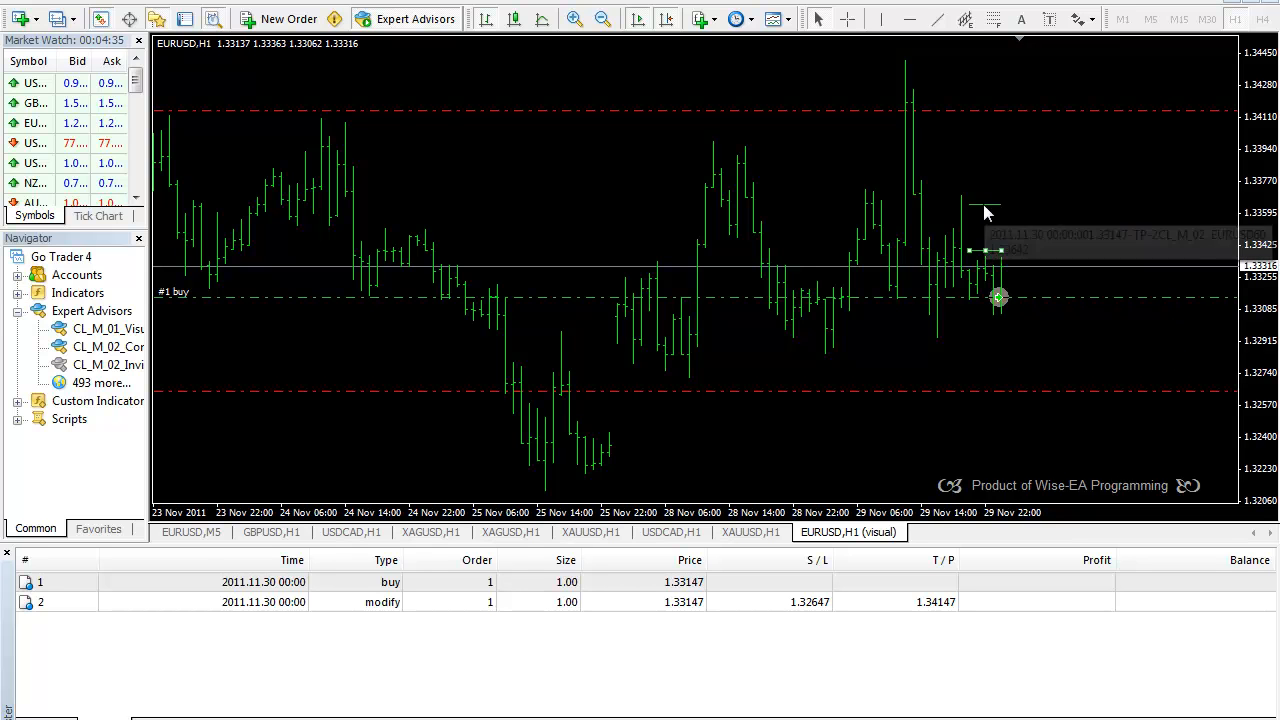
mouse_move(810, 200)
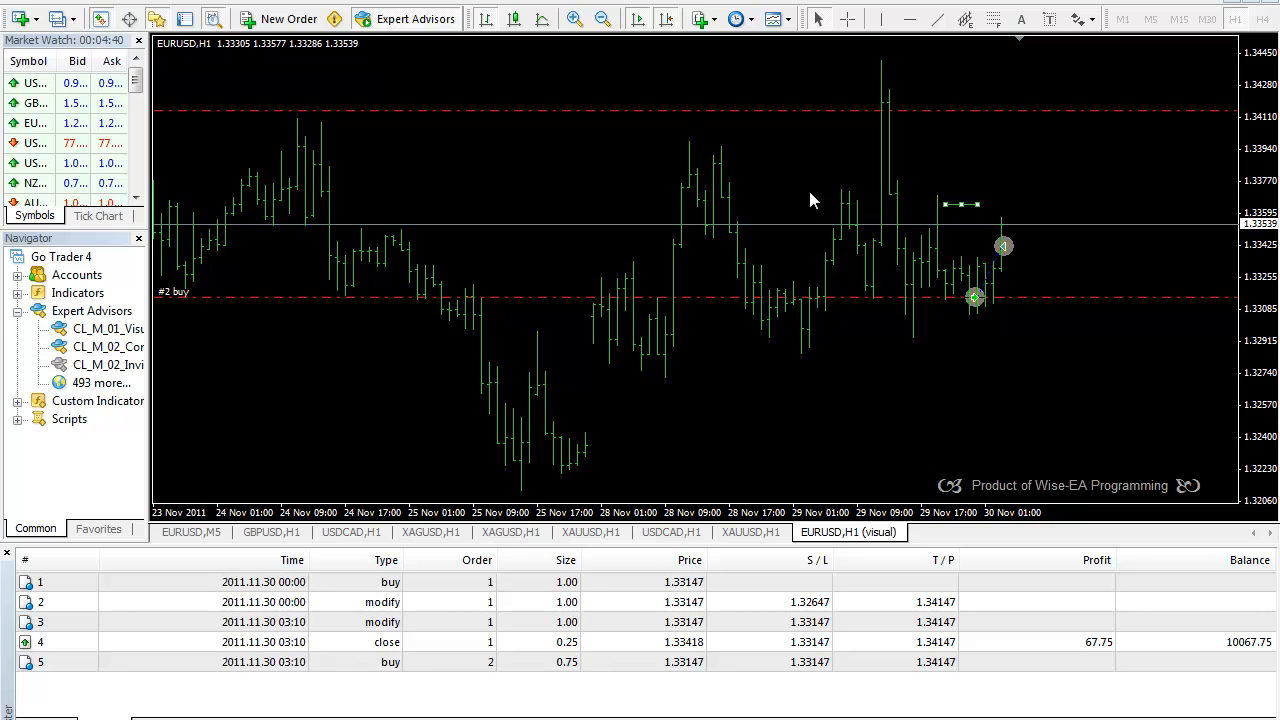
mouse_move(1012, 252)
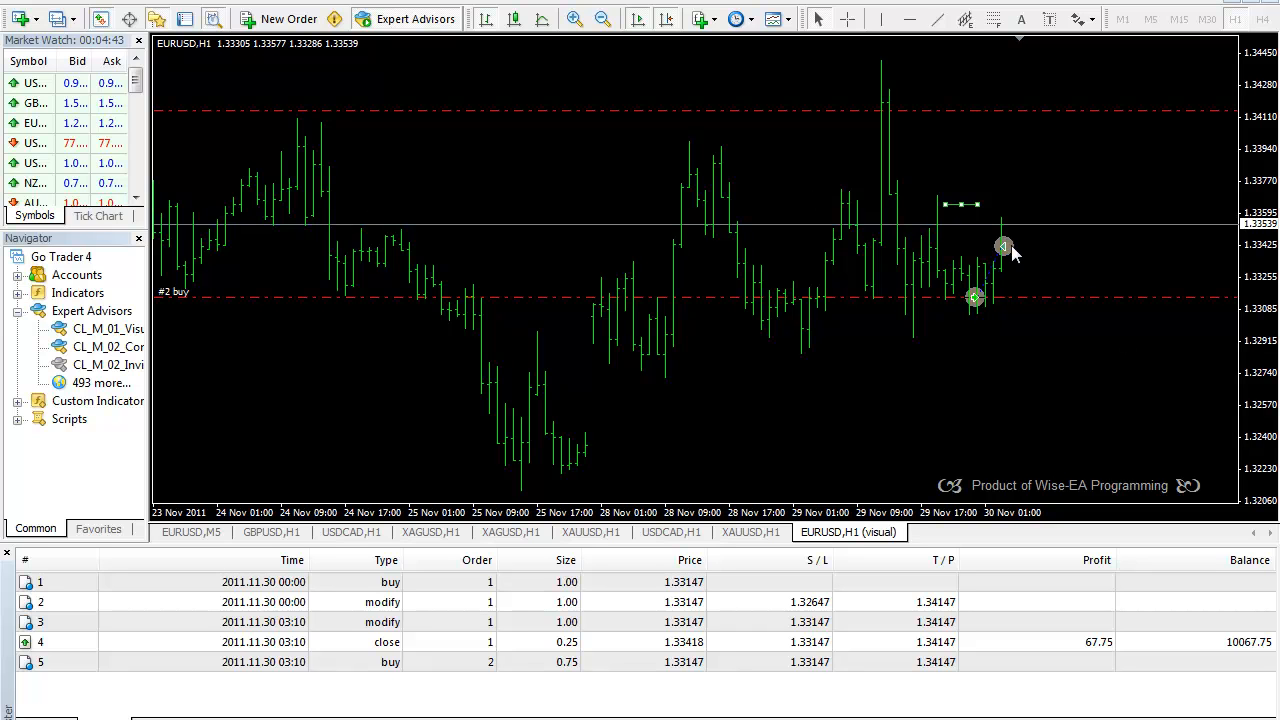
mouse_move(524, 670)
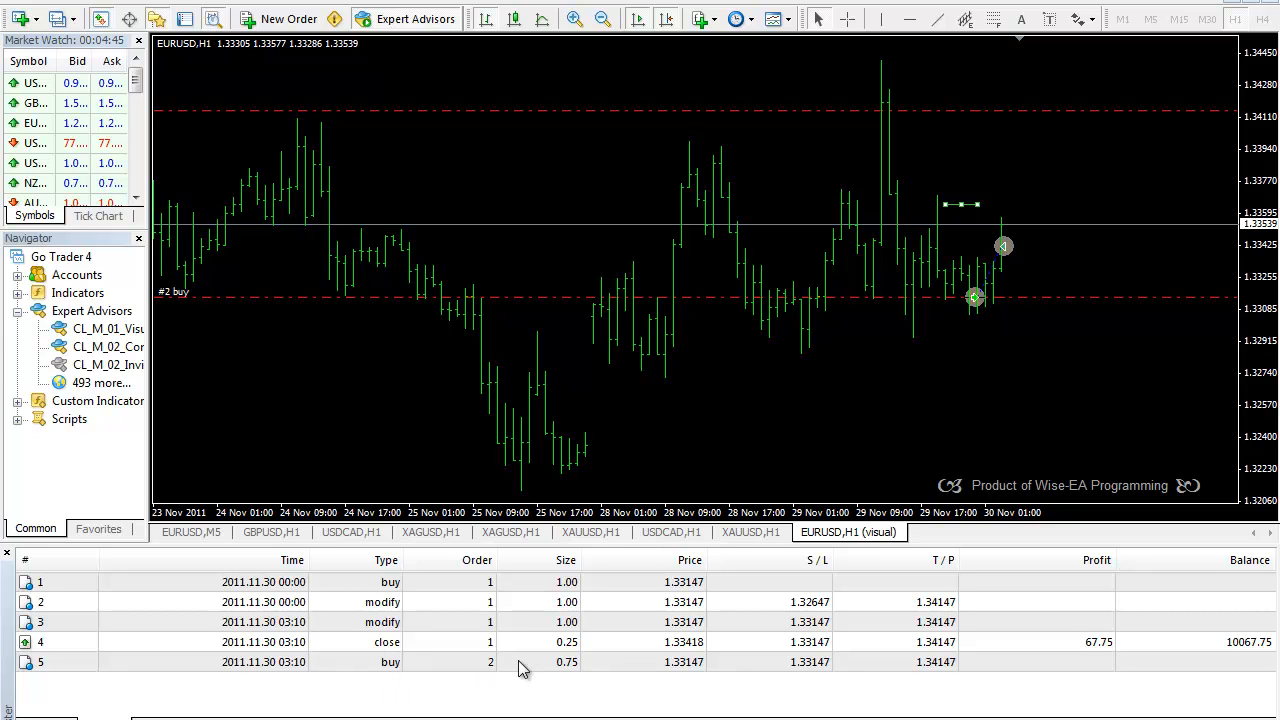
mouse_move(568, 658)
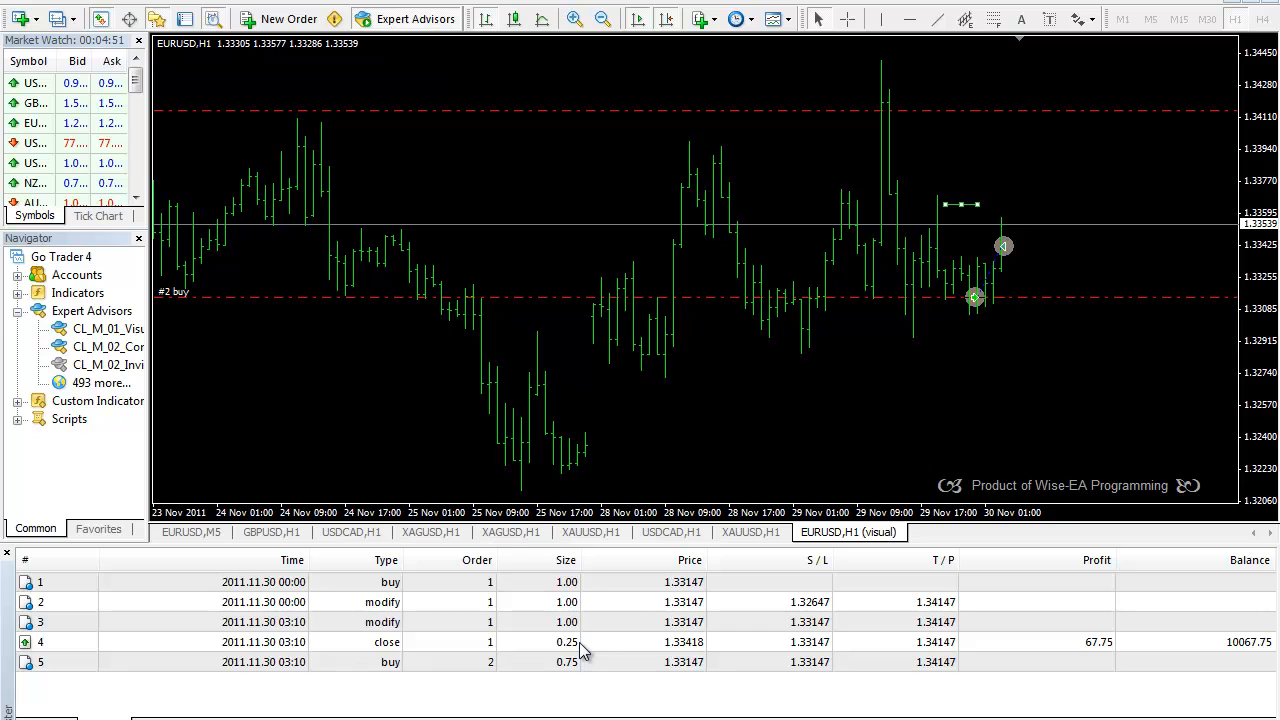
mouse_move(968, 312)
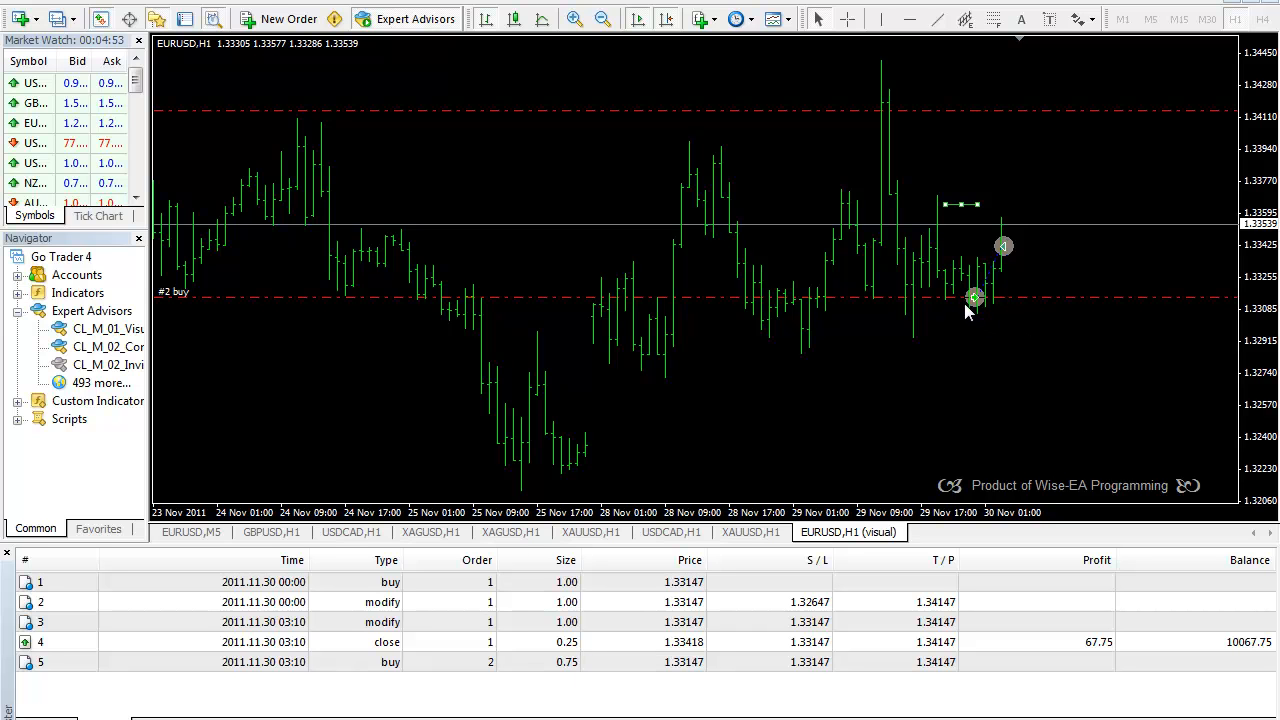
mouse_move(958, 308)
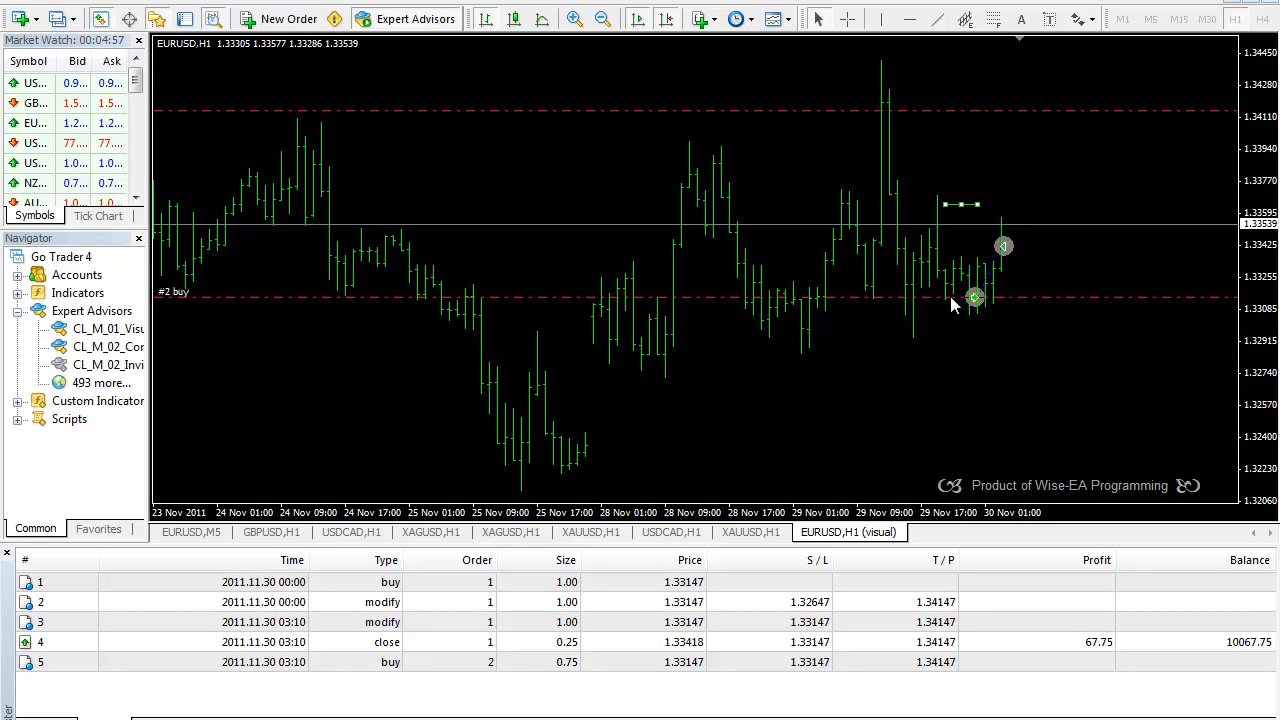
mouse_move(956, 210)
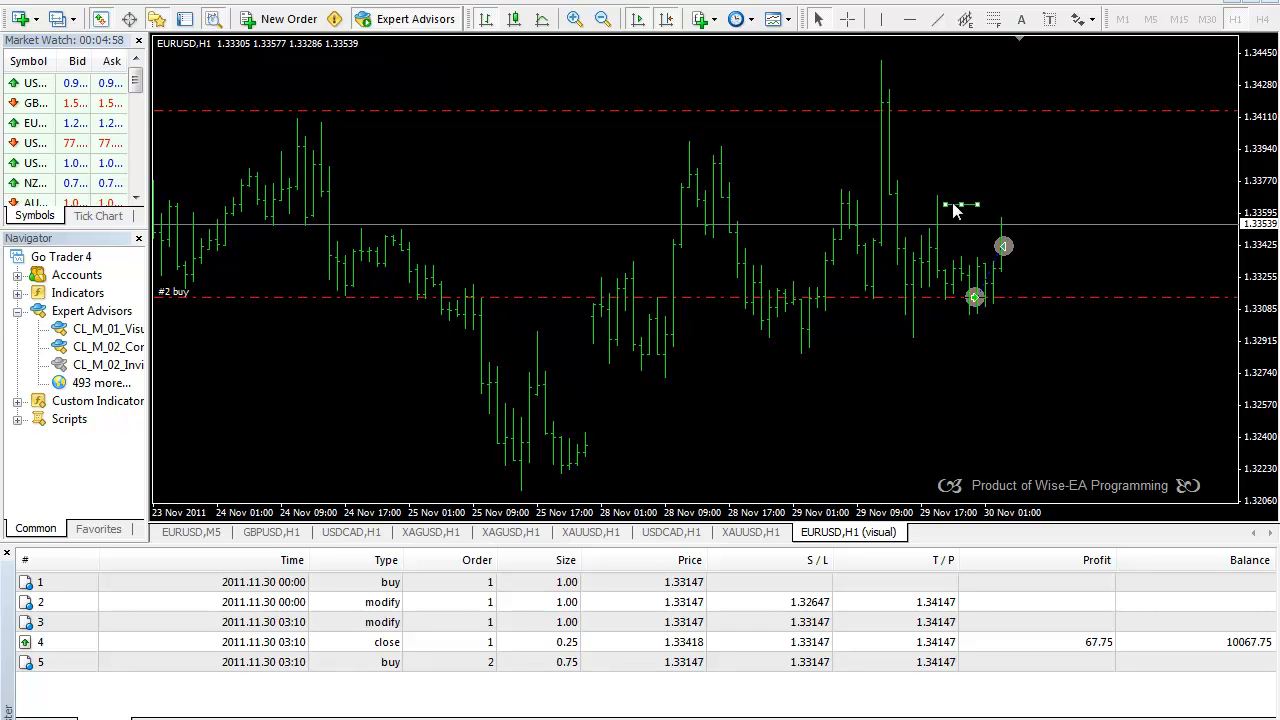
mouse_move(960, 210)
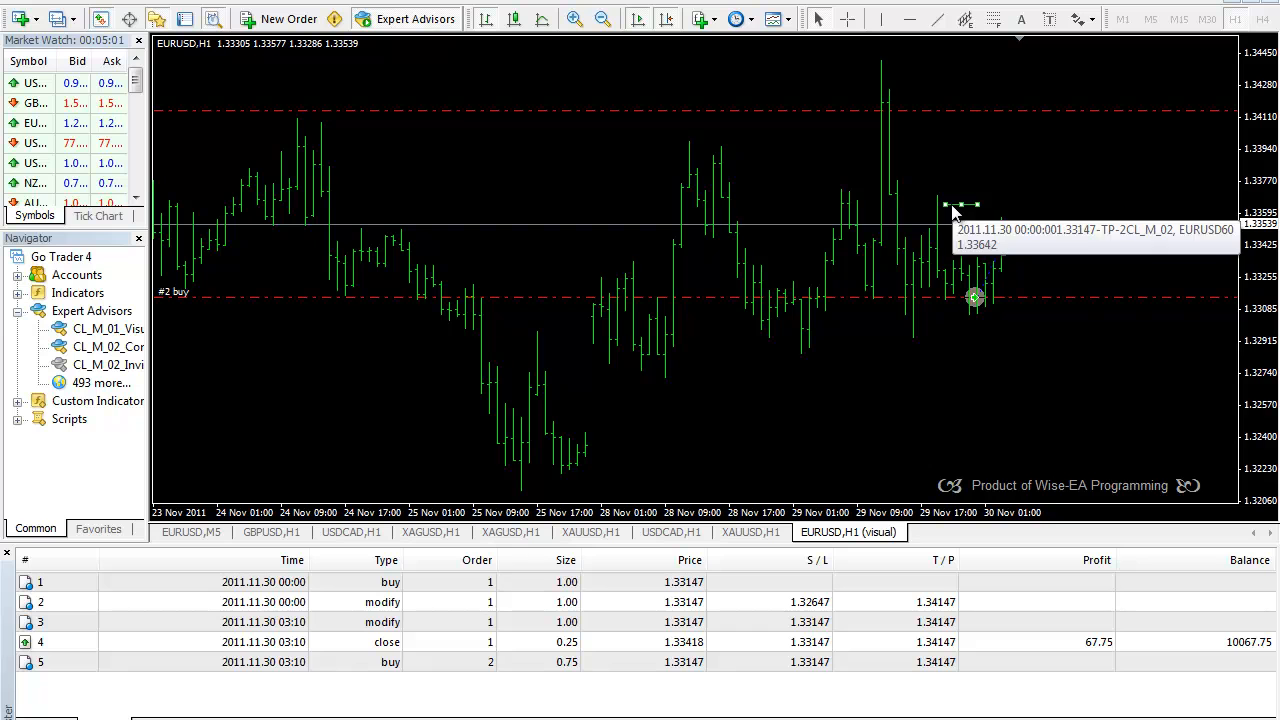
mouse_move(952, 204)
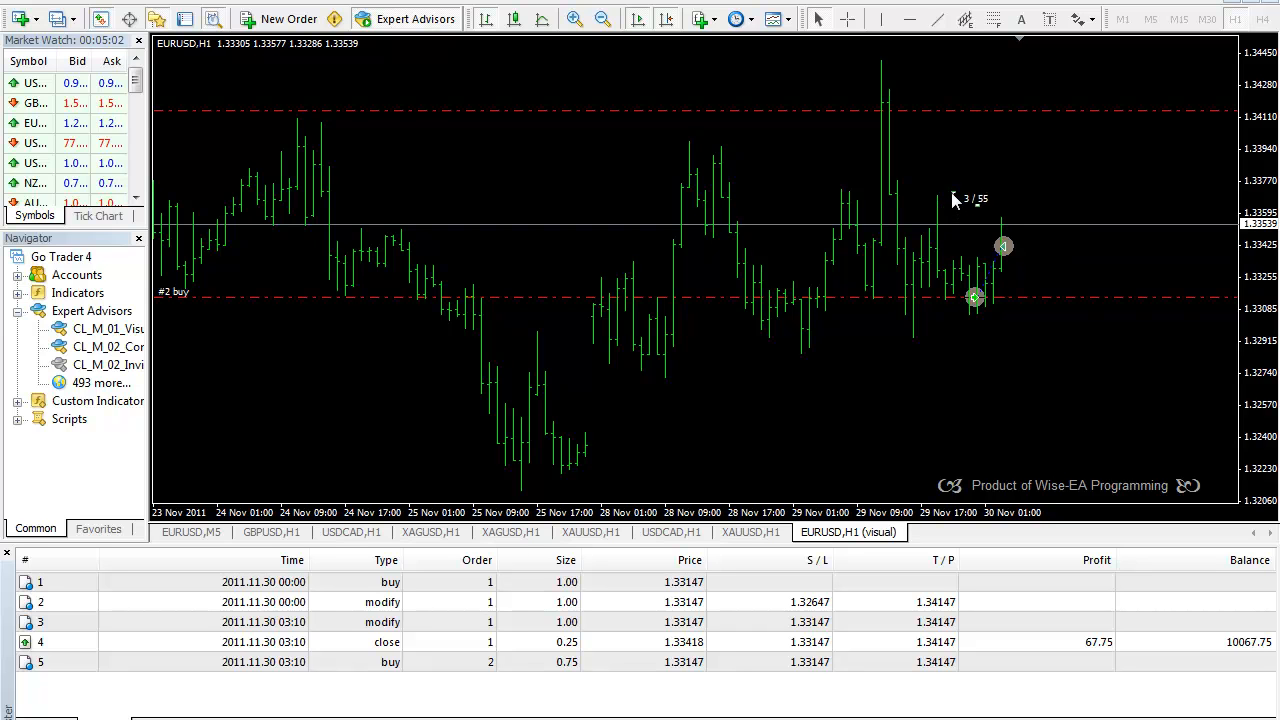
mouse_move(952, 210)
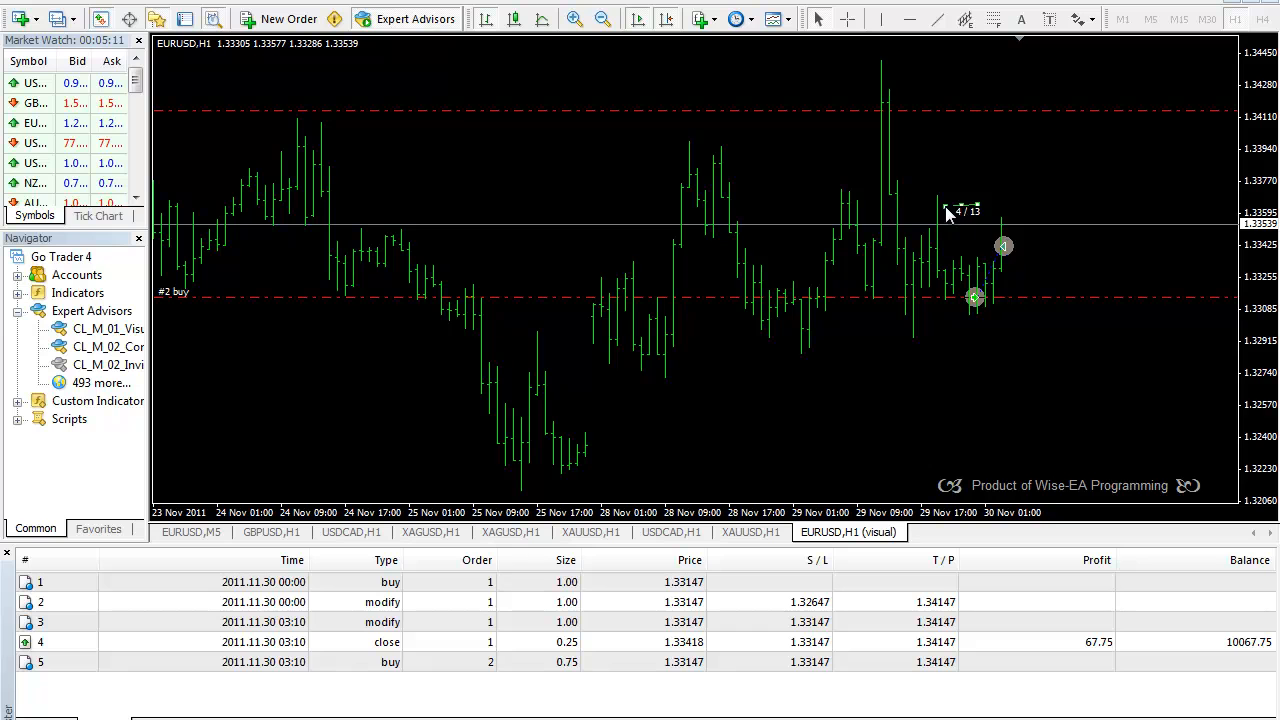
mouse_move(964, 216)
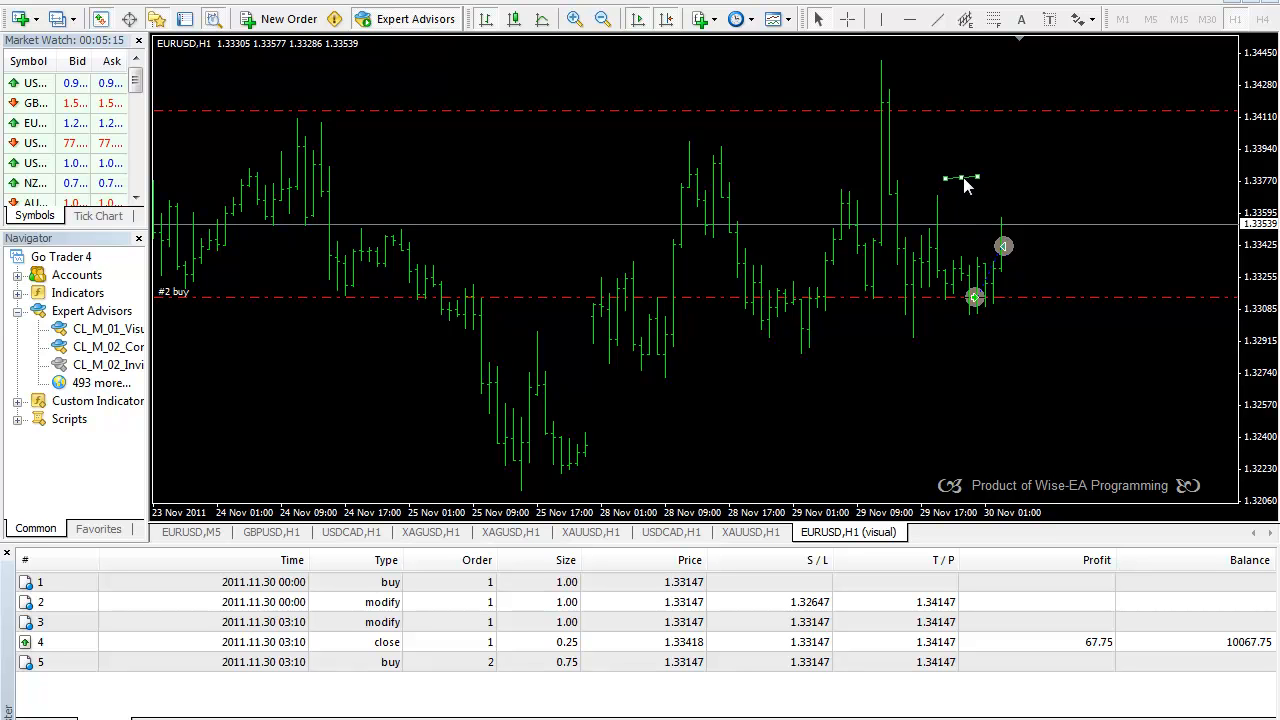
mouse_move(948, 184)
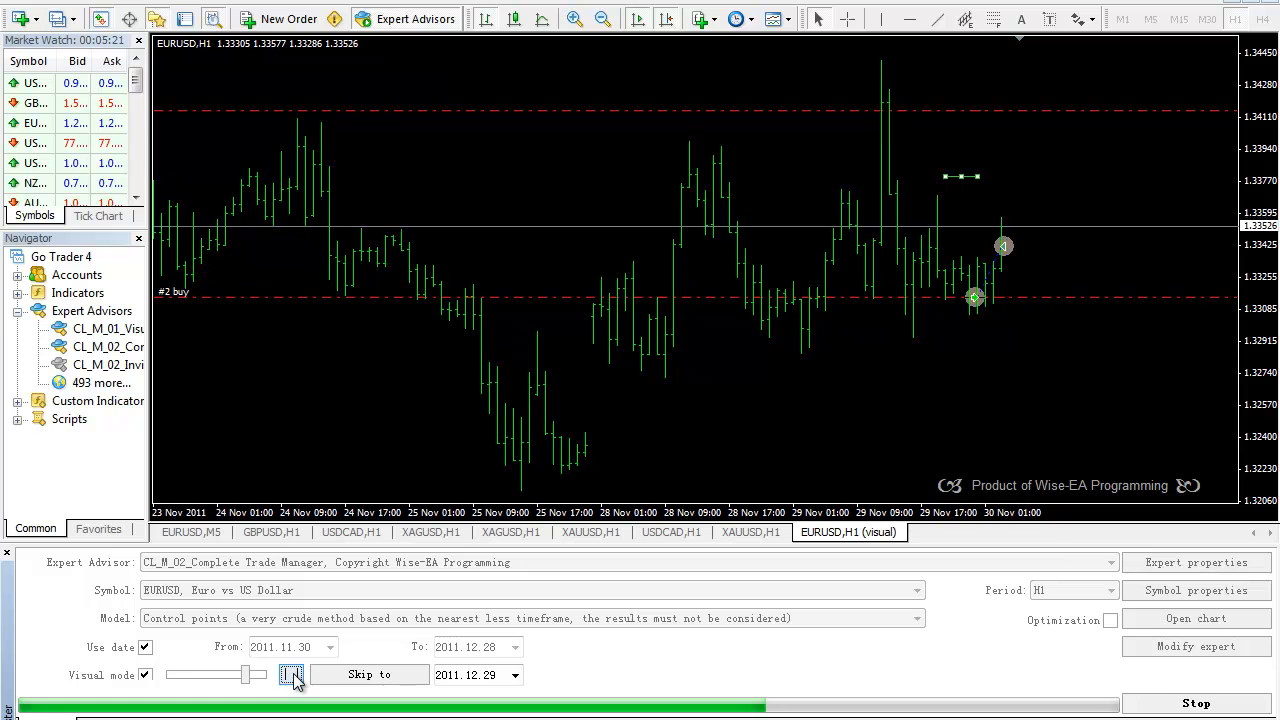
Advance the visual backtest a few more bars, pause it, and stop the test
left_click(292, 674)
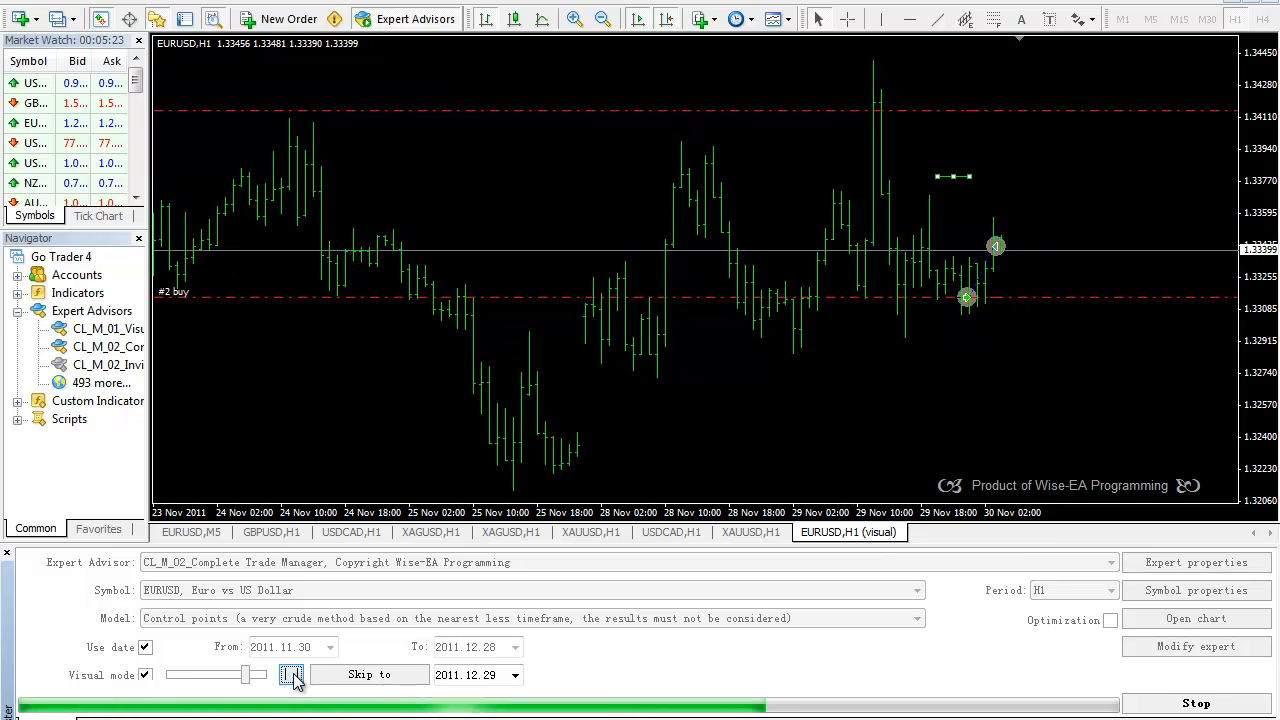
left_click(292, 674)
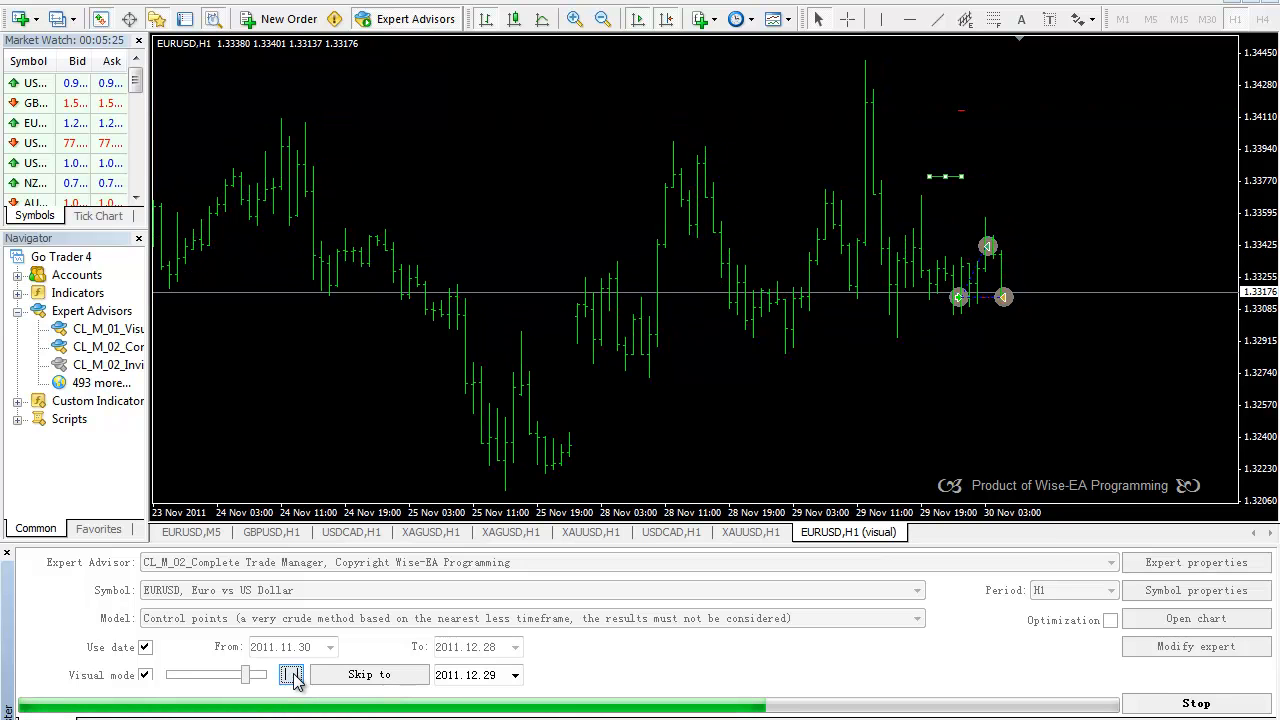
left_click(292, 674)
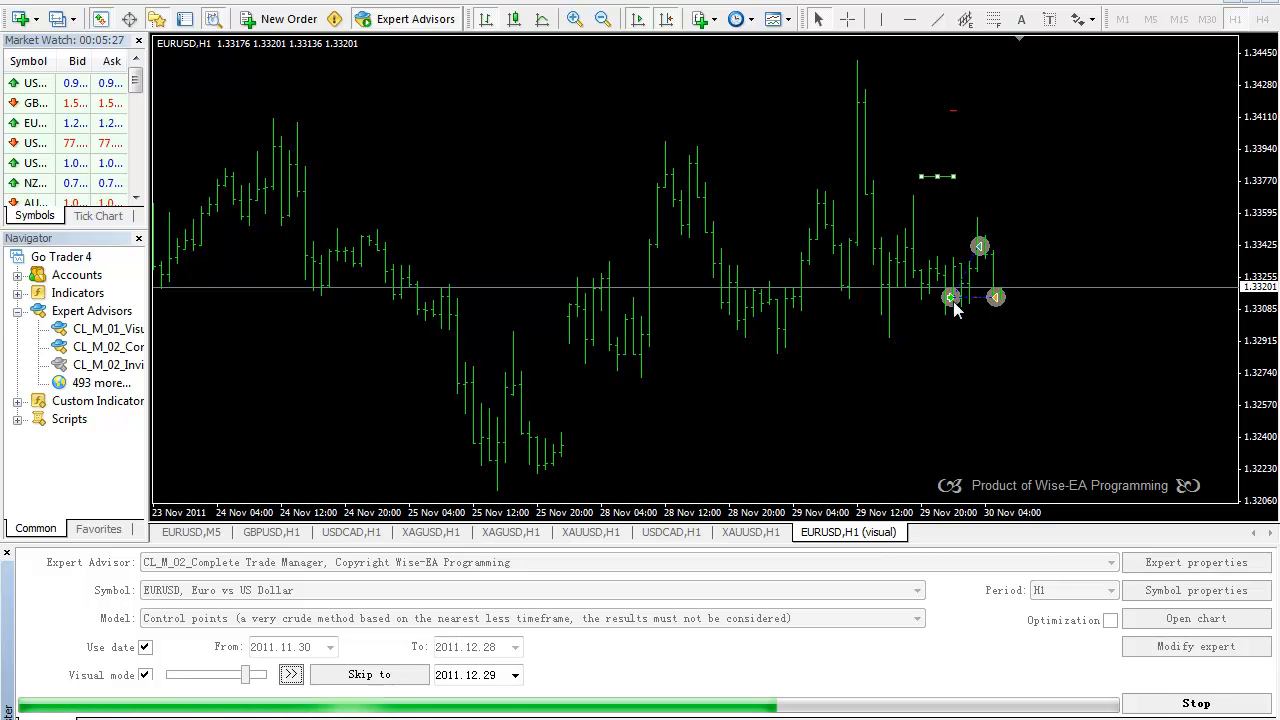
mouse_move(520, 466)
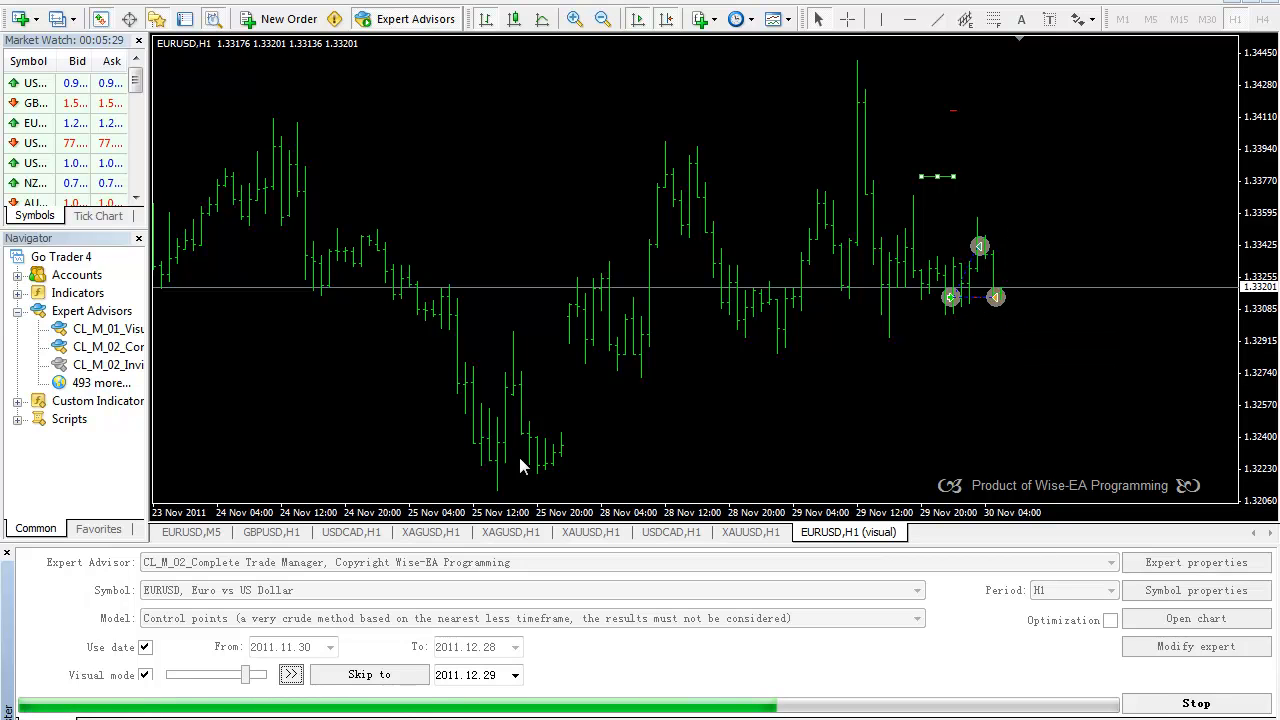
mouse_move(1024, 326)
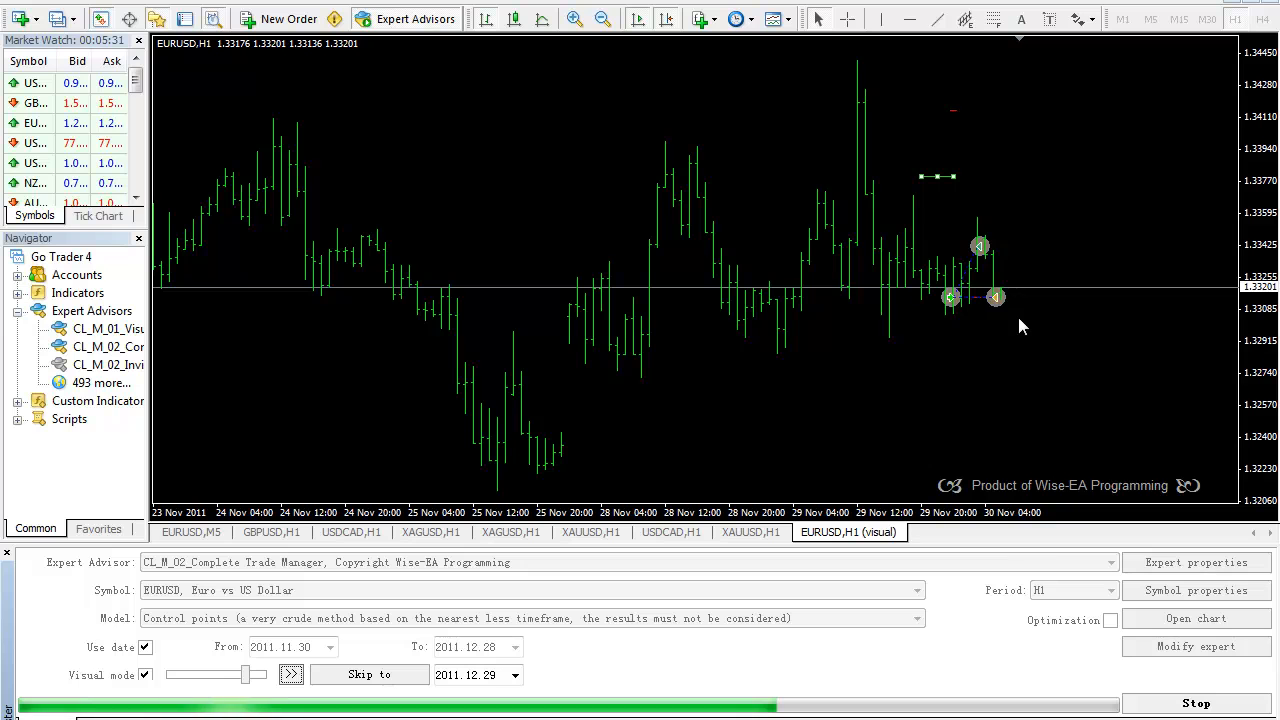
mouse_move(1204, 604)
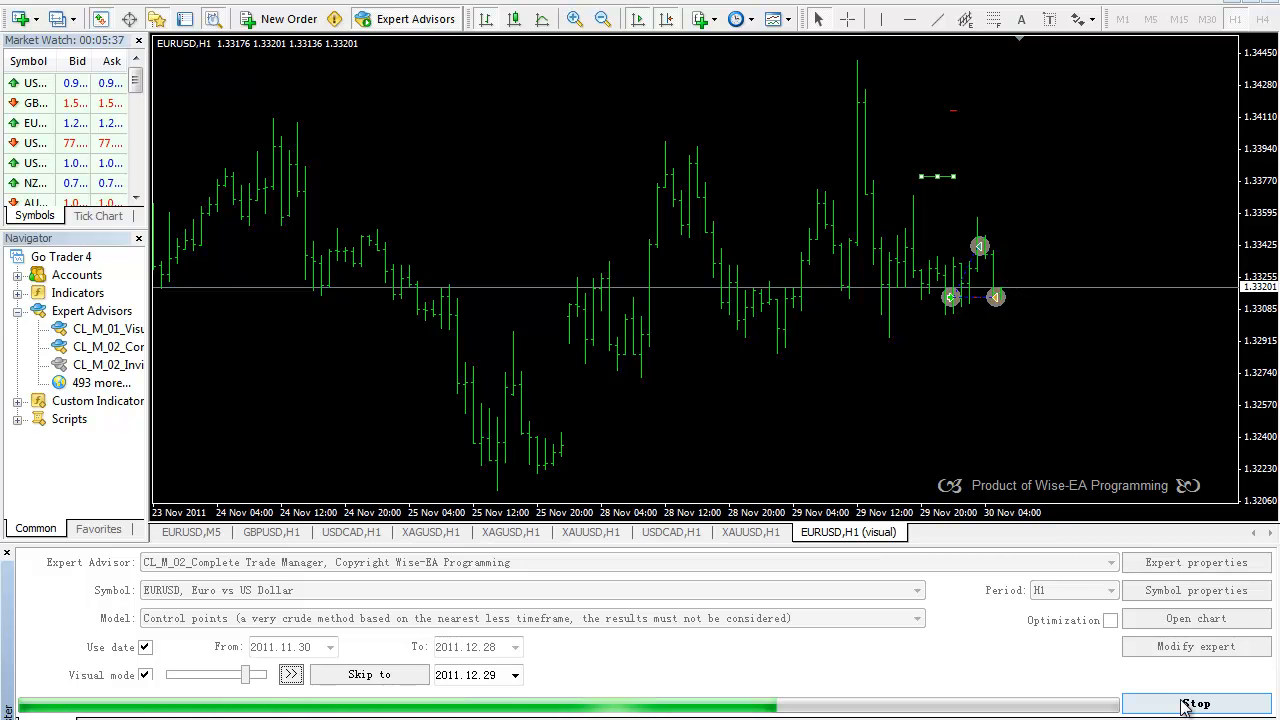
left_click(1196, 704)
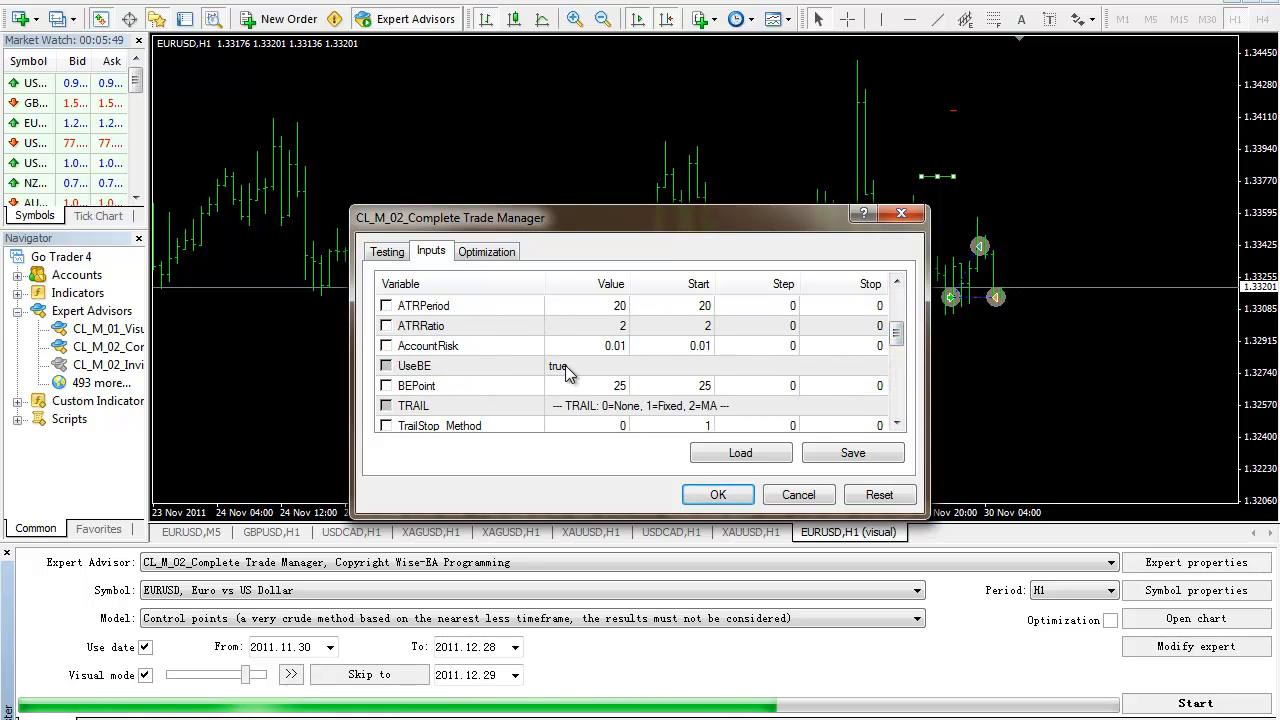
Set UseBE to false and TrailStop_Method to 1 (Fixed) in the expert's Inputs
left_click(584, 364)
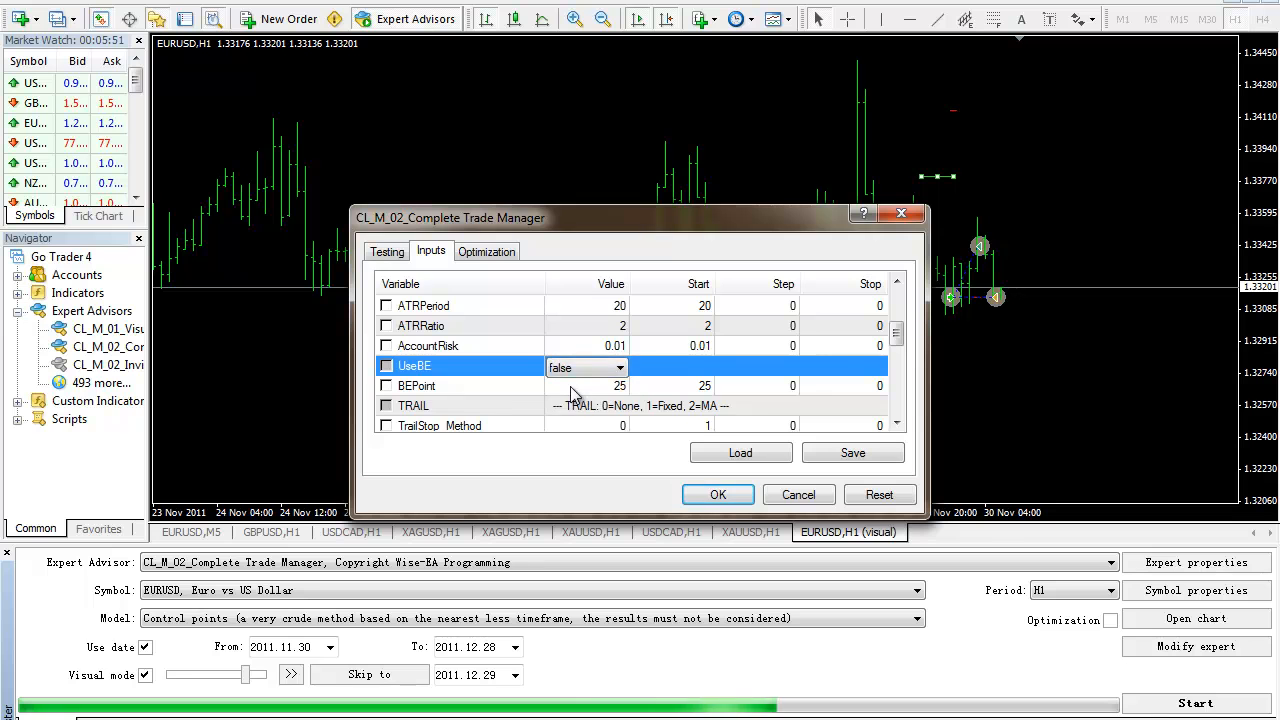
left_click(798, 494)
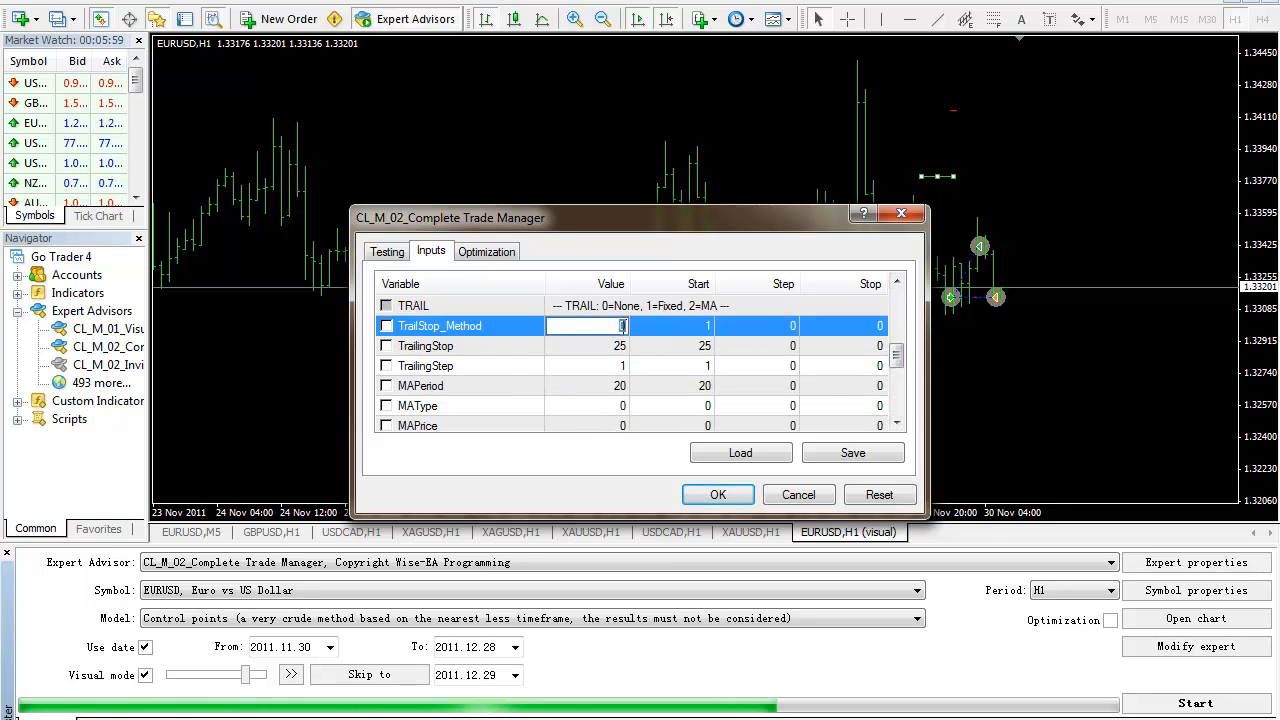
left_click(424, 344)
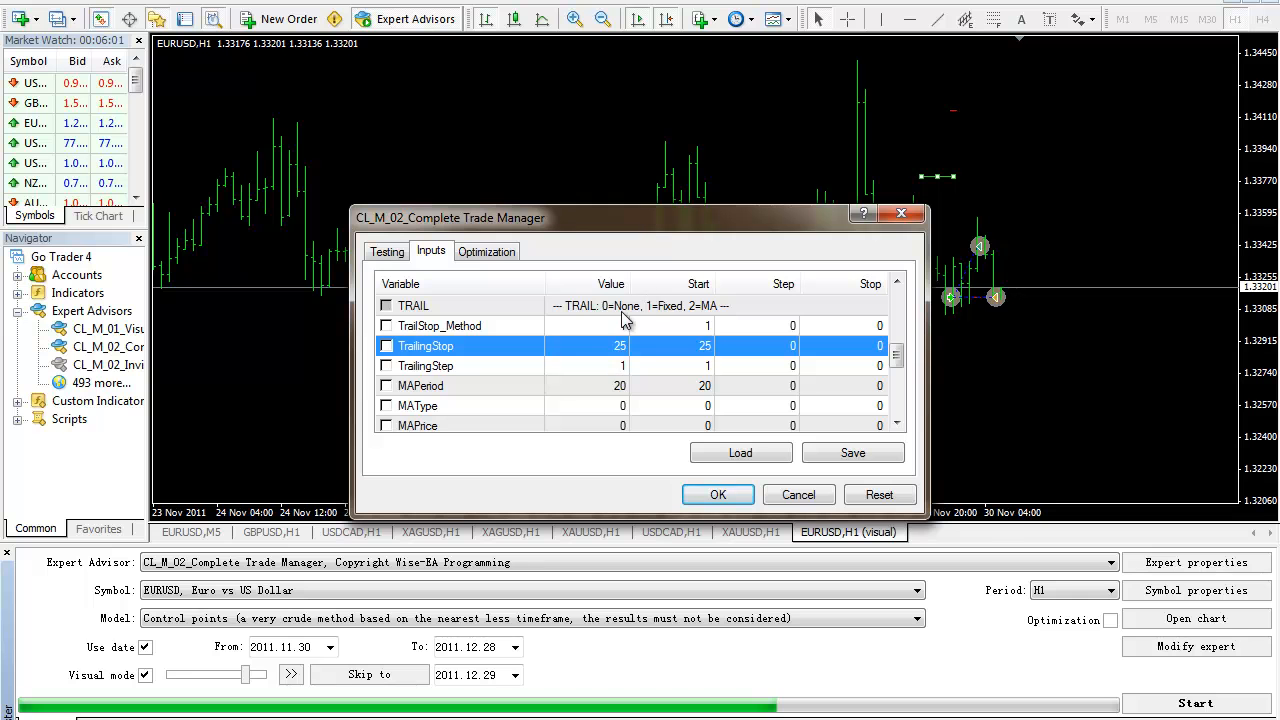
mouse_move(670, 320)
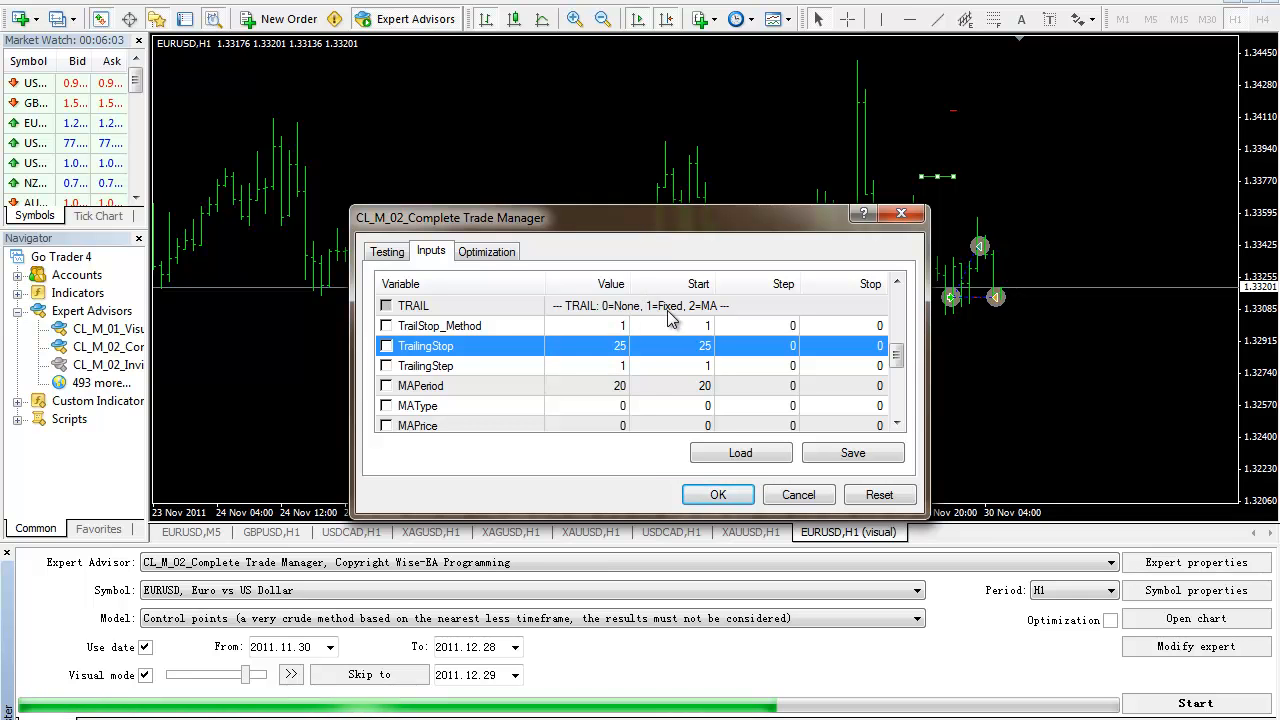
left_click(716, 494)
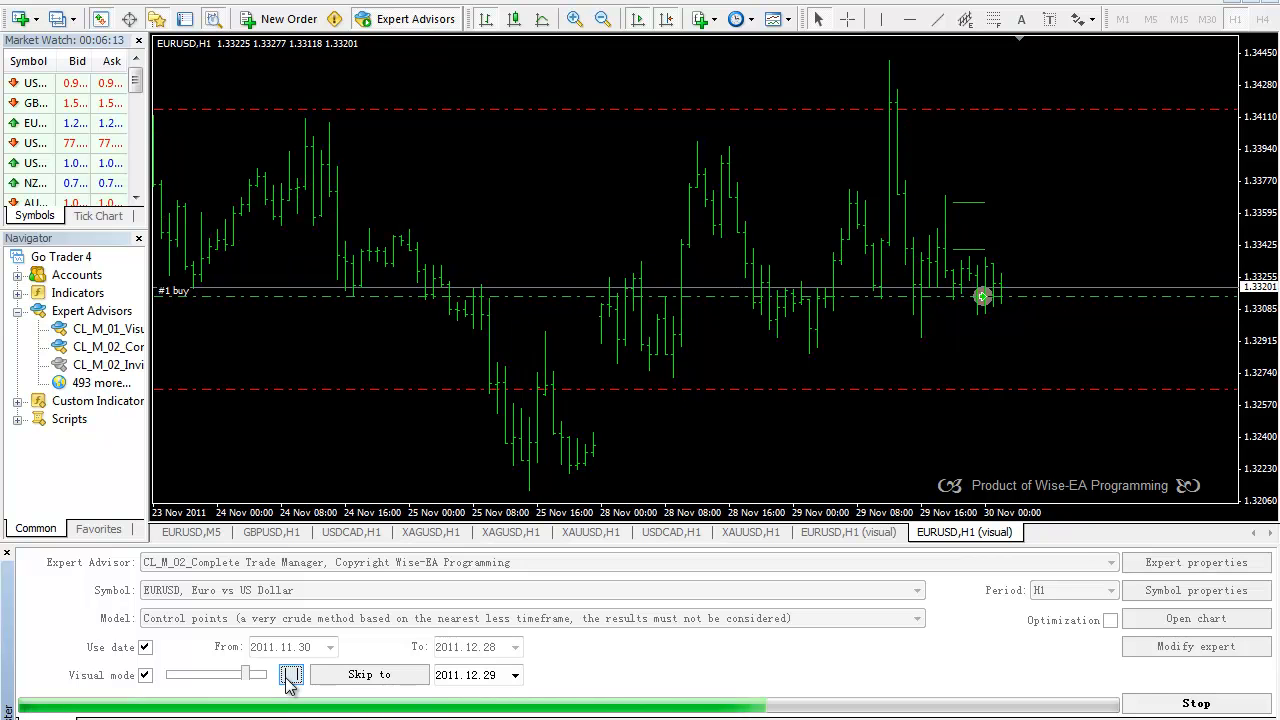
Play and pause the new visual run to watch a position open and partly close
left_click(292, 674)
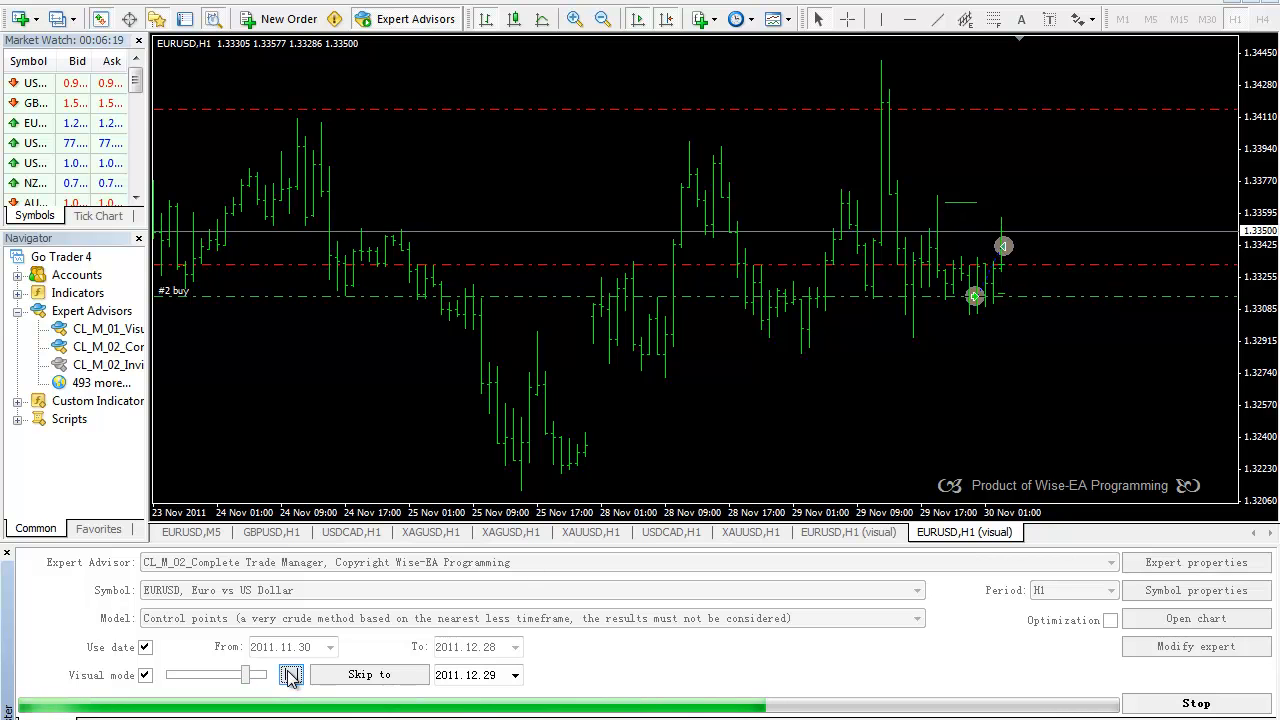
left_click(292, 674)
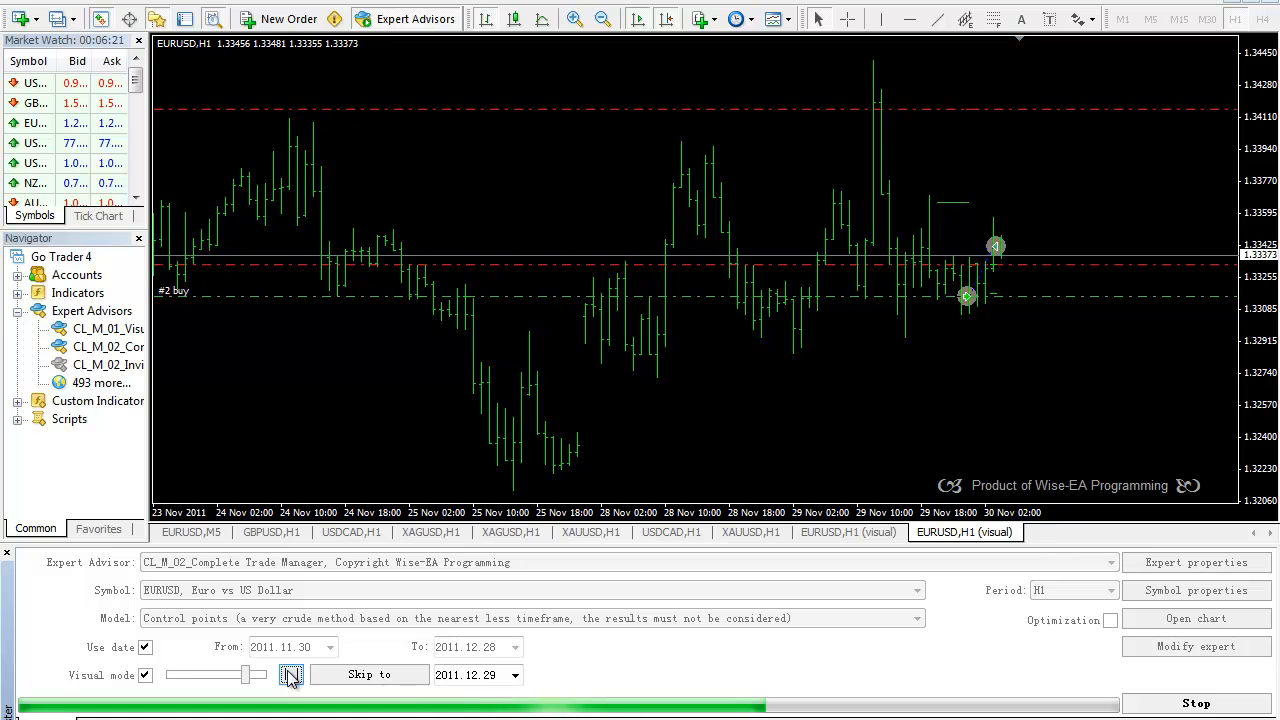
left_click(290, 674)
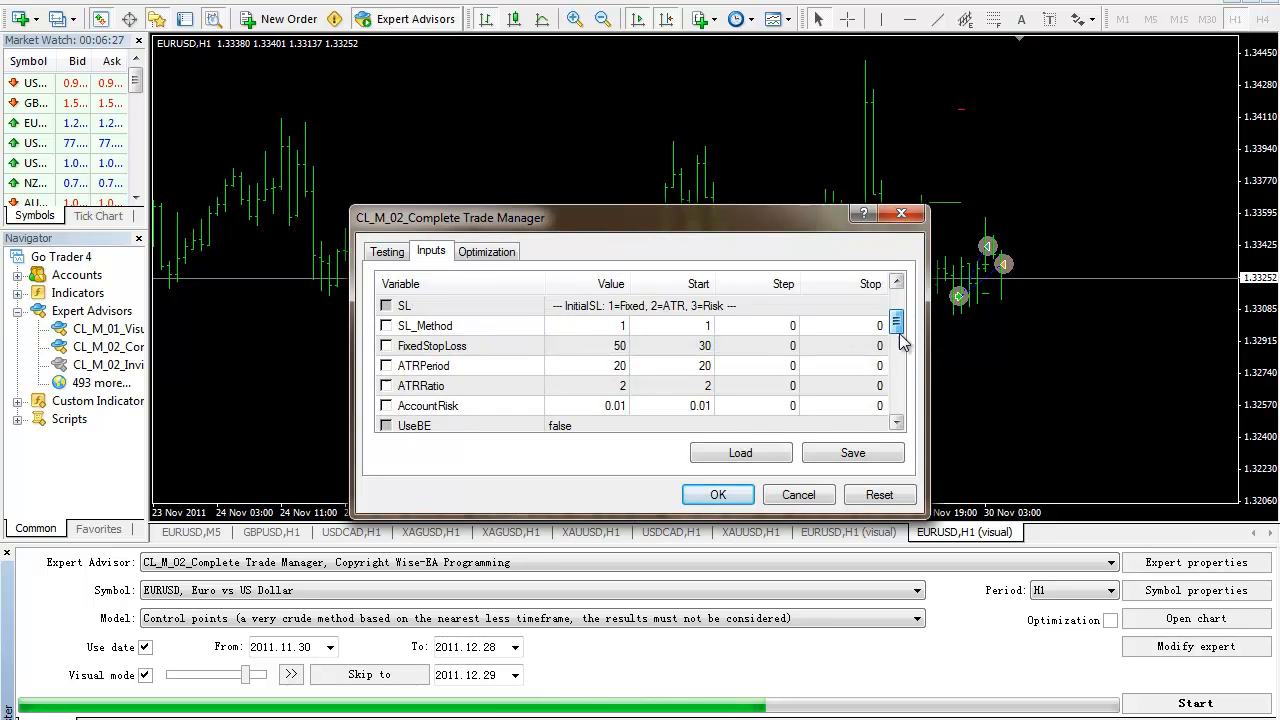
Review the TP1_Level and TP2_Size partial-close inputs in the expert's Inputs
scroll("down", 3)
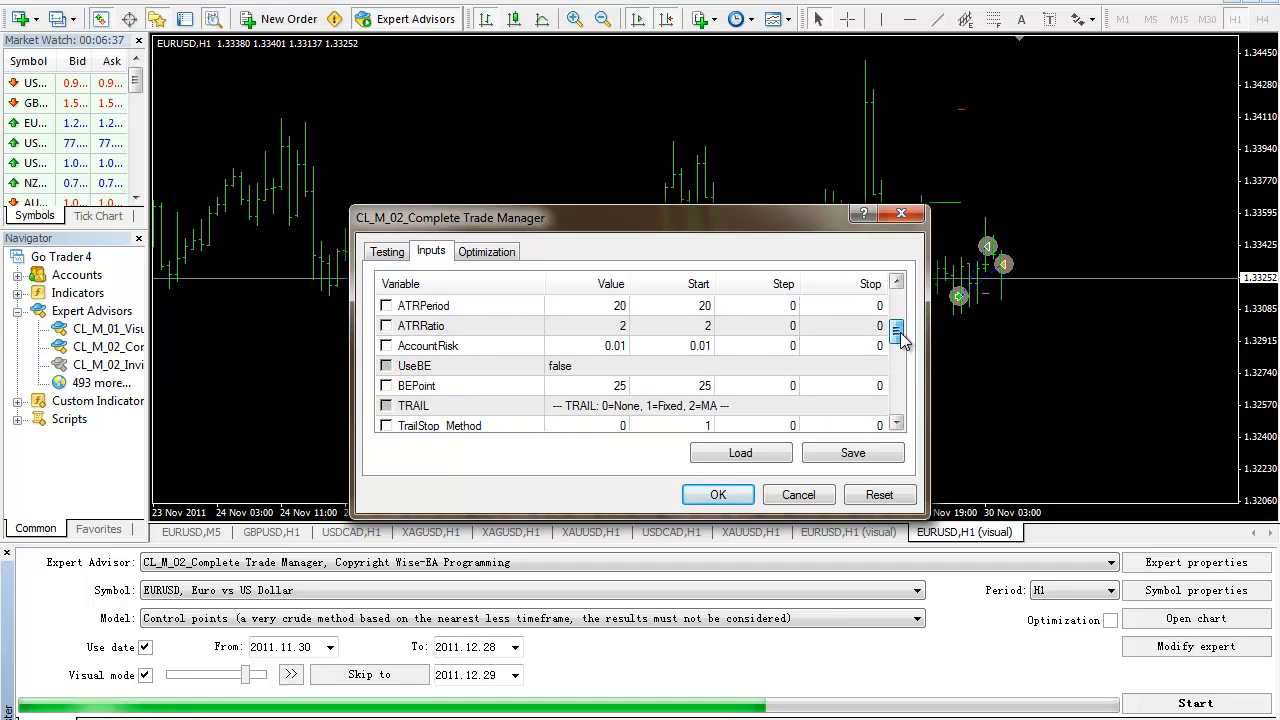
scroll("down", 3)
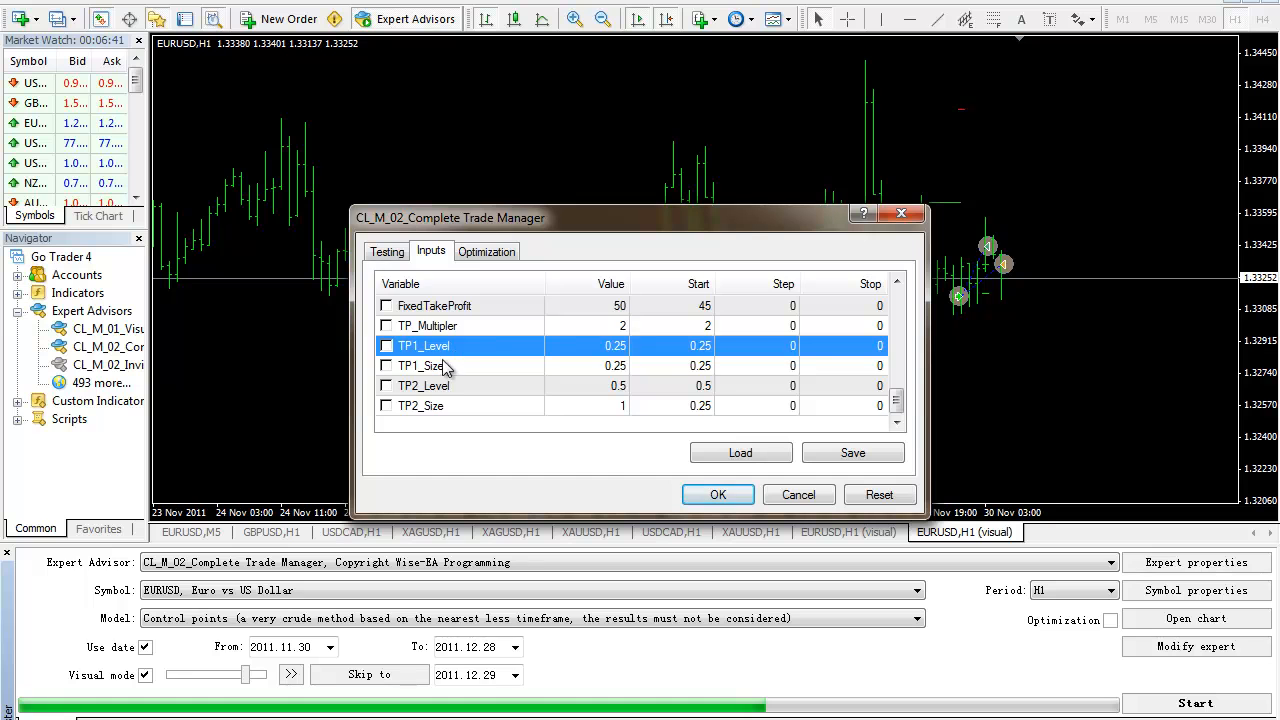
left_click(420, 404)
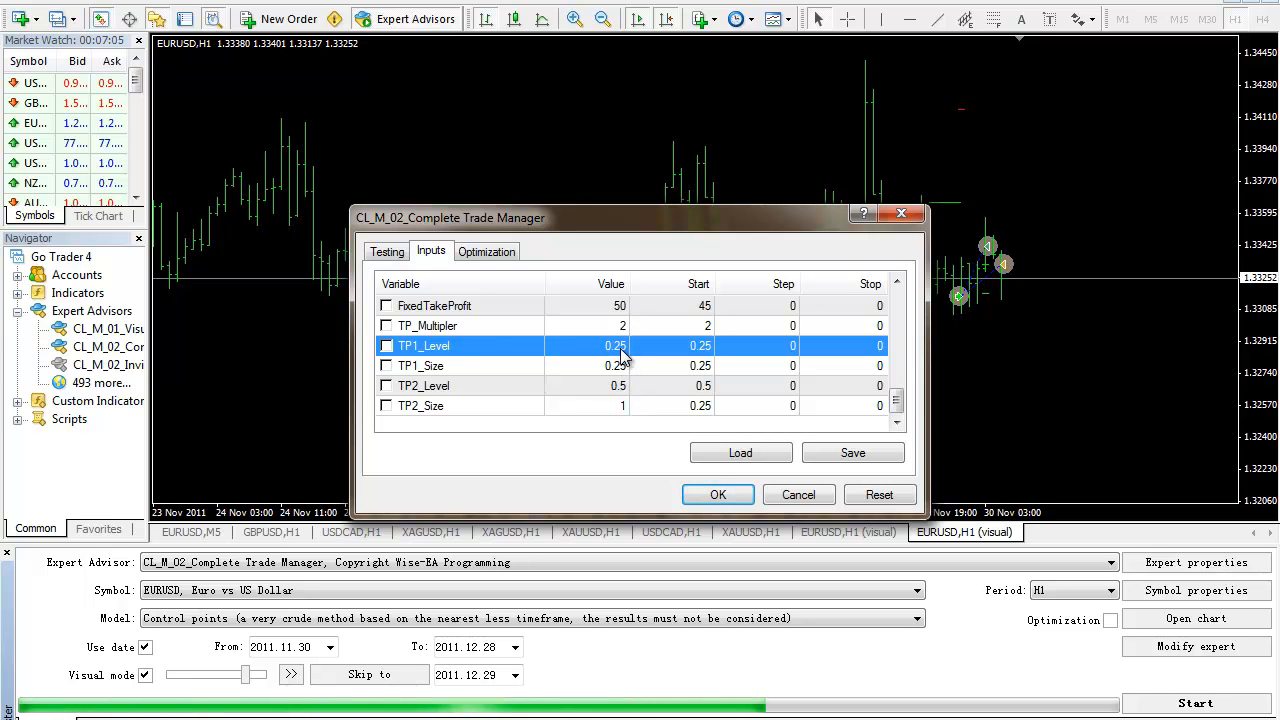
left_click(424, 386)
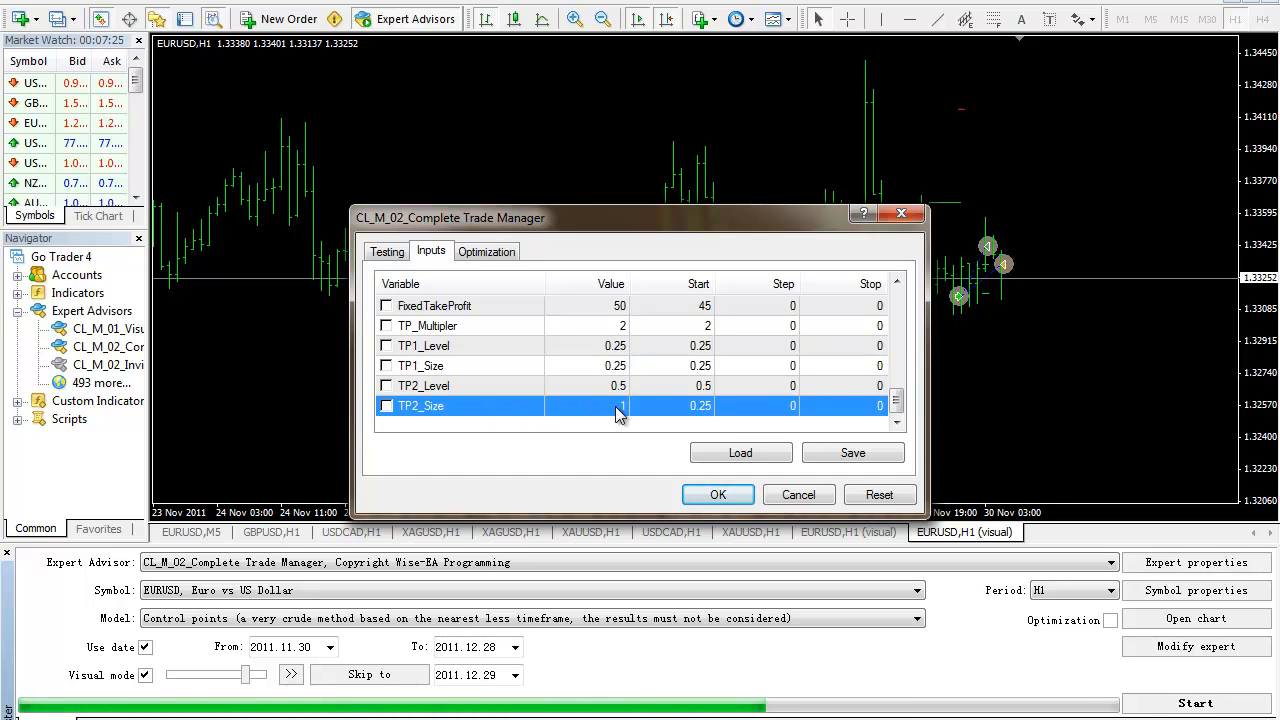
left_click(588, 404)
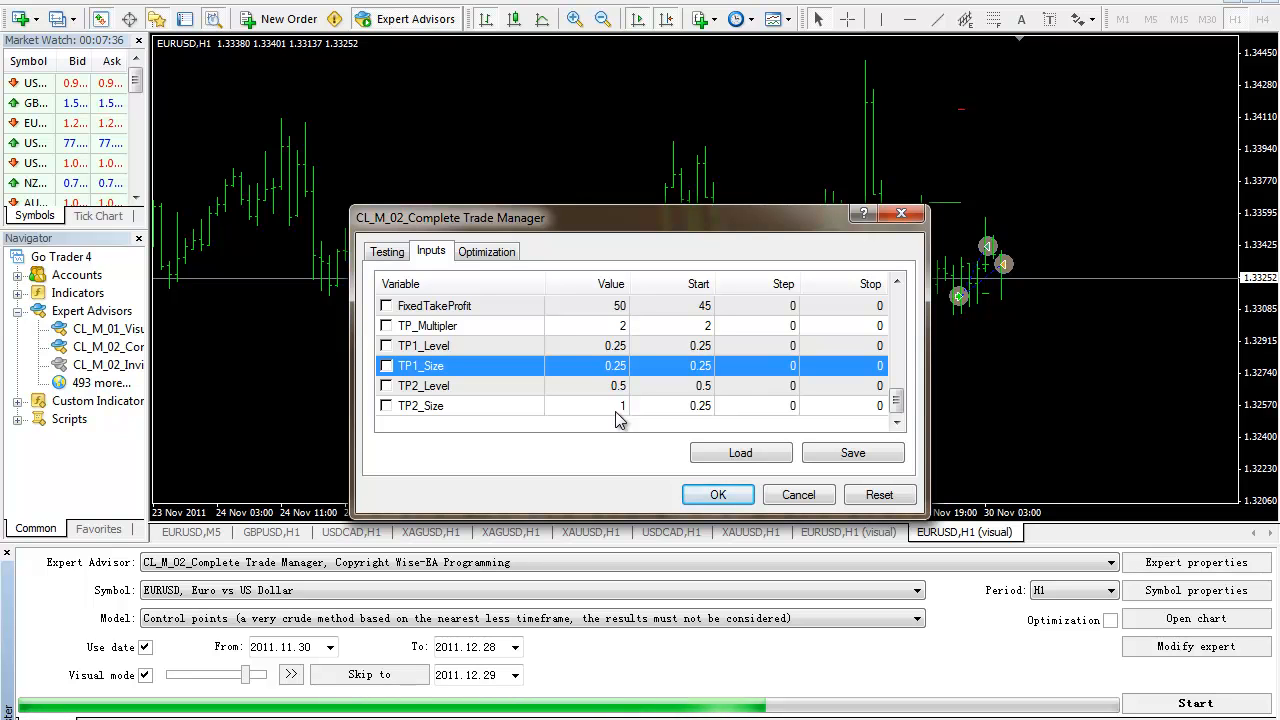
left_click(420, 404)
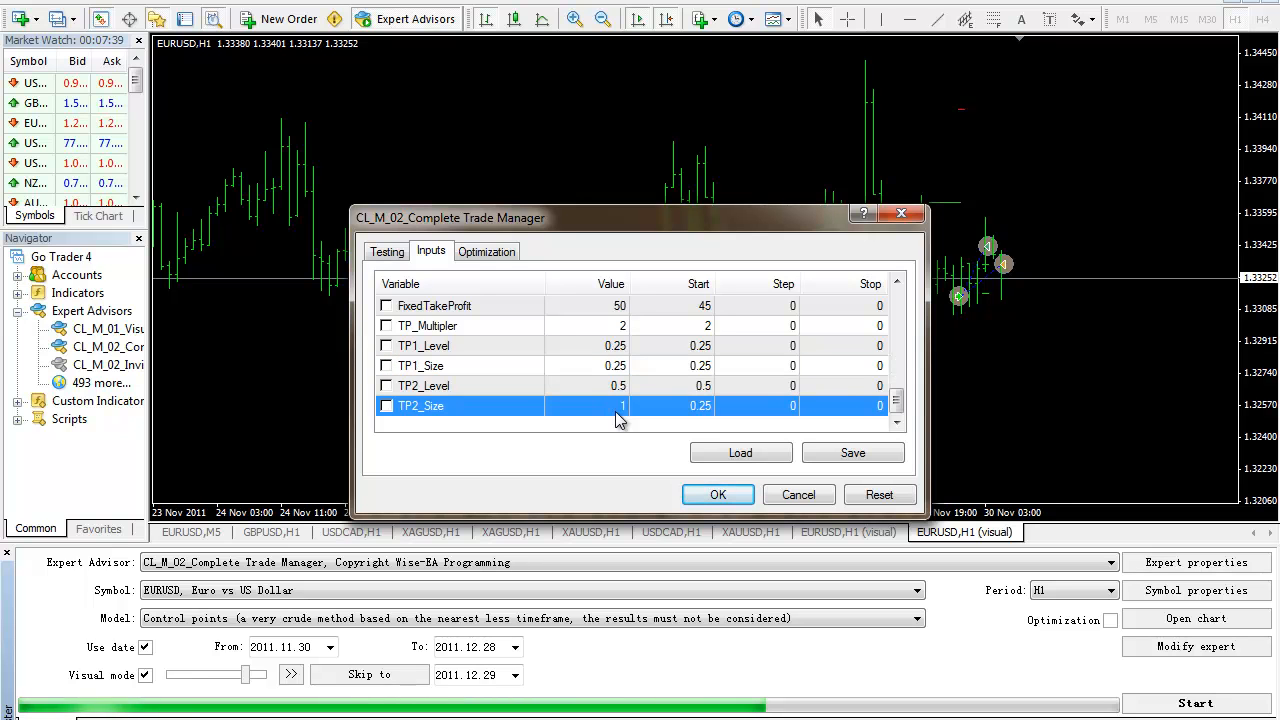
double_click(584, 404)
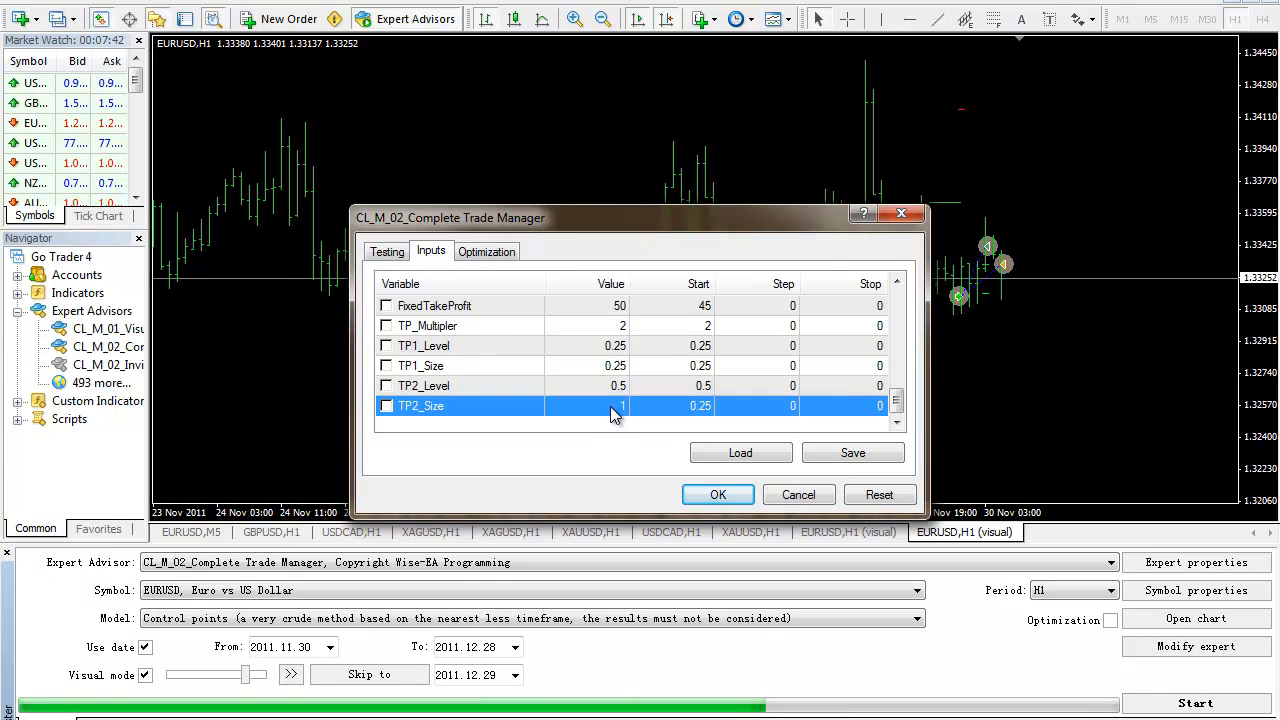
Set TP1_Size to 1 and TP2_Size to 0.25, then accept the inputs
left_click(614, 364)
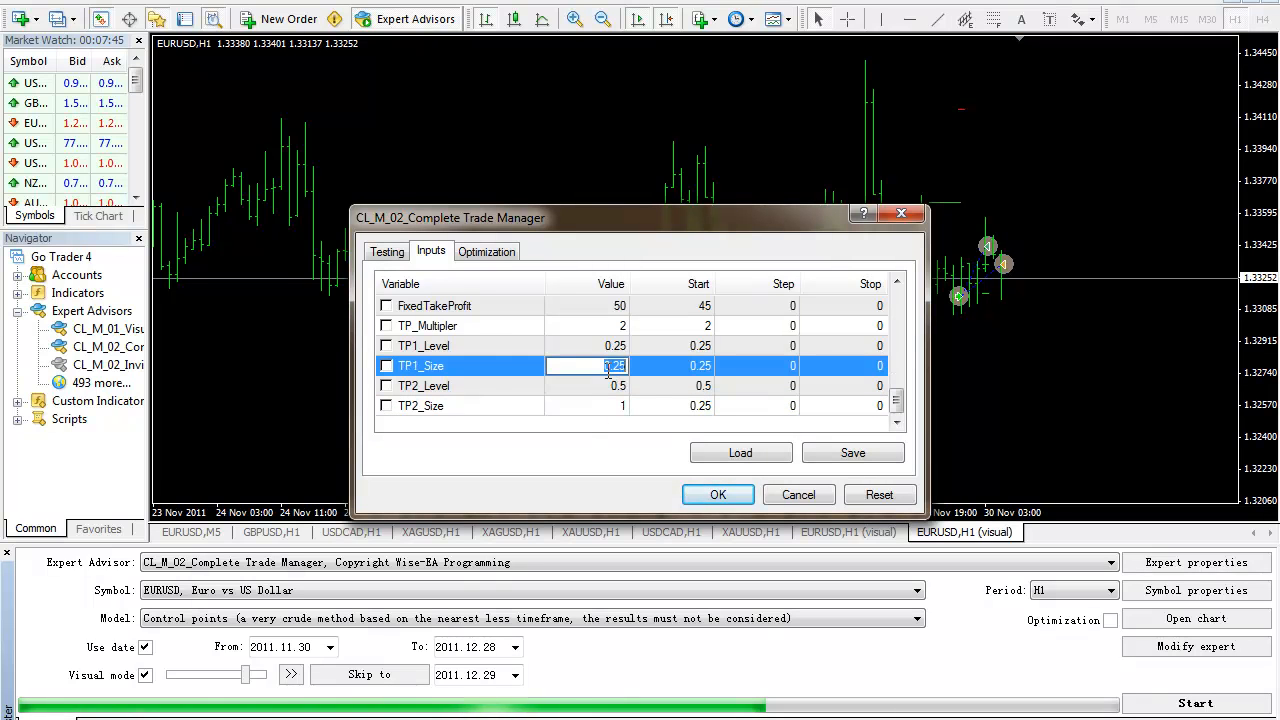
type("1")
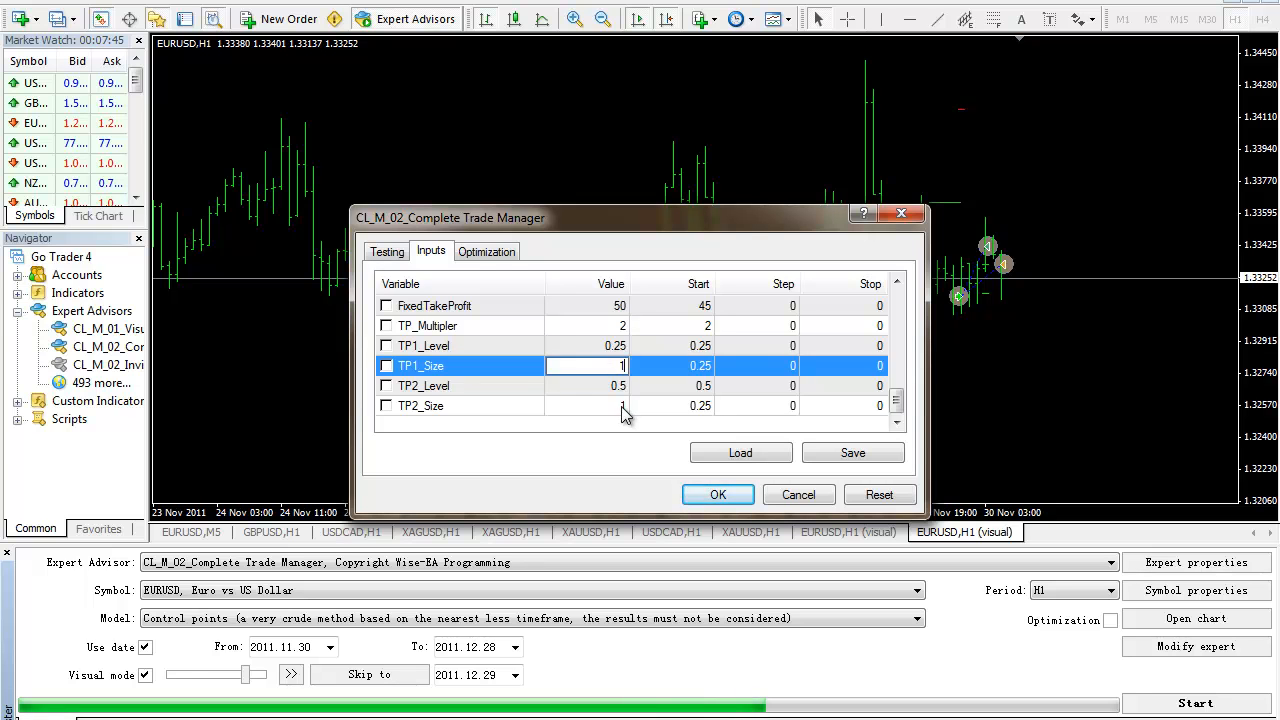
left_click(588, 364)
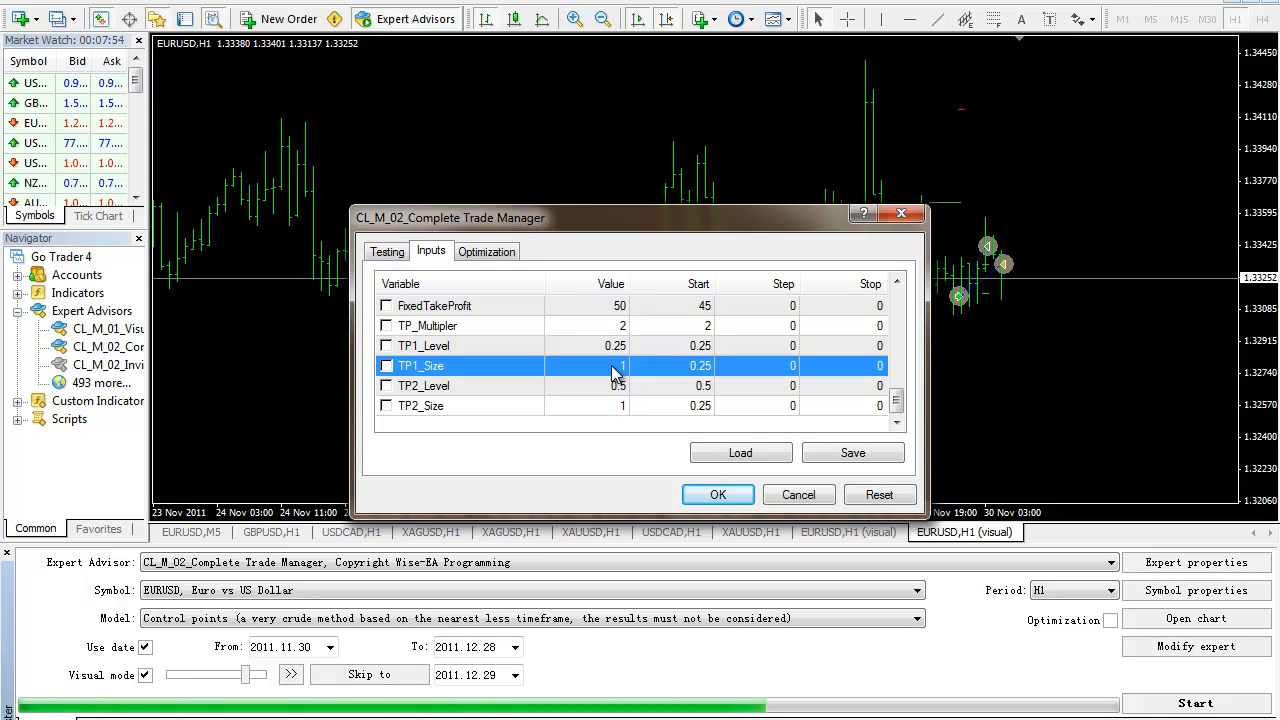
mouse_move(616, 390)
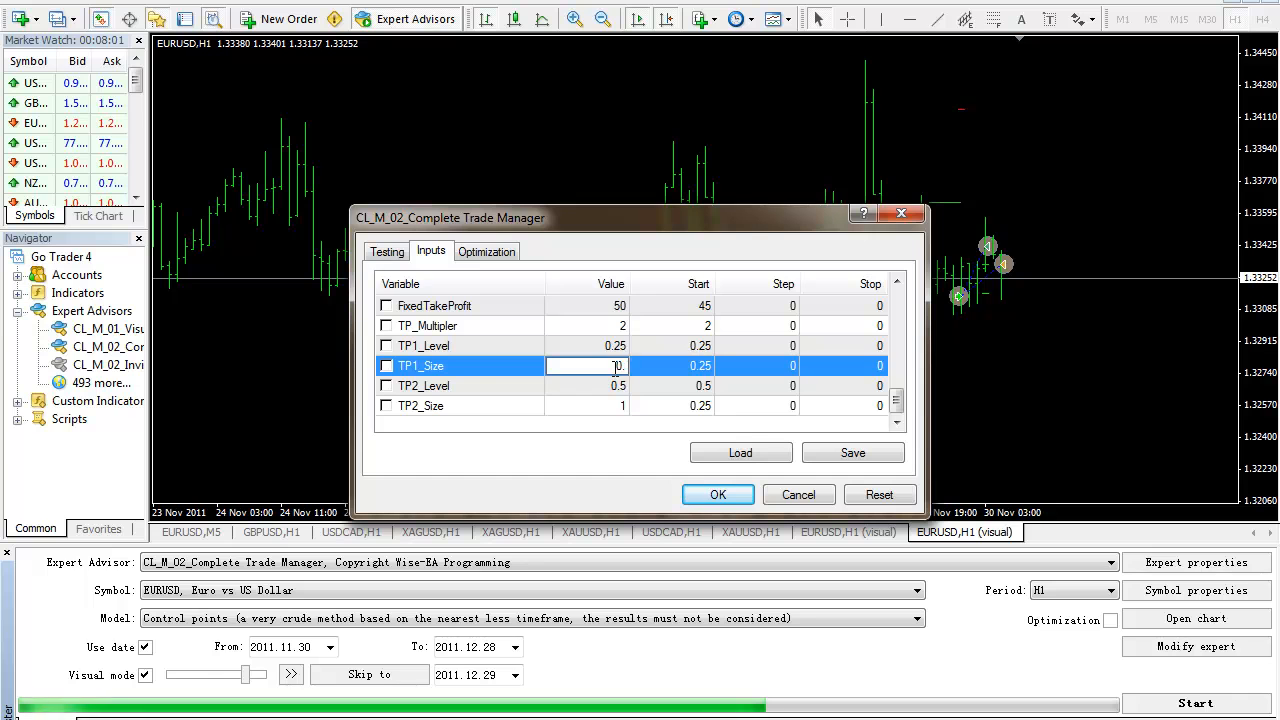
type("0.25")
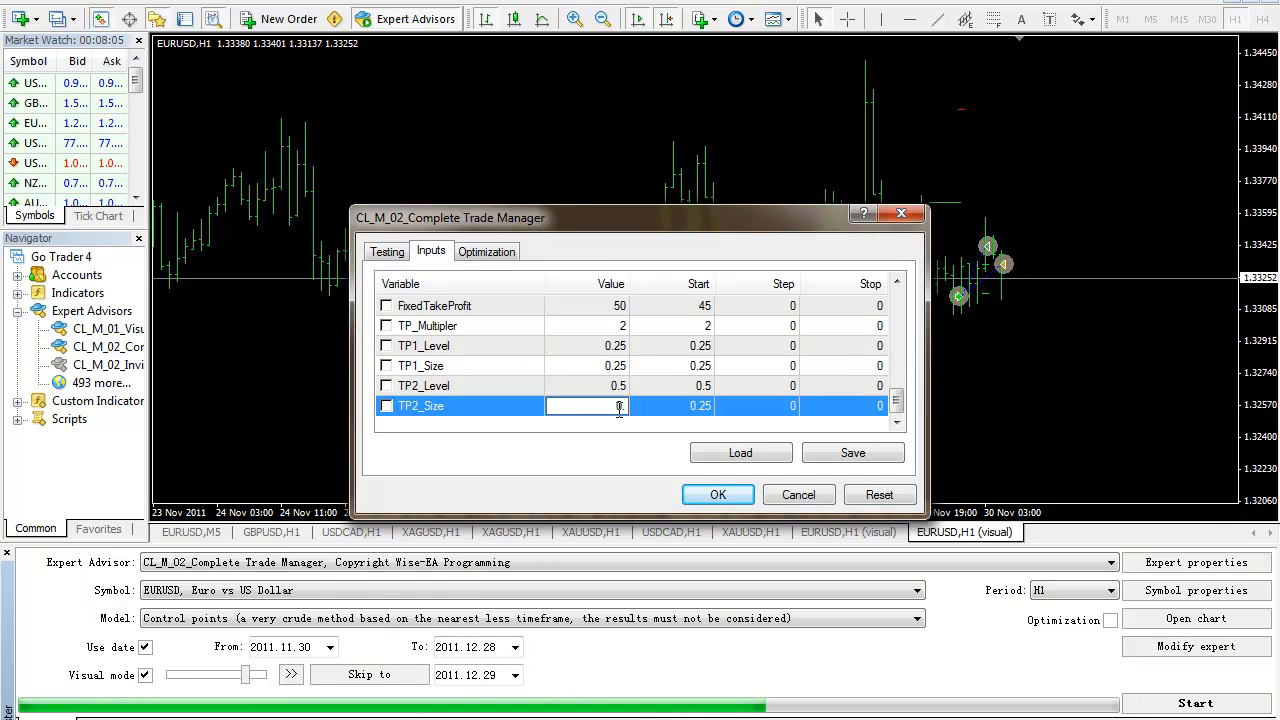
left_click(460, 384)
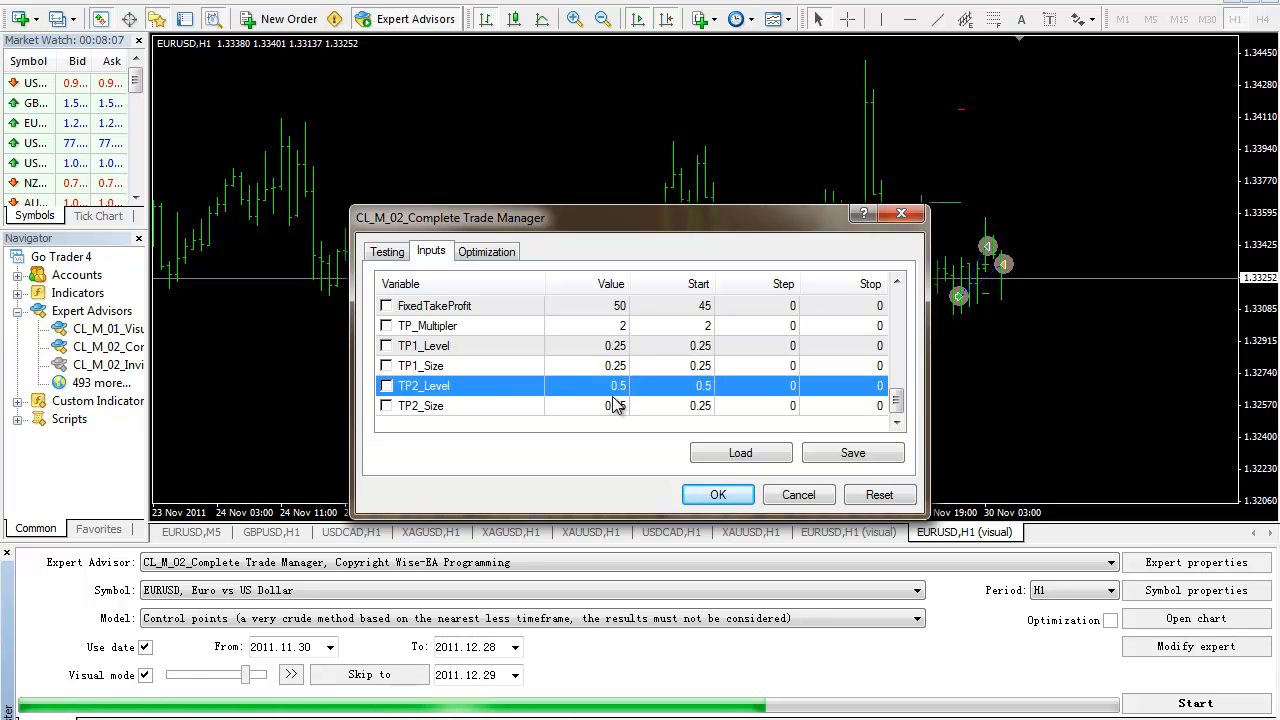
left_click(716, 494)
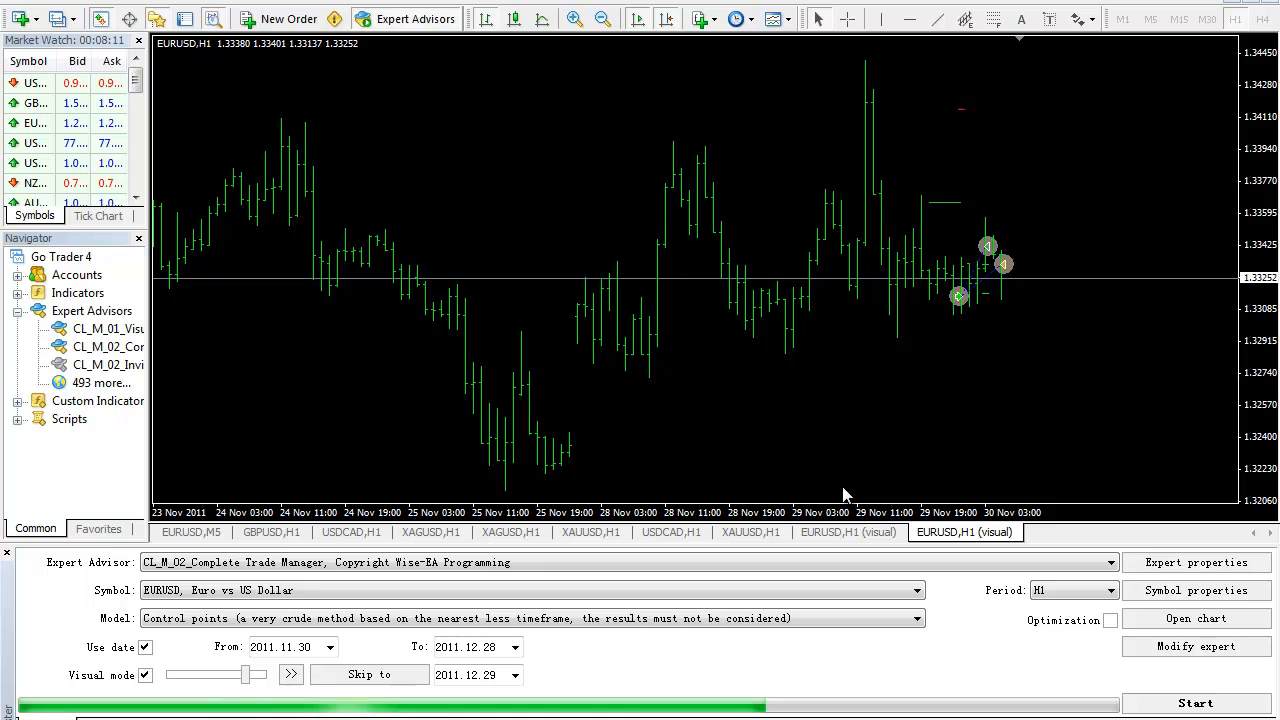
Start the visual backtest on EURUSD H1 and let it run until buy trades open
left_click(1196, 704)
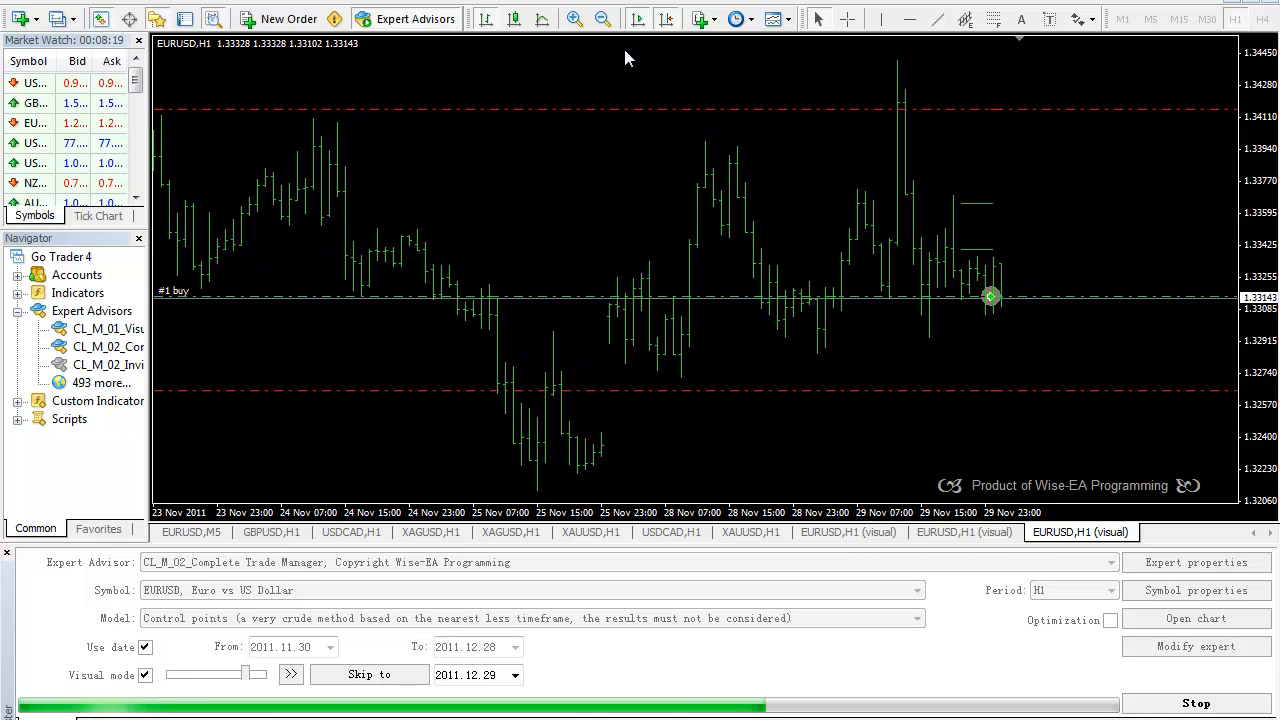
left_click(292, 674)
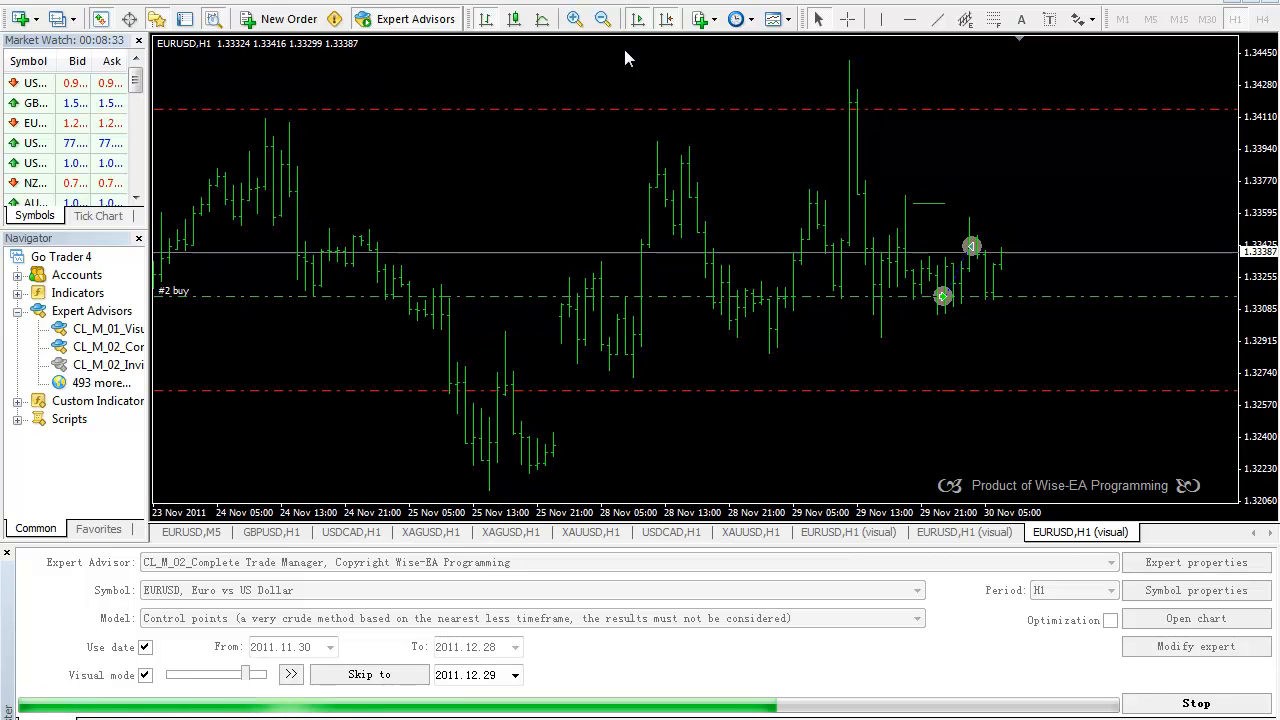
left_click(290, 674)
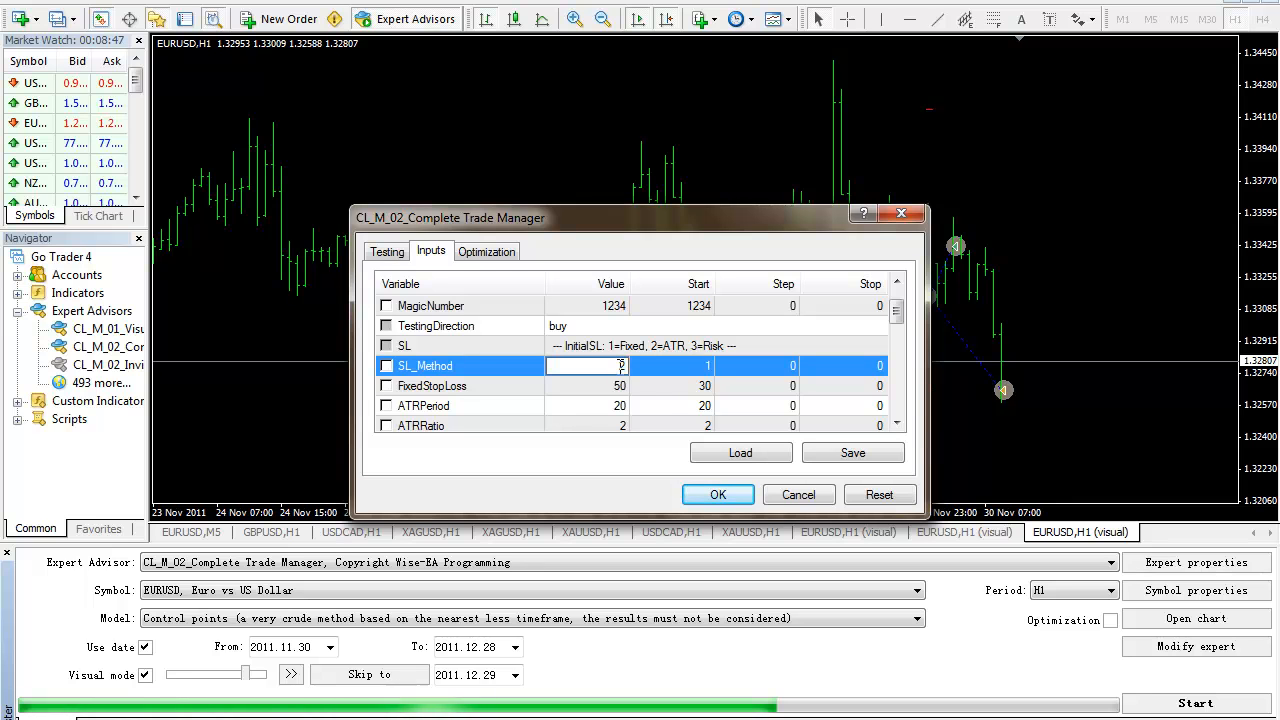
Set the ATRRatio input to 3 for the ATR-based stop loss
left_click(460, 386)
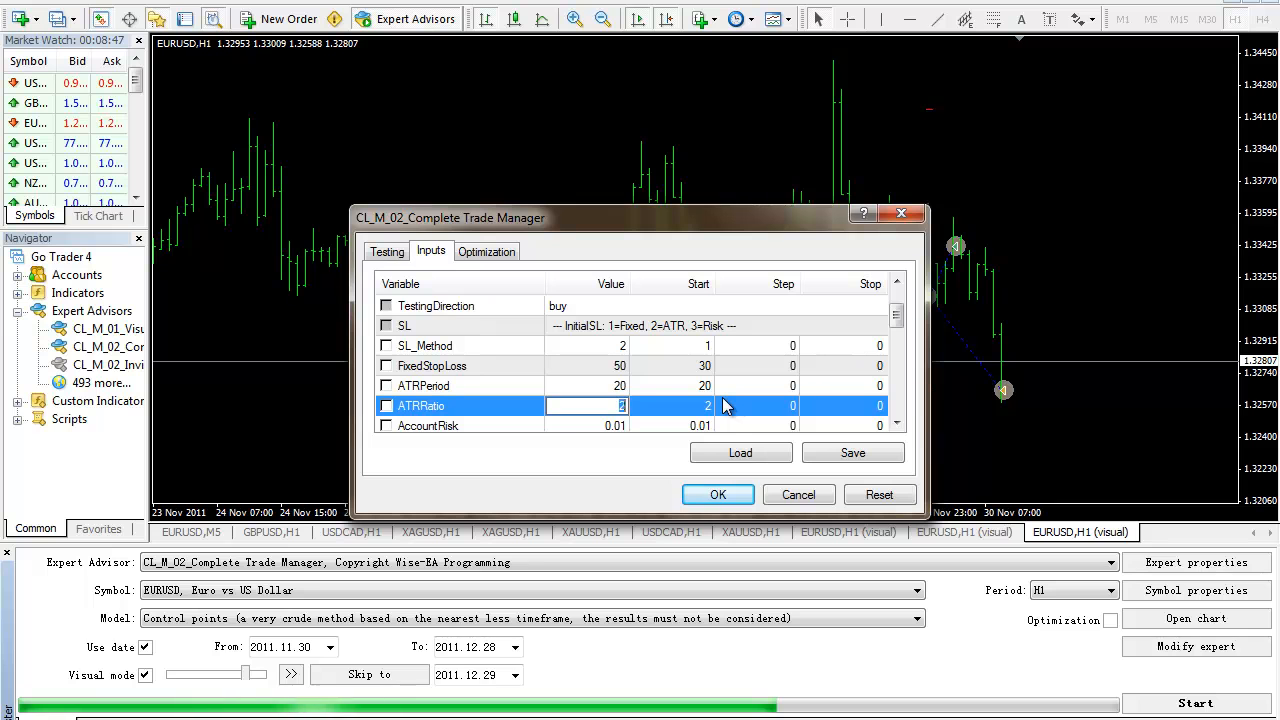
type("3")
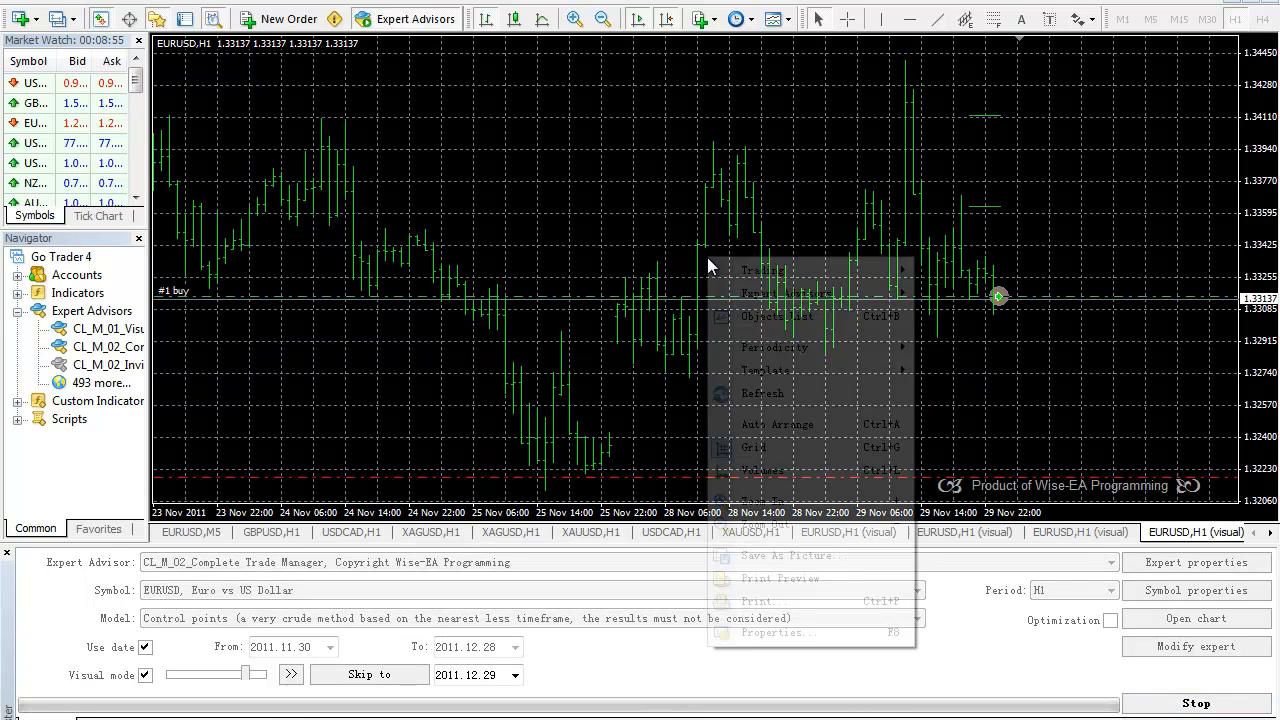
Pause the visual test and adjust the chart properties so the upper take-profit line is in view
left_click(290, 674)
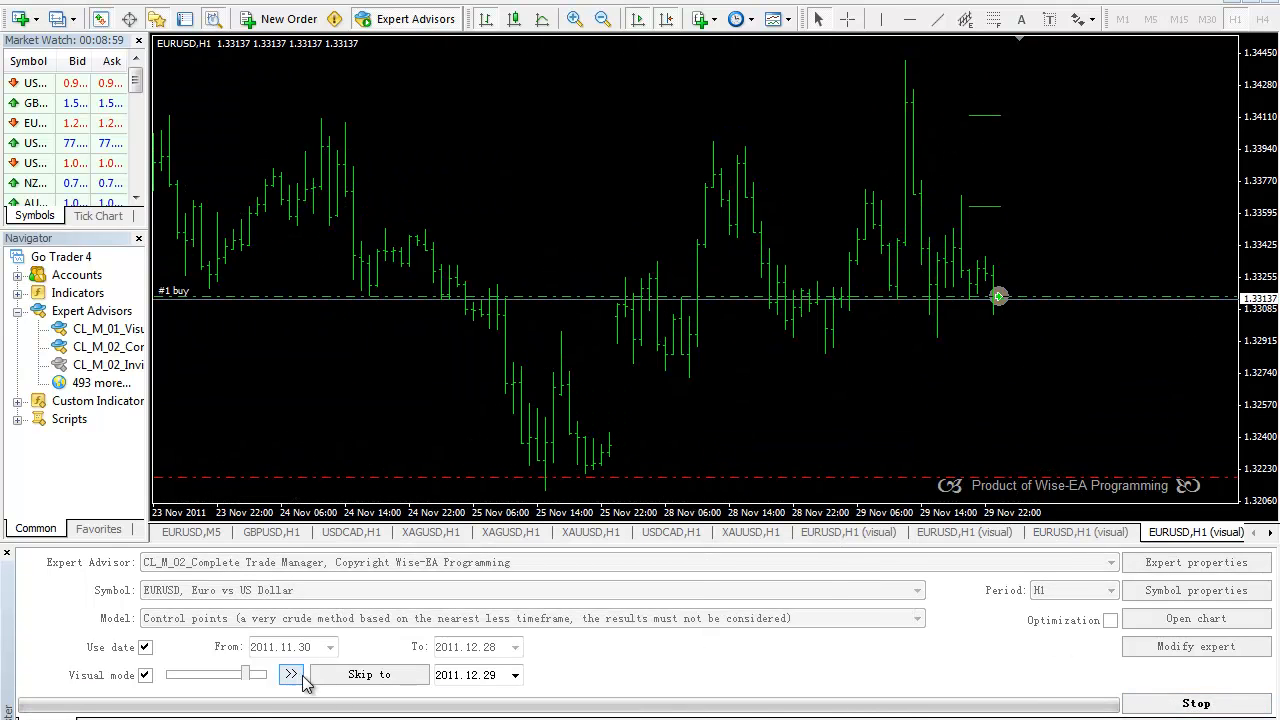
left_click(290, 674)
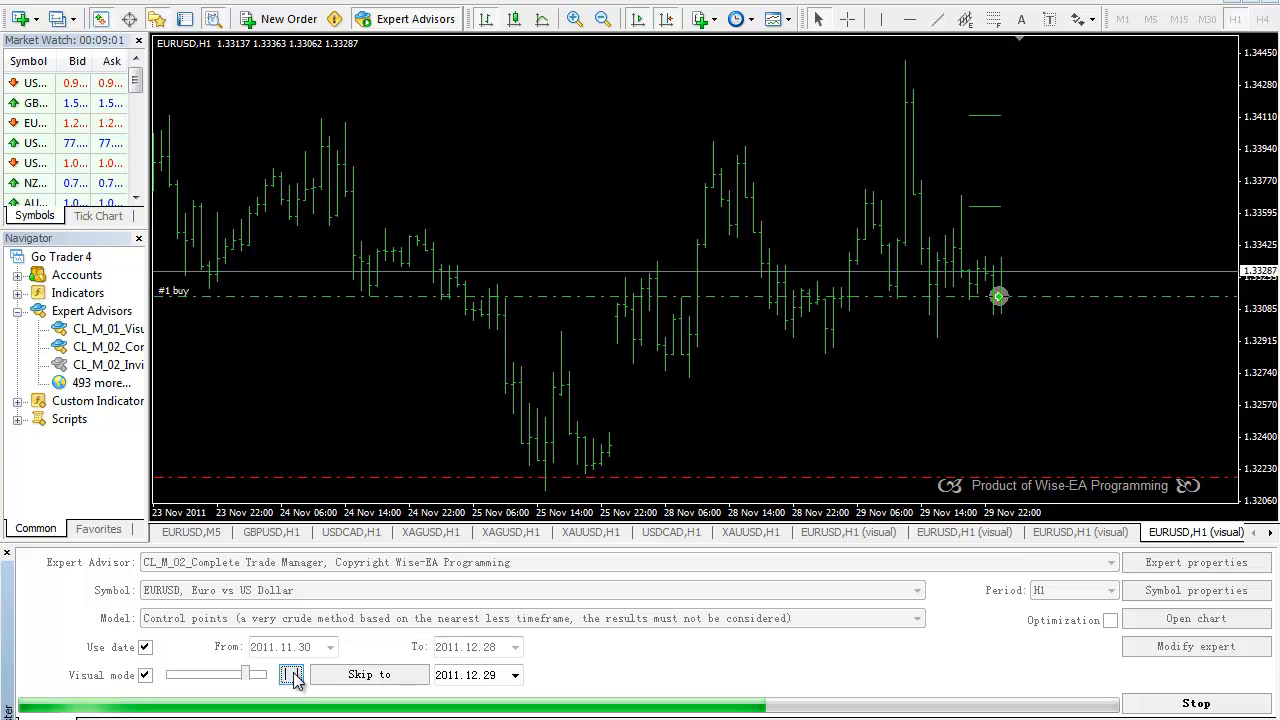
left_click(292, 674)
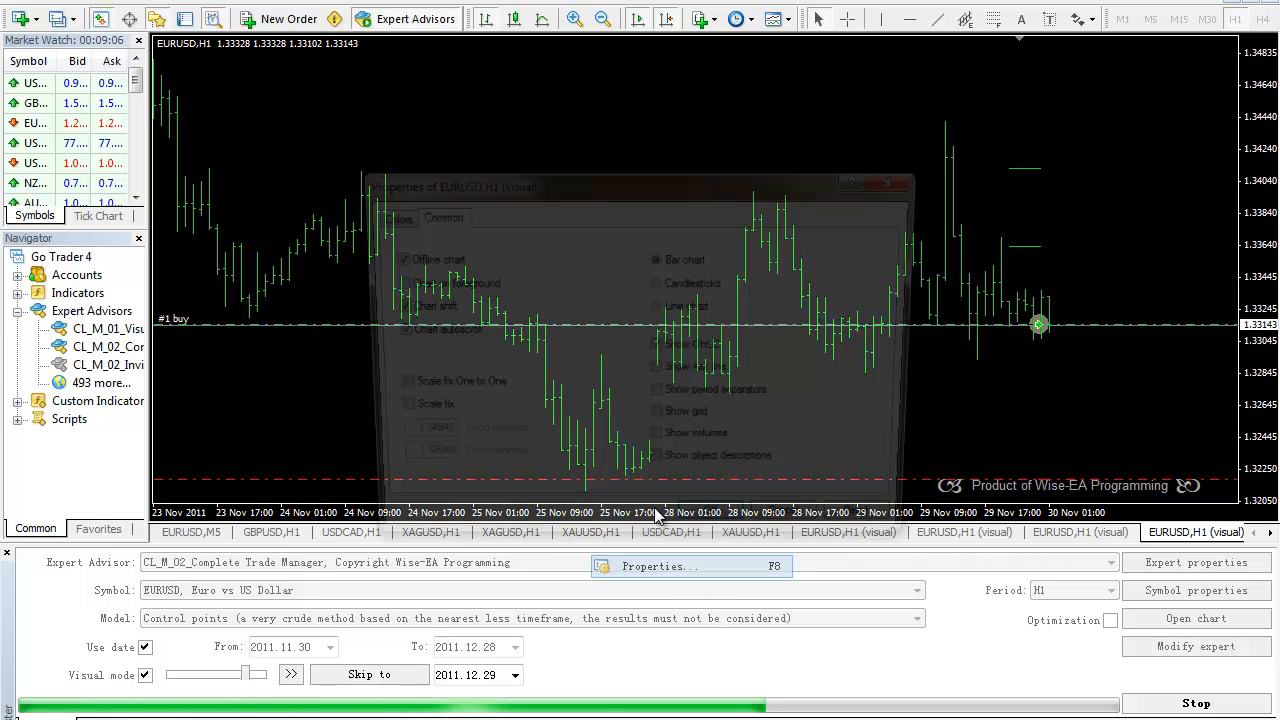
left_click(886, 184)
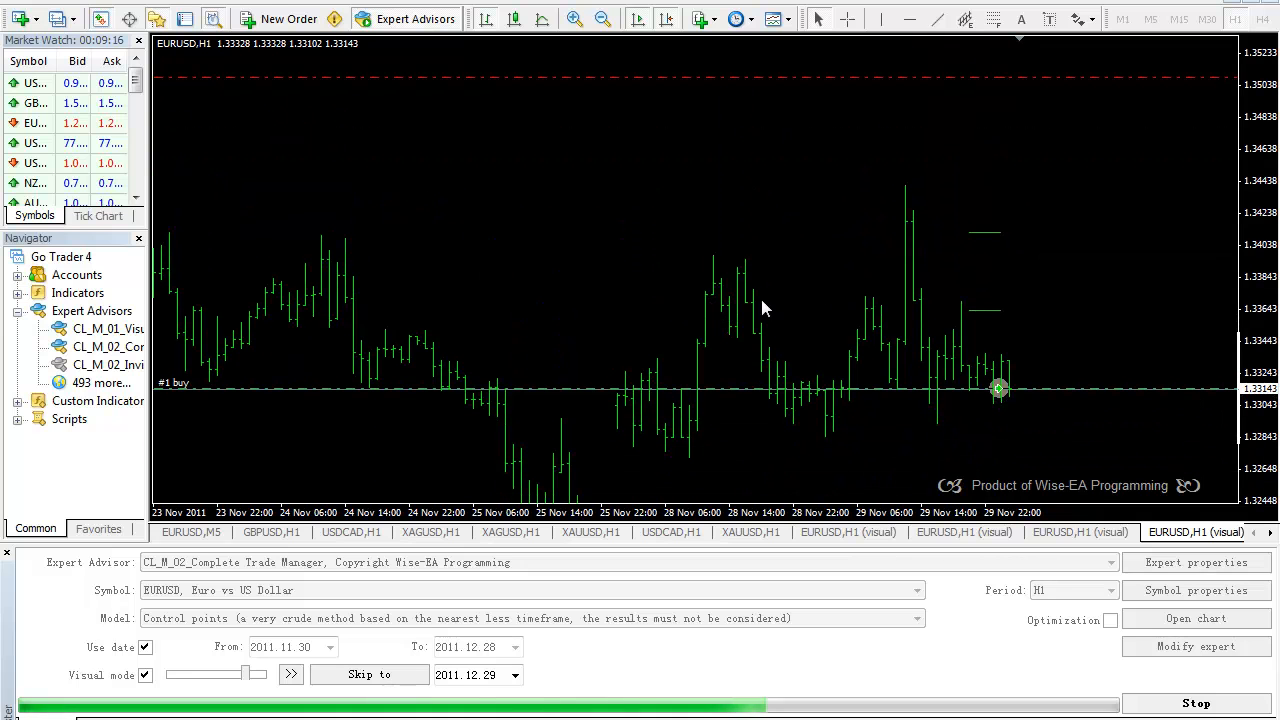
mouse_move(982, 318)
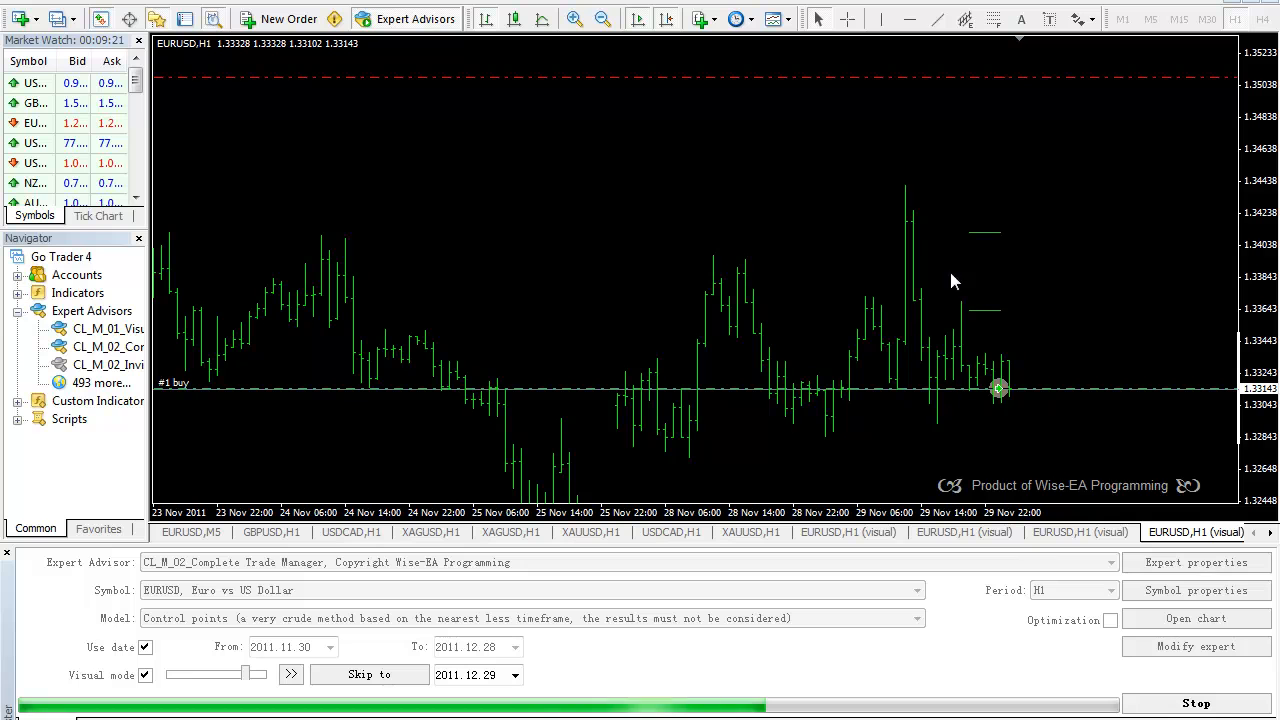
mouse_move(990, 240)
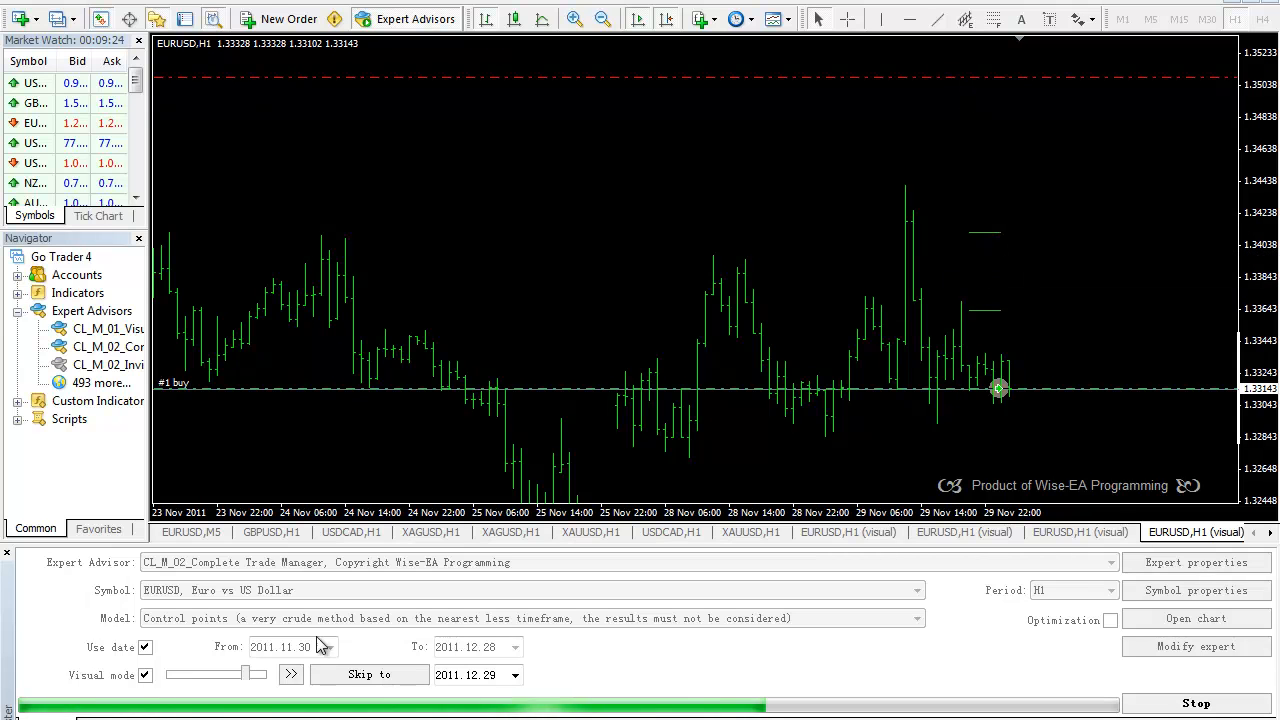
Step the paused backtest forward bar by bar until the partial closes and take profit trigger
left_click(292, 674)
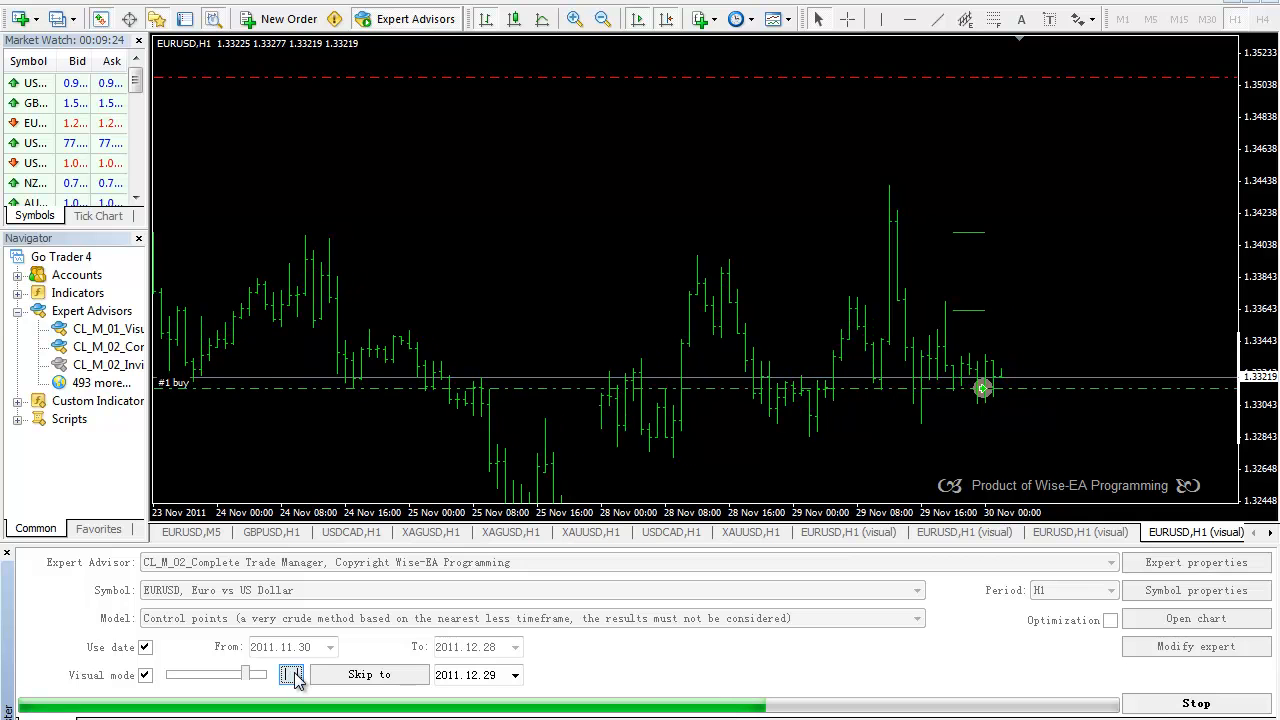
left_click(292, 674)
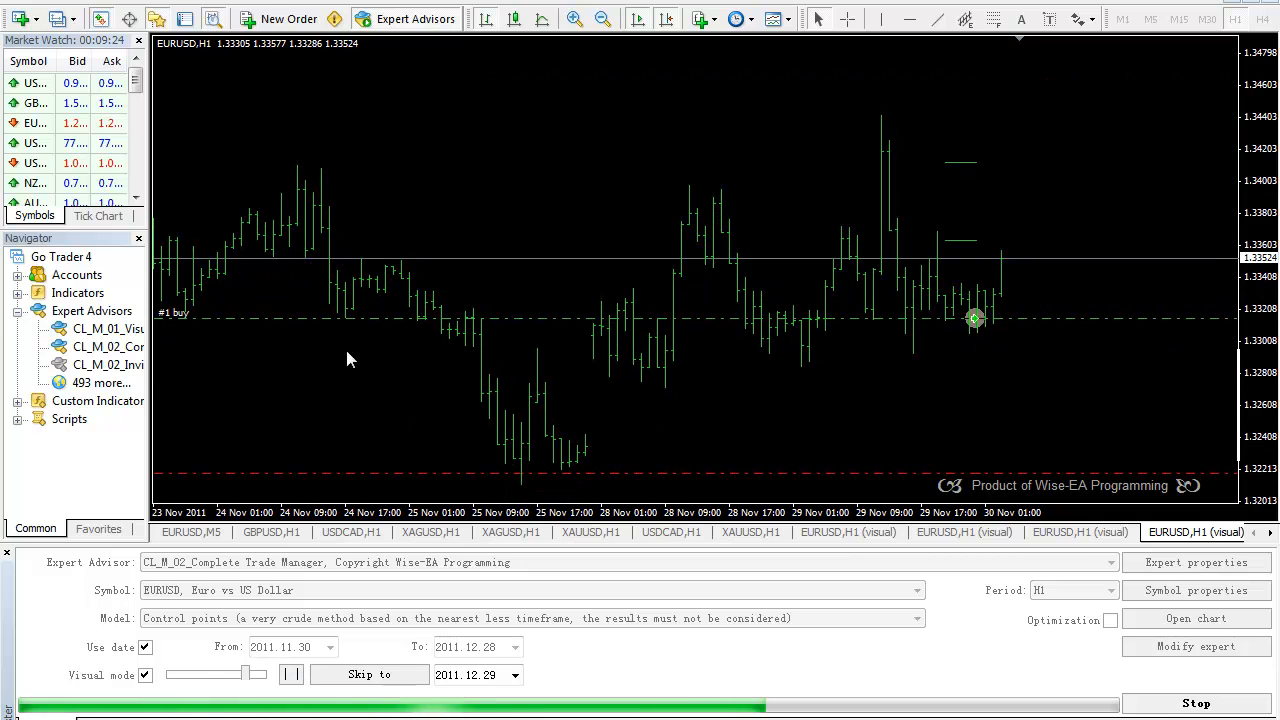
left_click(292, 674)
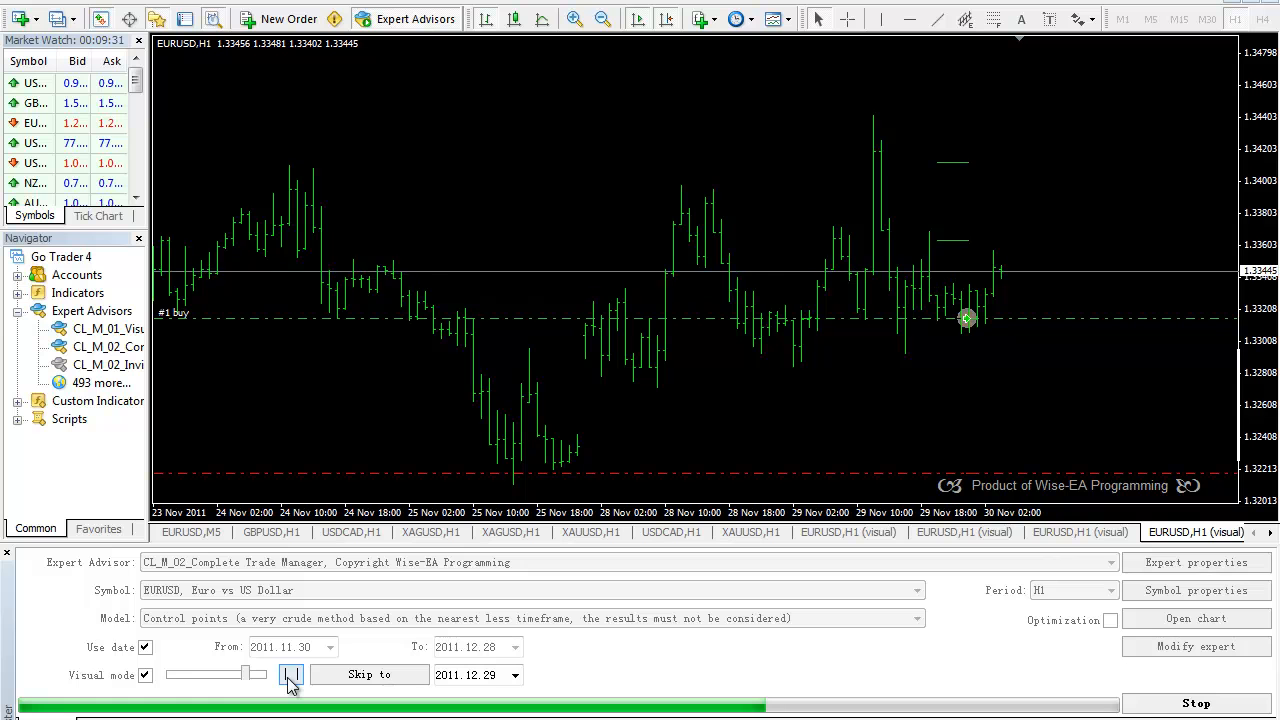
left_click(292, 674)
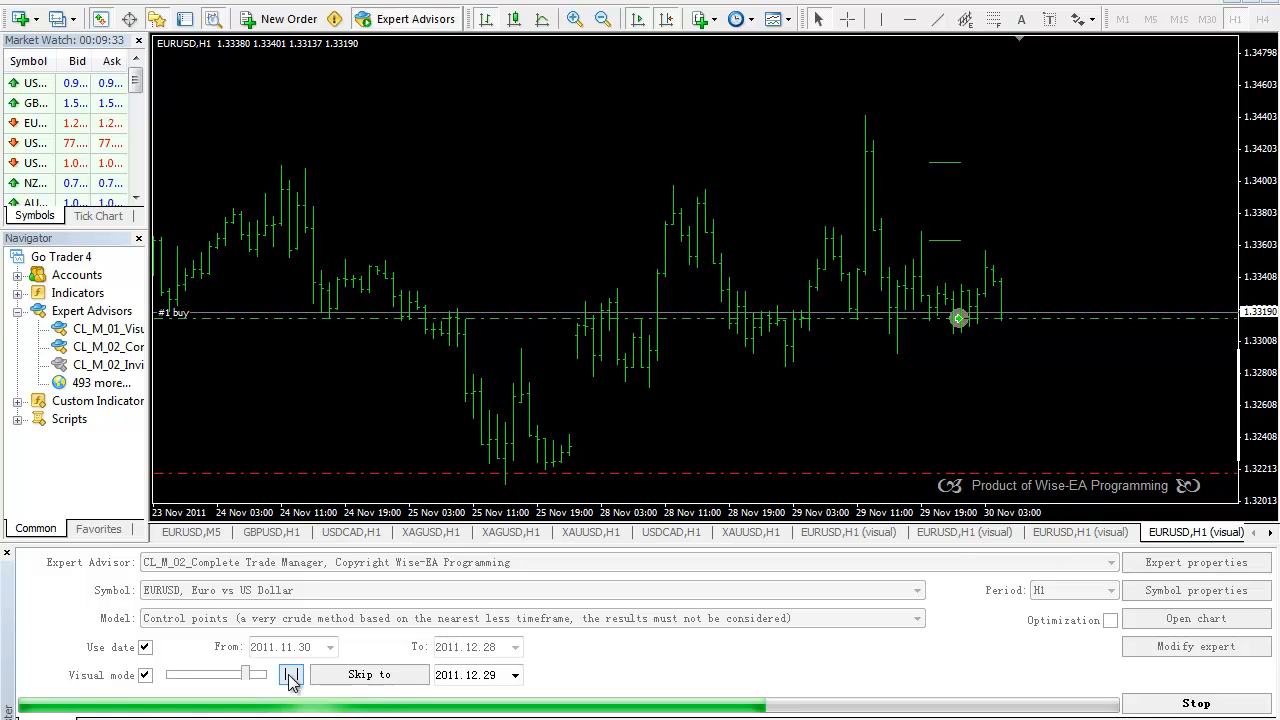
left_click(292, 674)
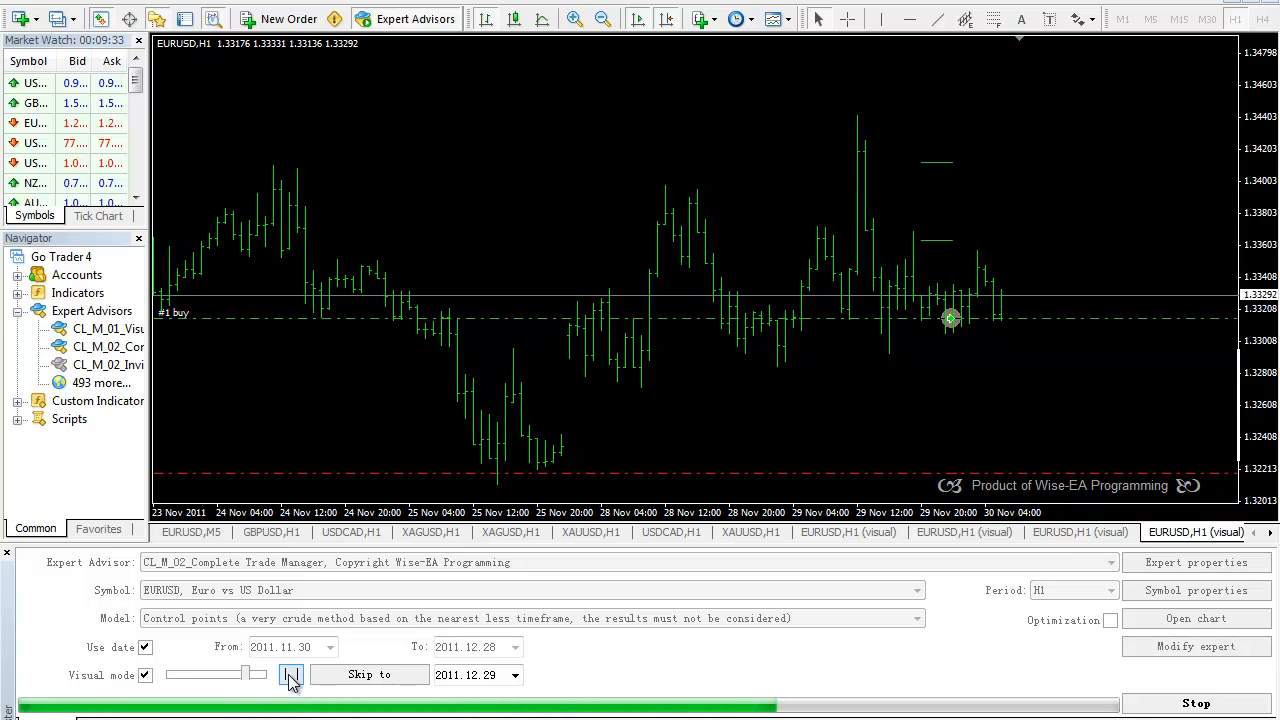
left_click(292, 674)
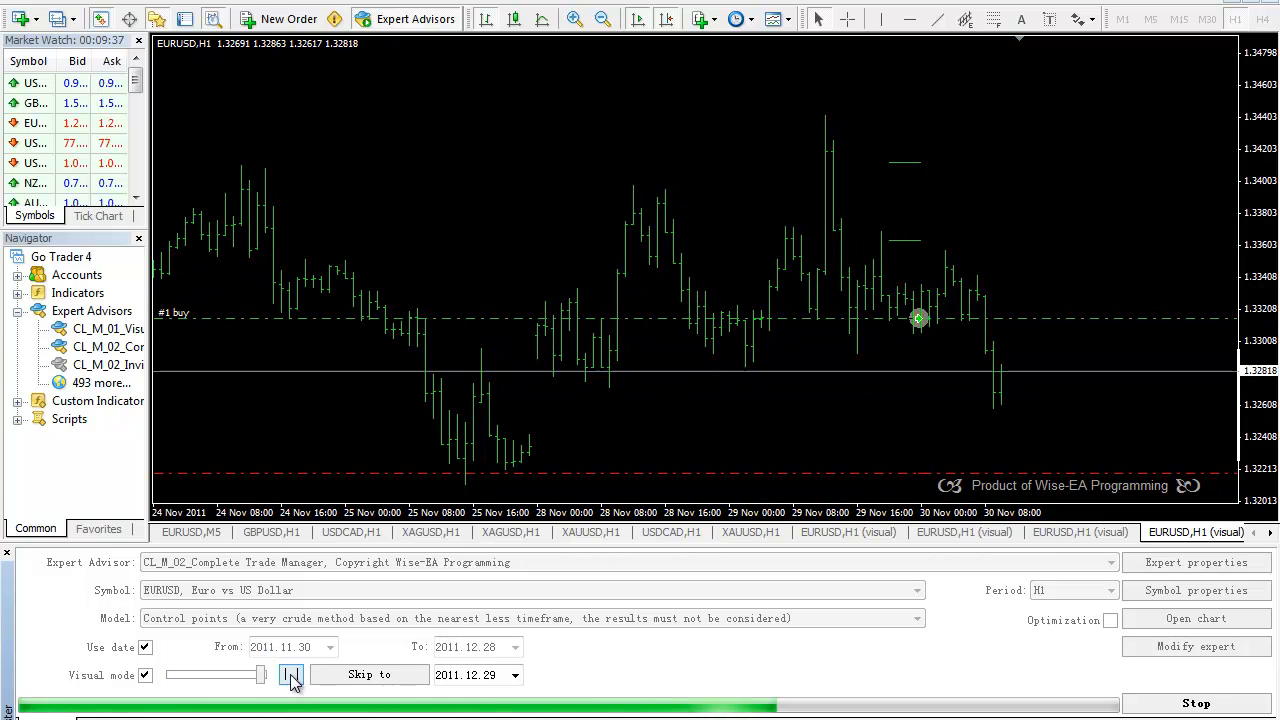
left_click(292, 674)
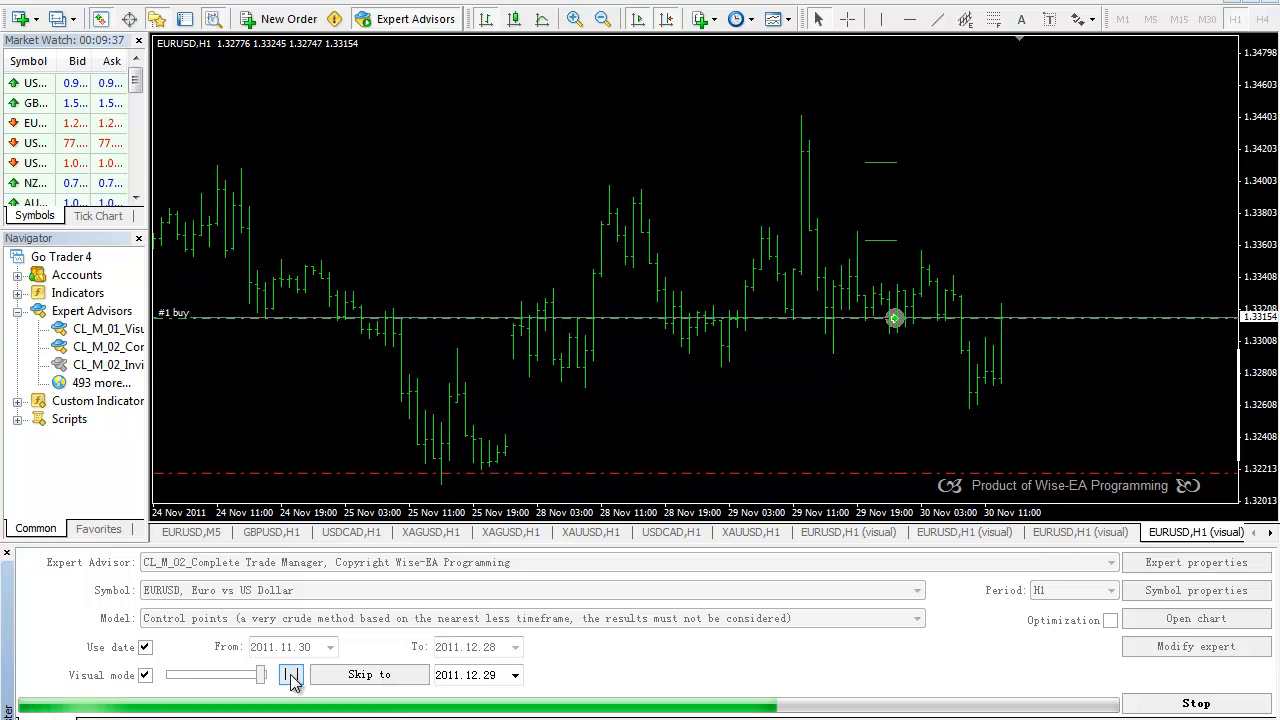
left_click(292, 674)
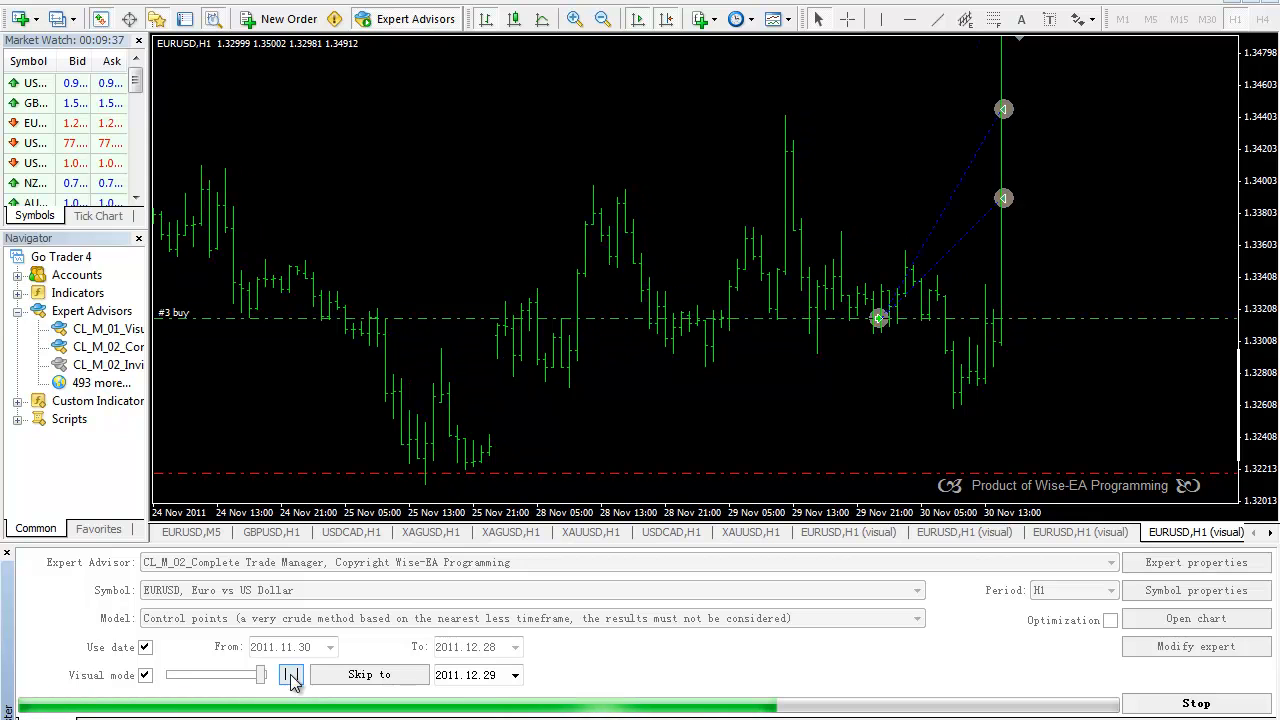
left_click(292, 674)
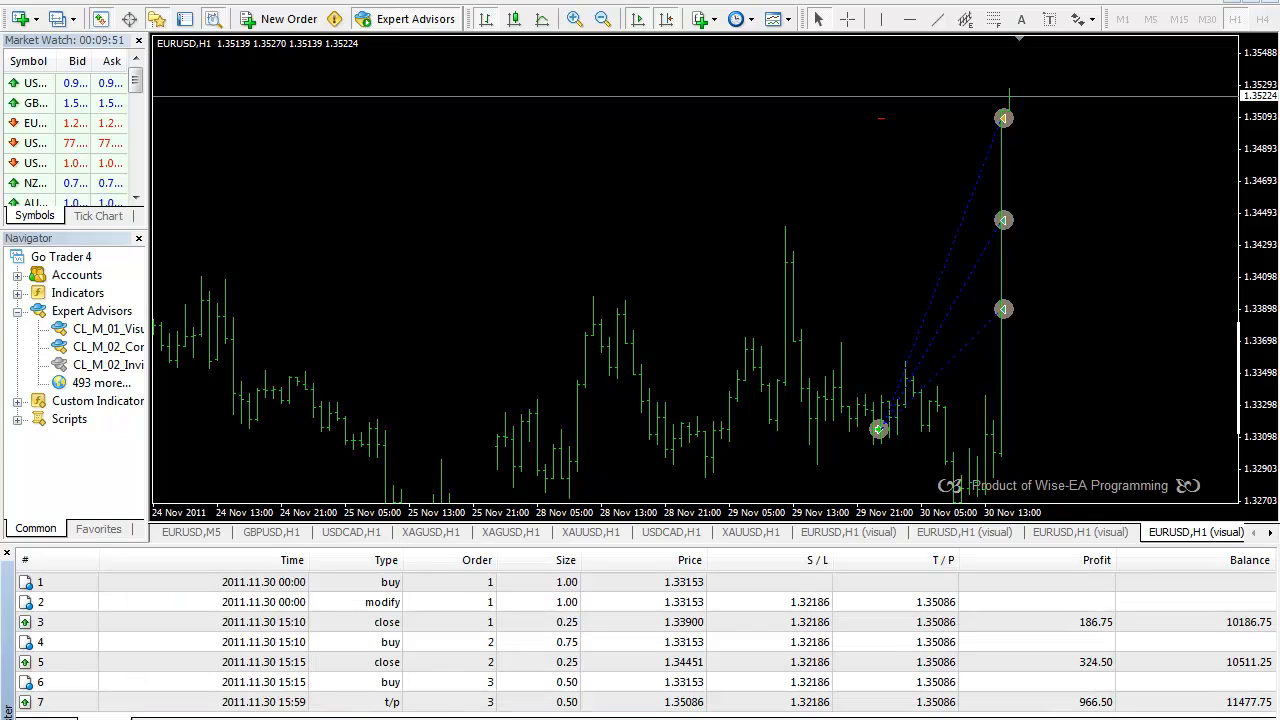
Inspect the order 2 buy row in the backtest Results list
left_click(456, 642)
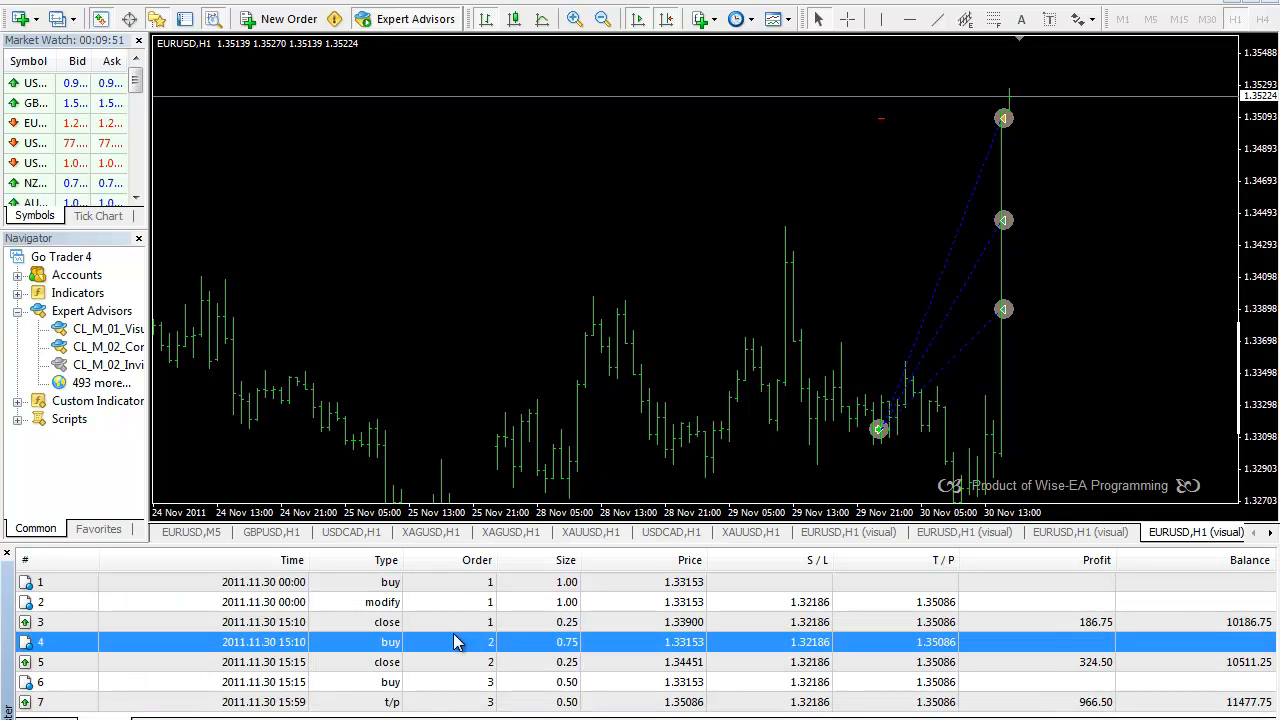